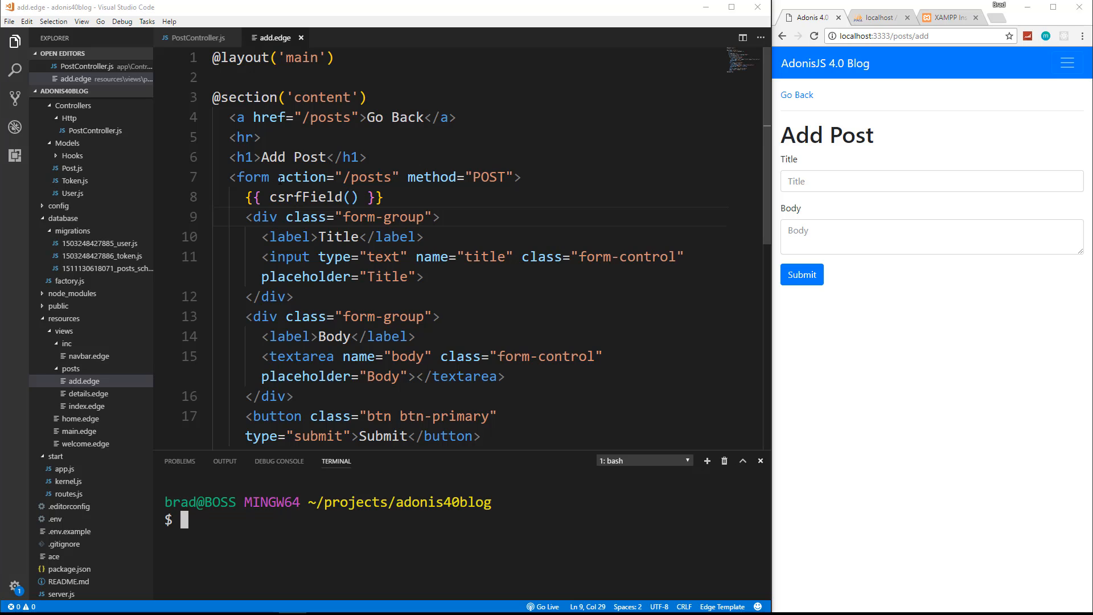
- Highlight the form's POST method in add.edge, then open routes.js
double_click(371, 176)
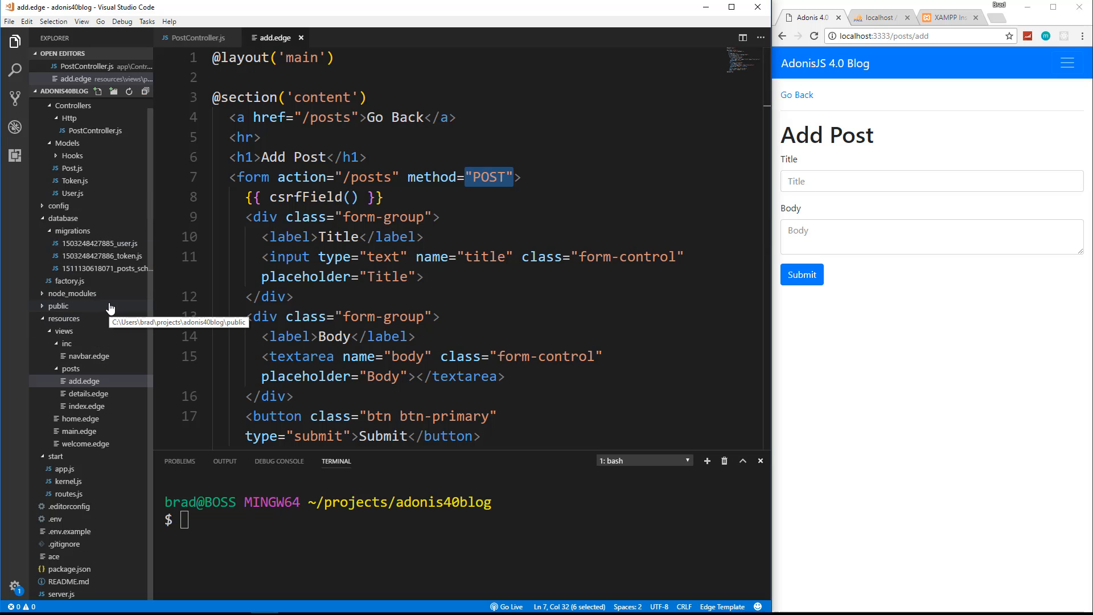
left_click(69, 504)
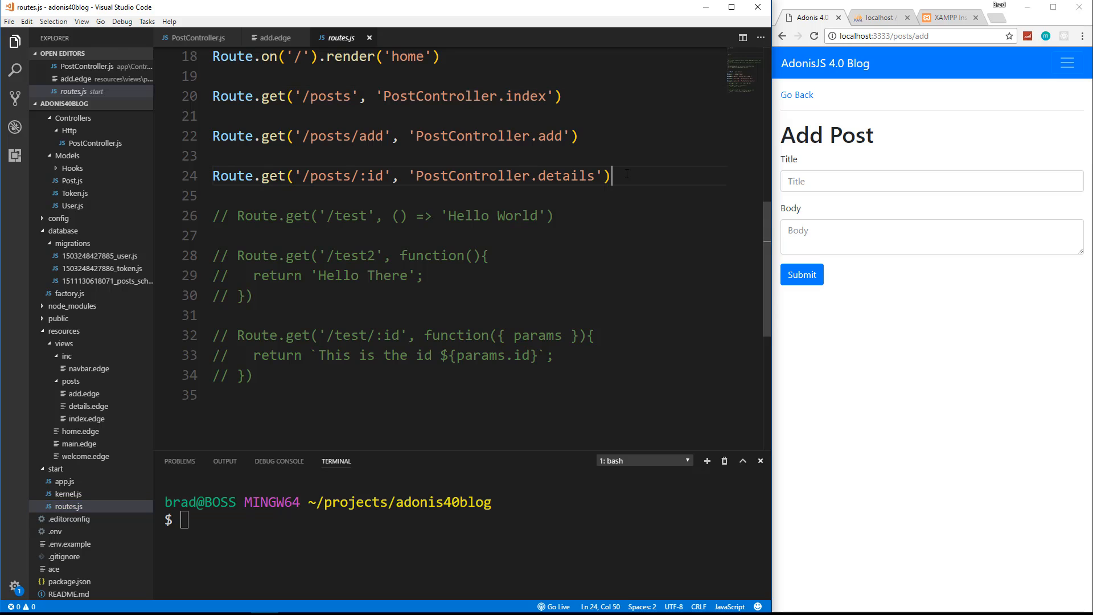
- Type Route.post('/posts', 'PostController.store') in routes.js, correcting the handler from create to store
type("Route")
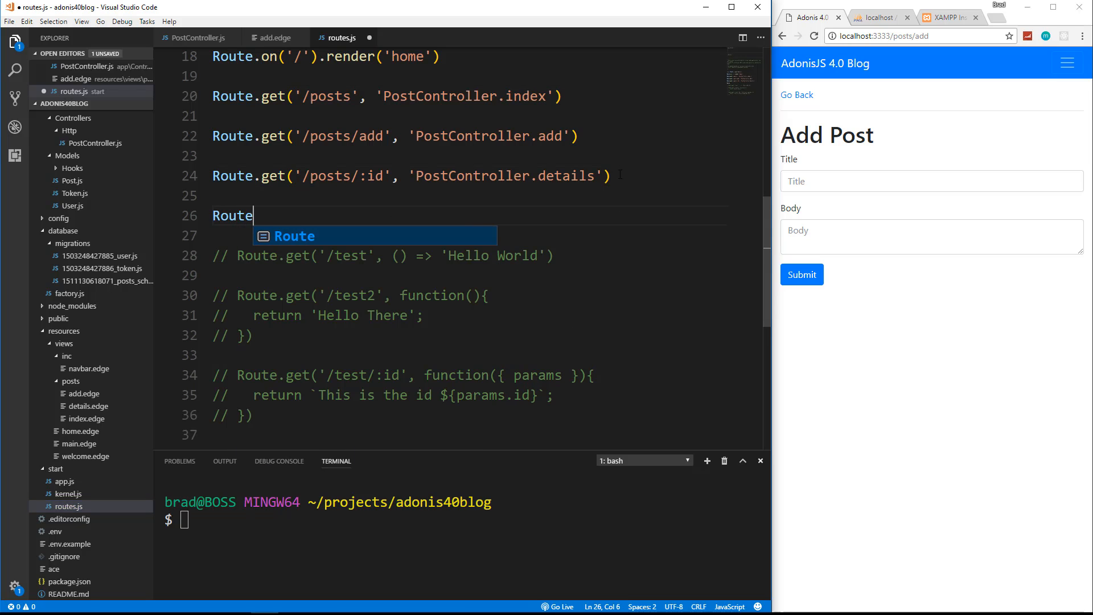
type(".post")
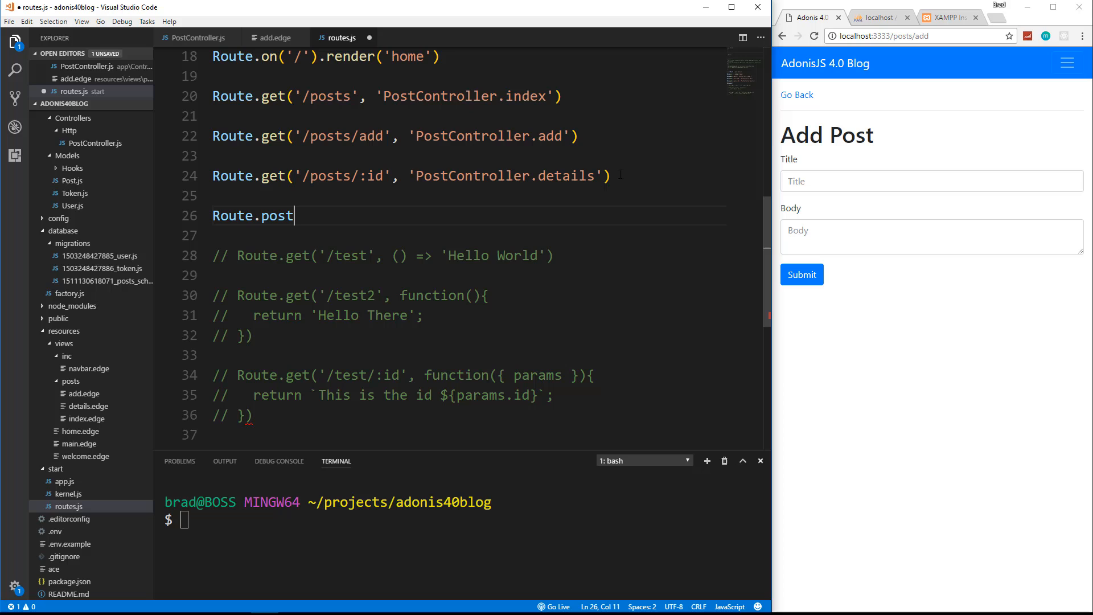
type("()")
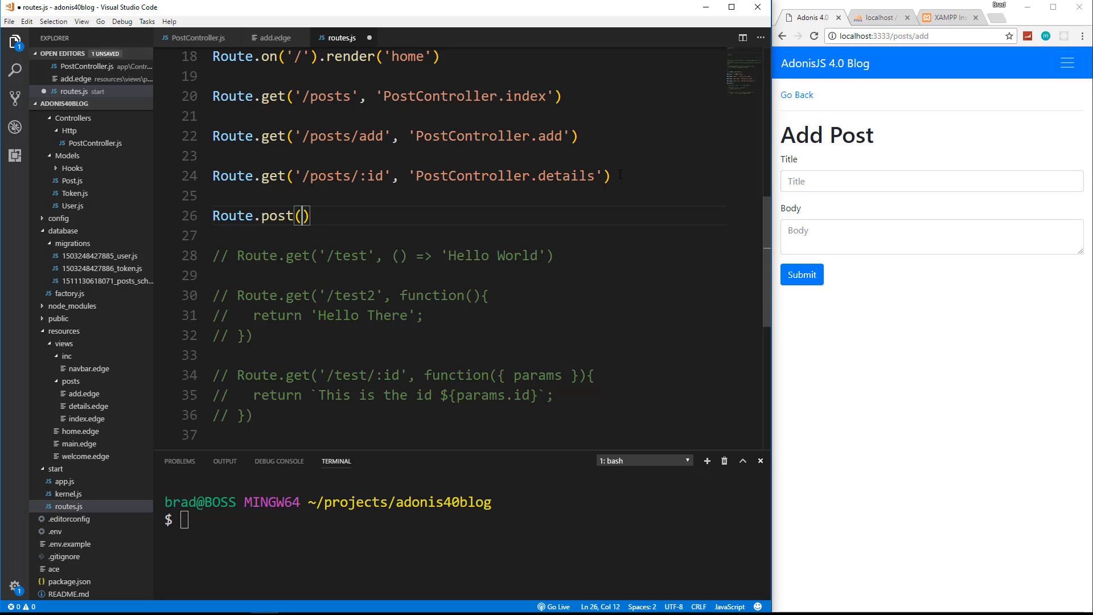
type("'/post'")
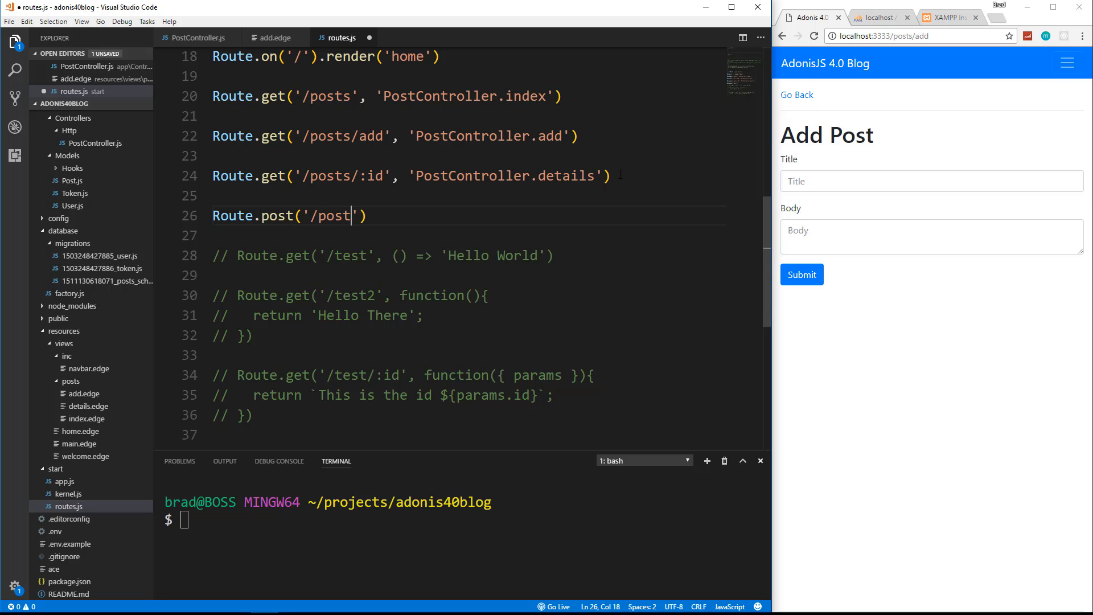
type("s', '")
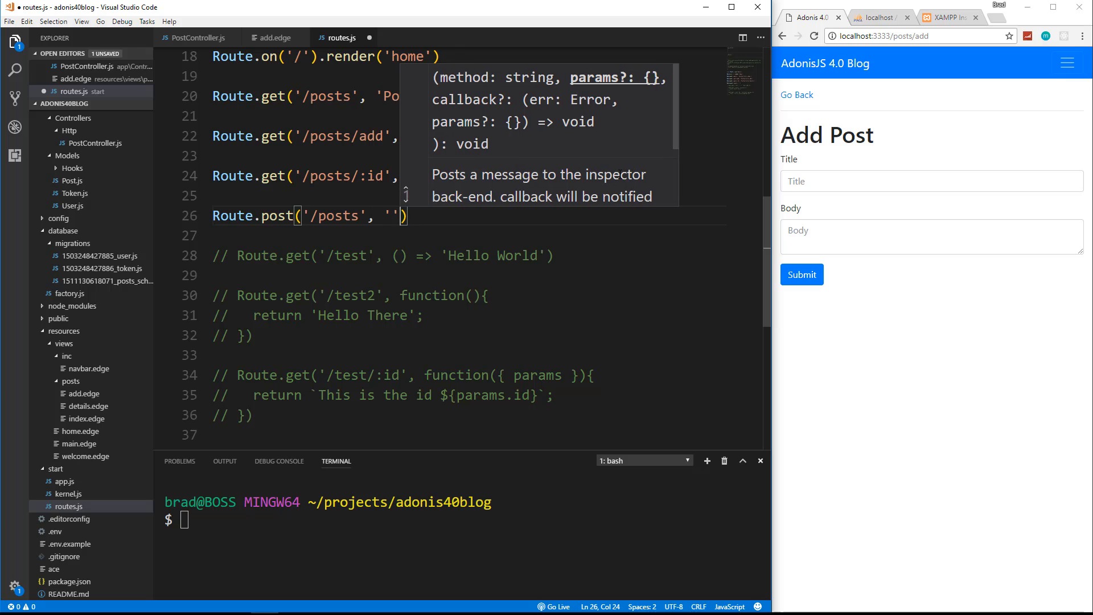
type("PostController.")
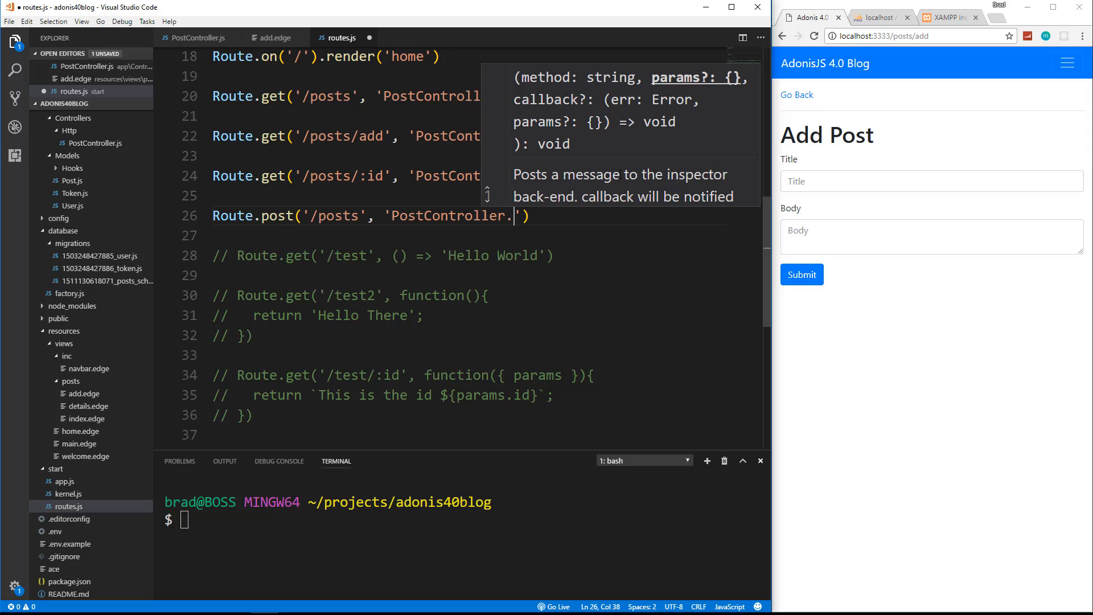
type("create")
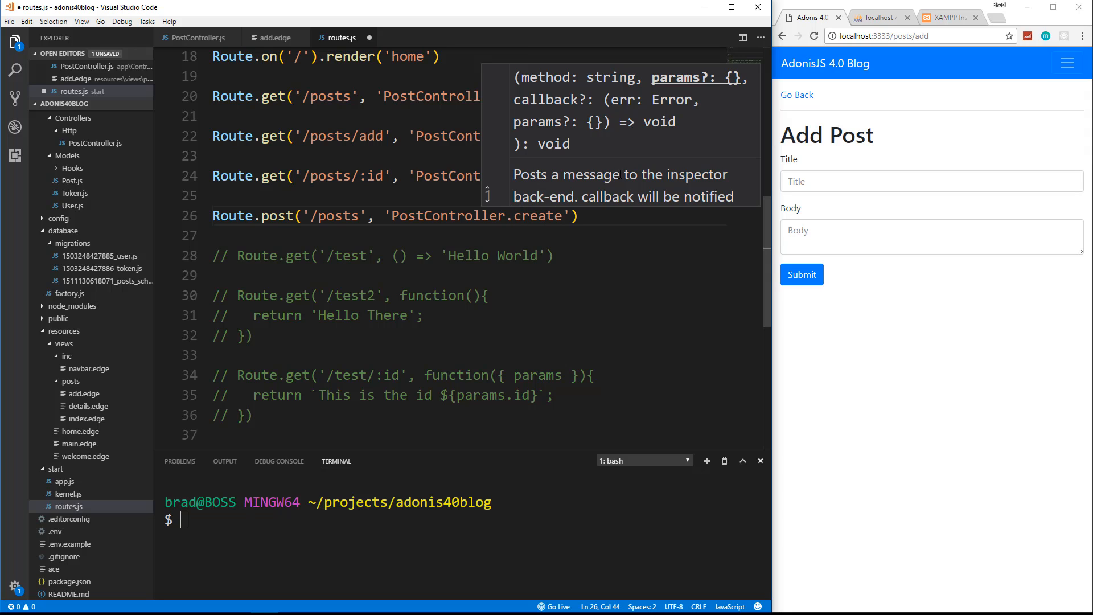
left_click(605, 155)
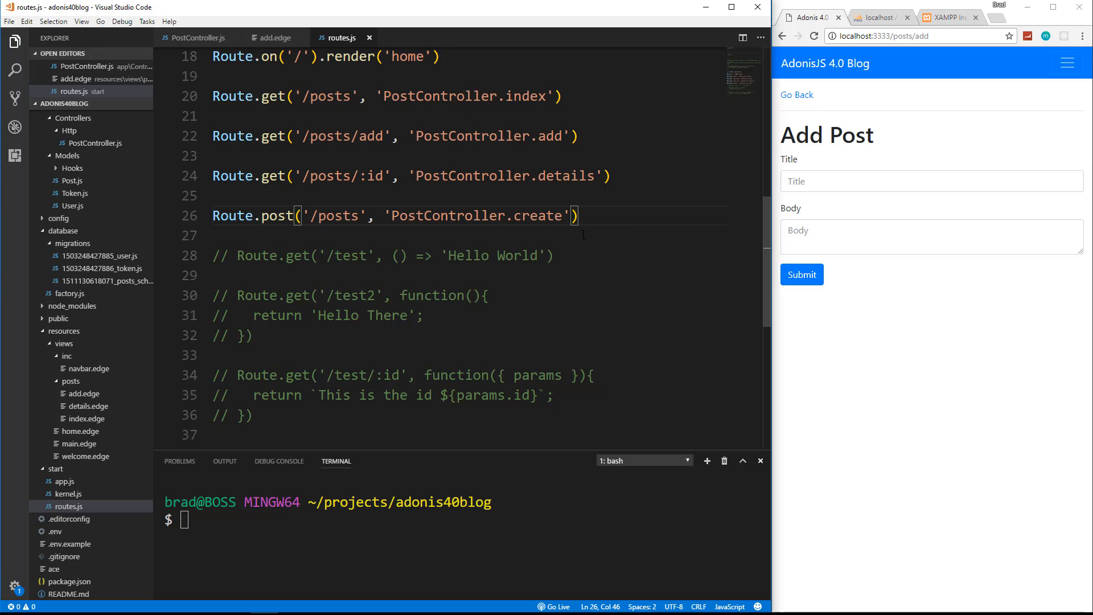
type("stor")
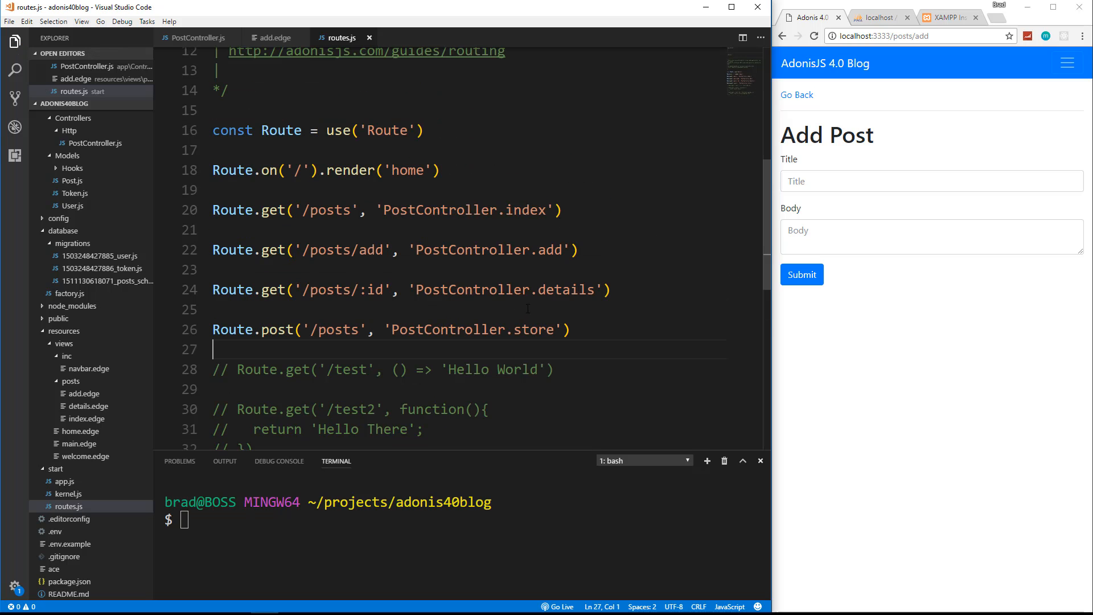
- Below add() in PostController.js, write async store({ request, response, session }) with an empty body
left_click(198, 37)
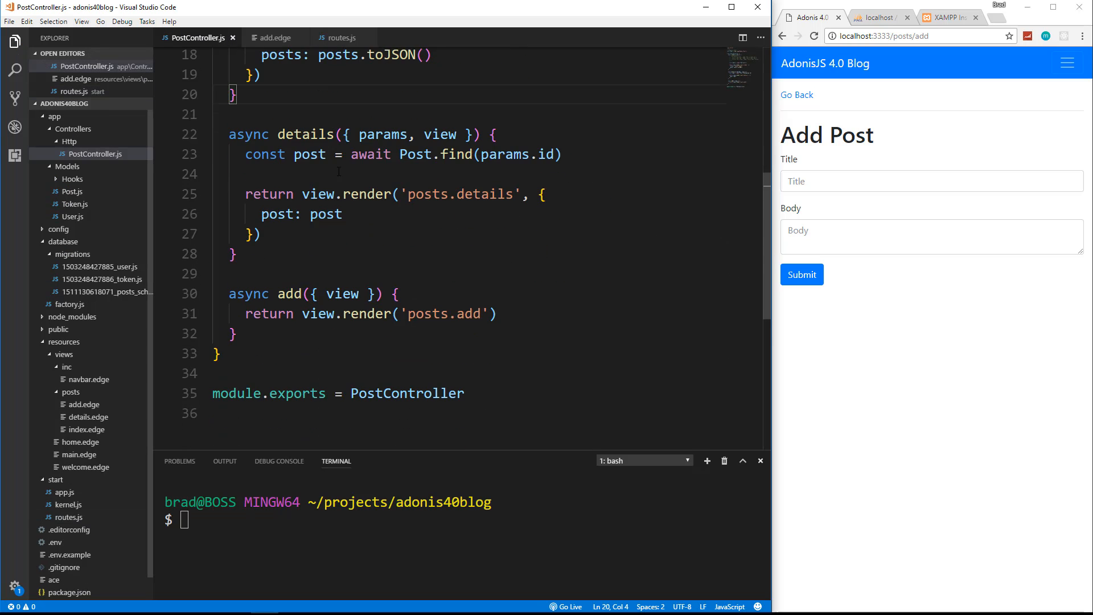
scroll("down", 3)
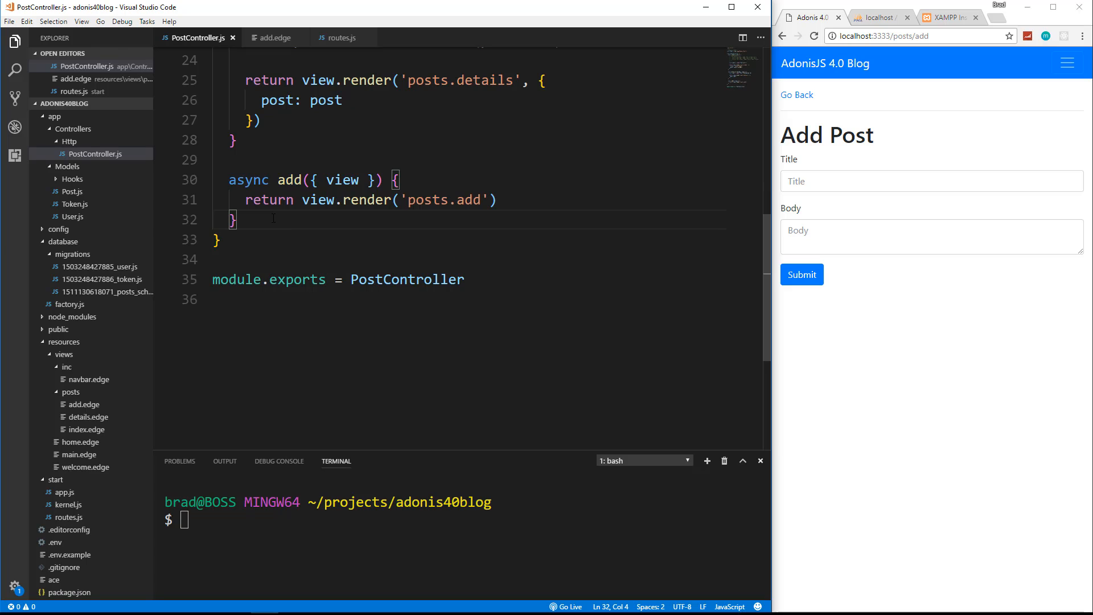
type("async")
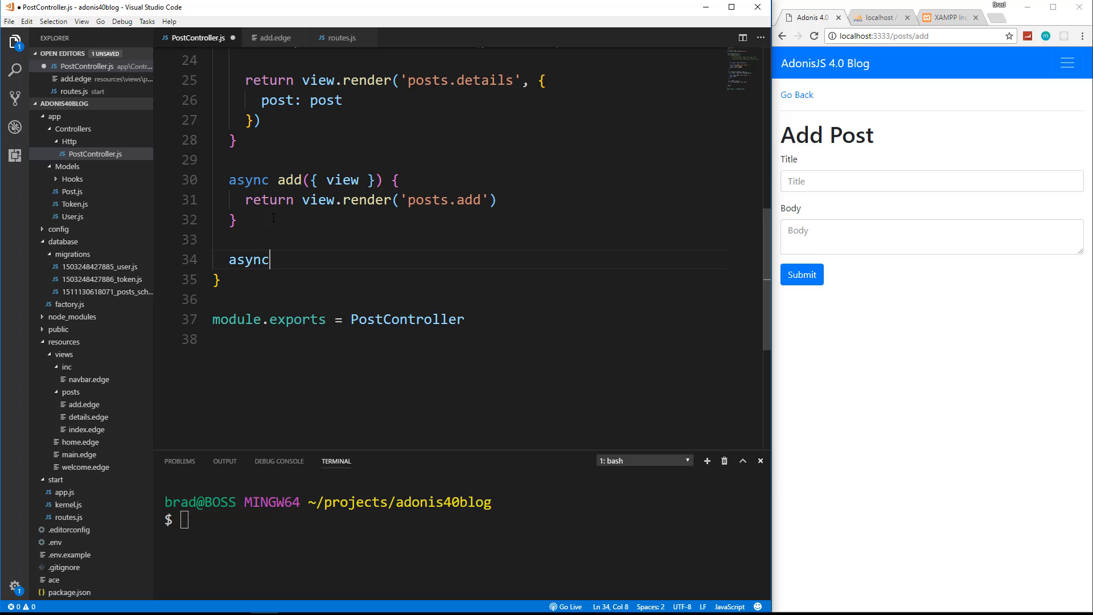
type("s")
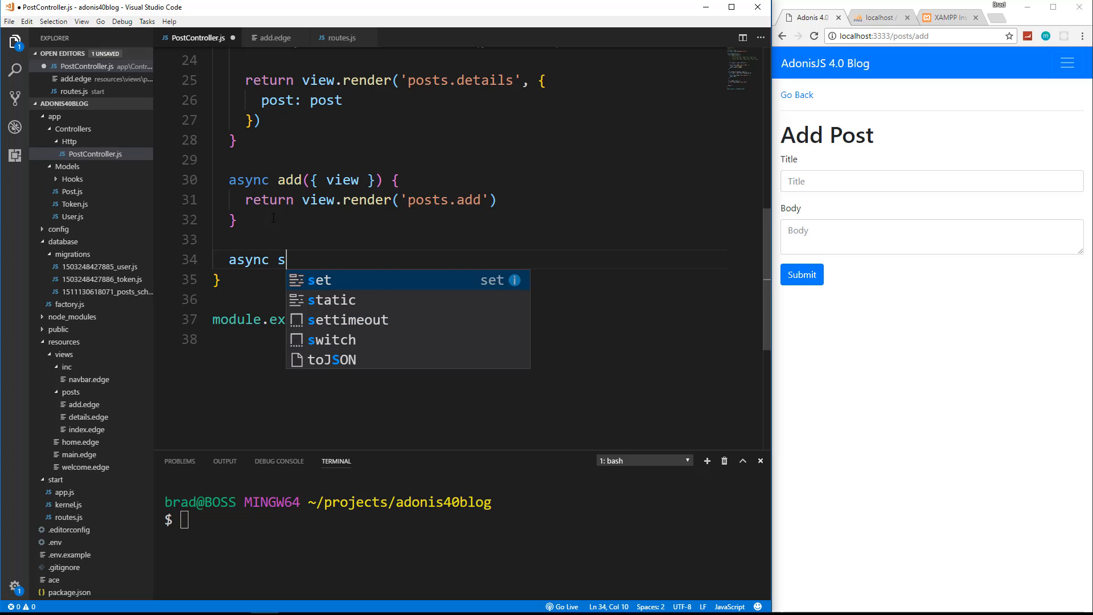
type("tore()")
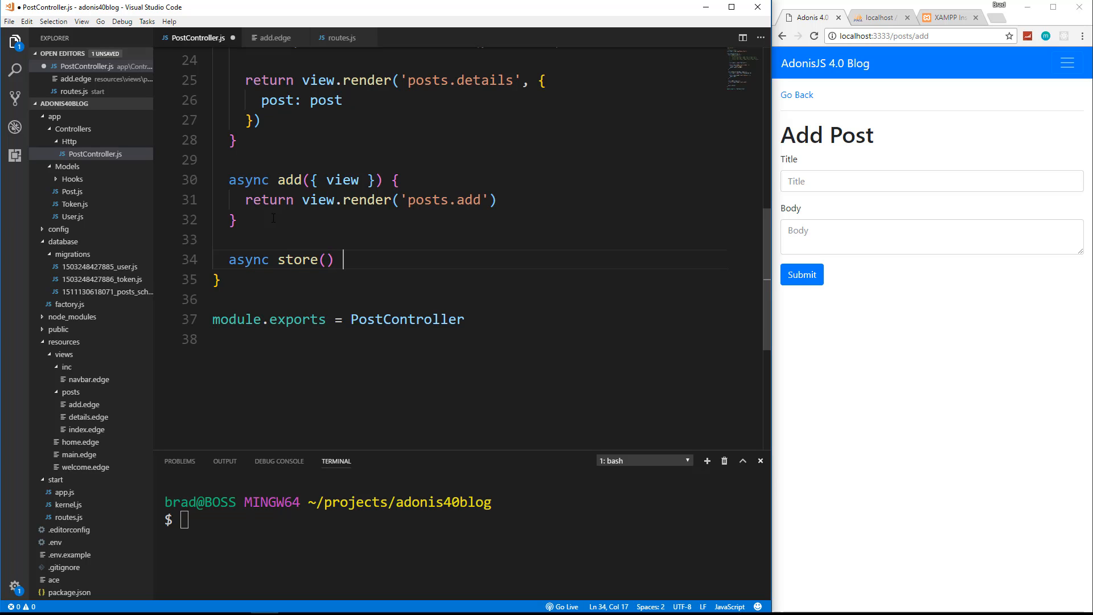
type("{")
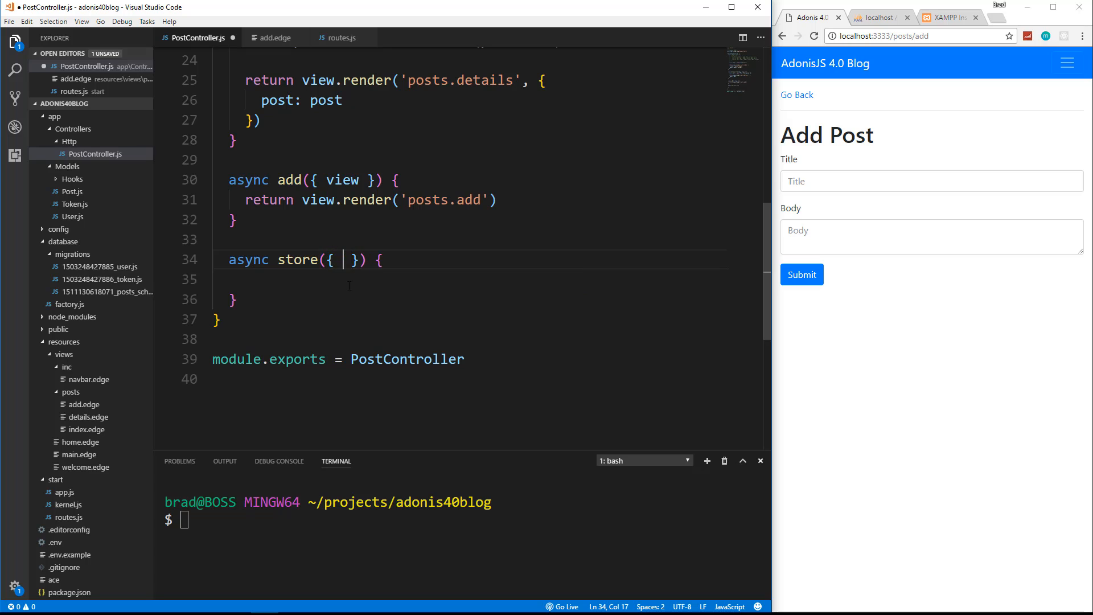
type("request,")
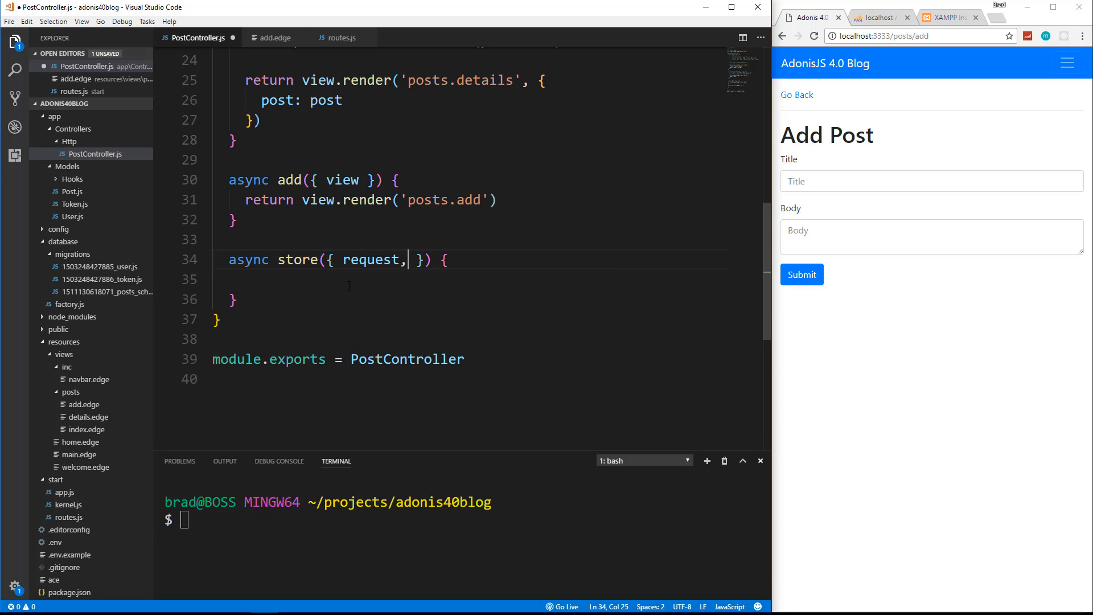
type("response,")
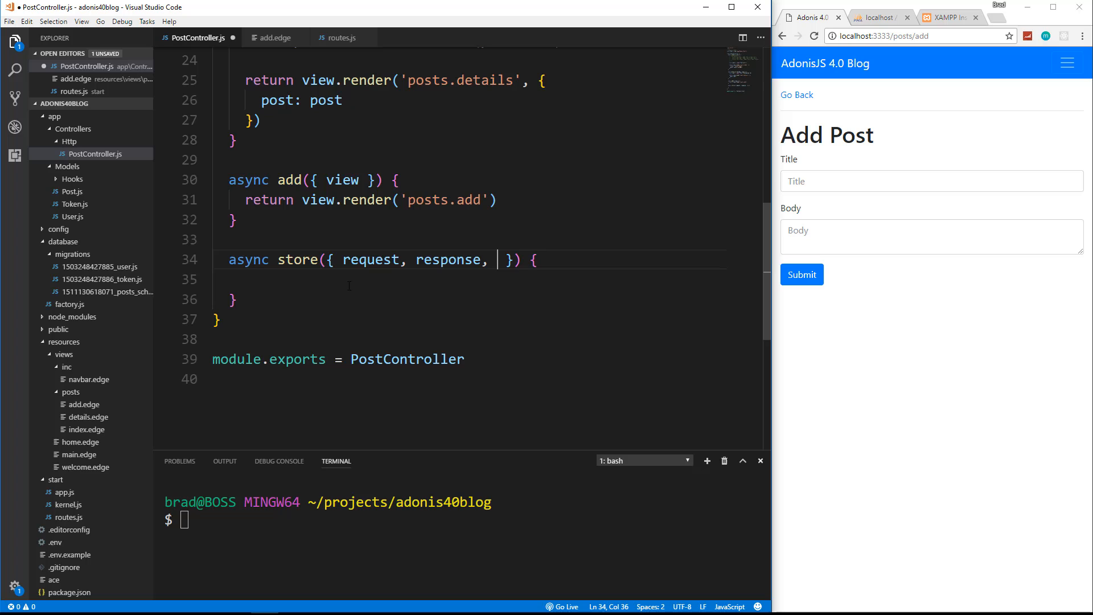
type("session")
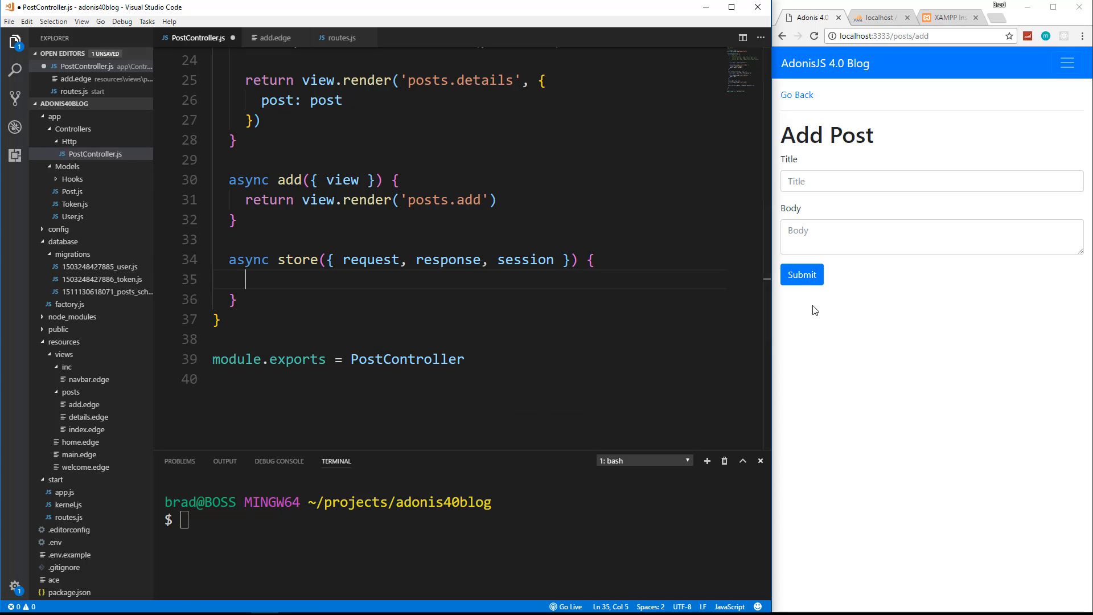
mouse_move(848, 286)
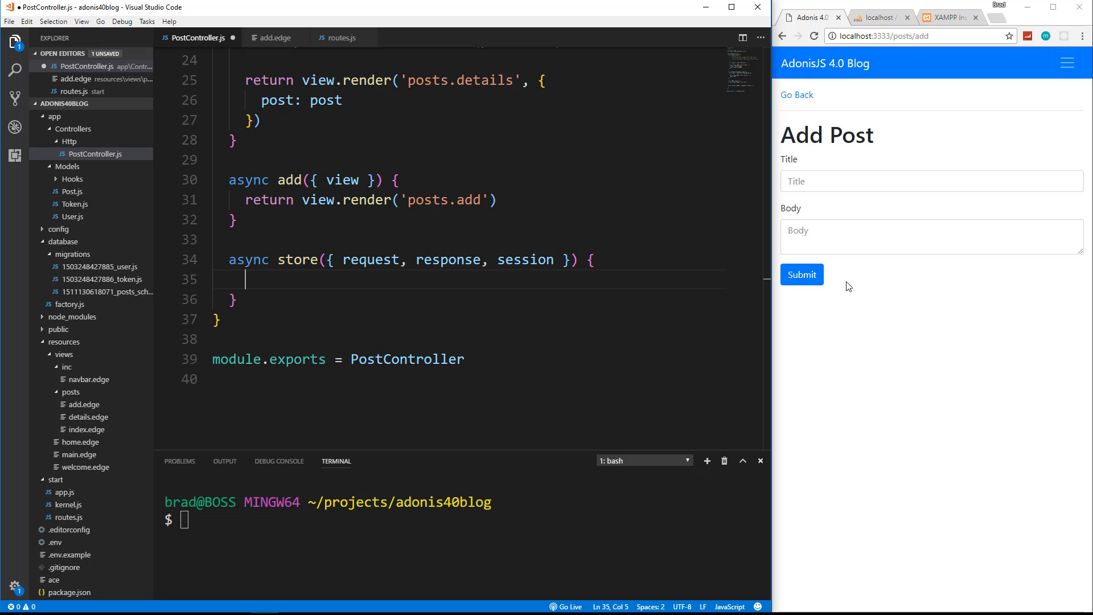
mouse_move(840, 318)
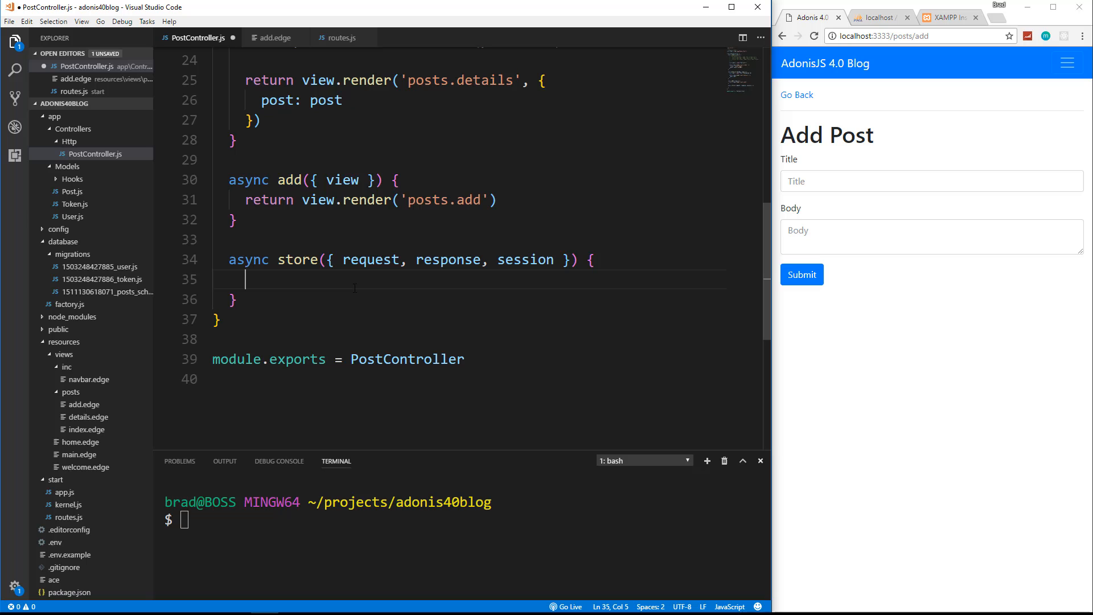
- Create const post = new Post() and set post.title from request.input('title')
type("c")
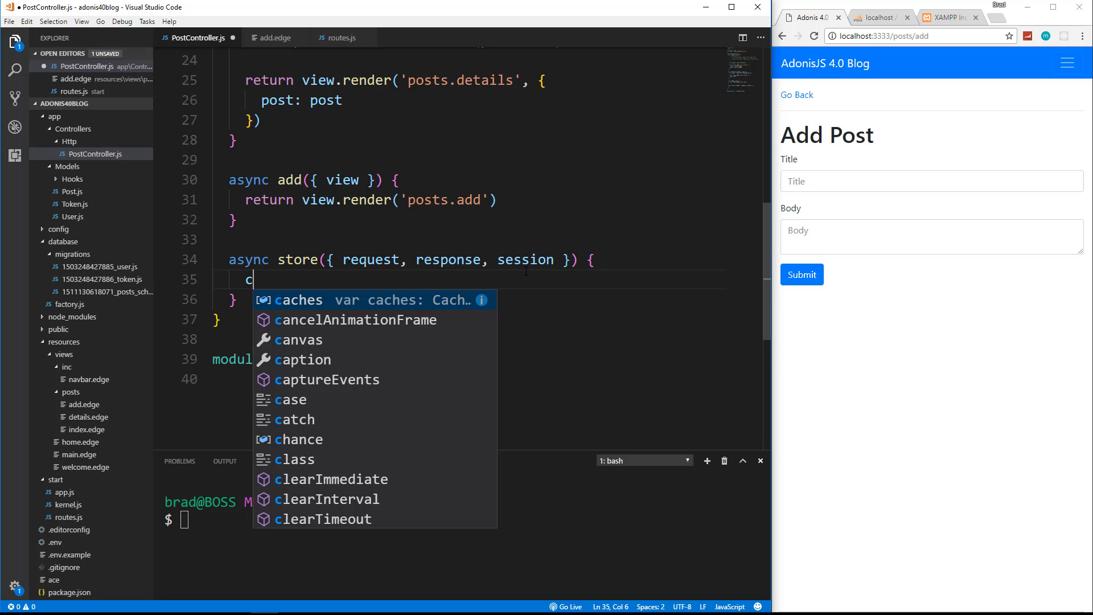
type("onst post =")
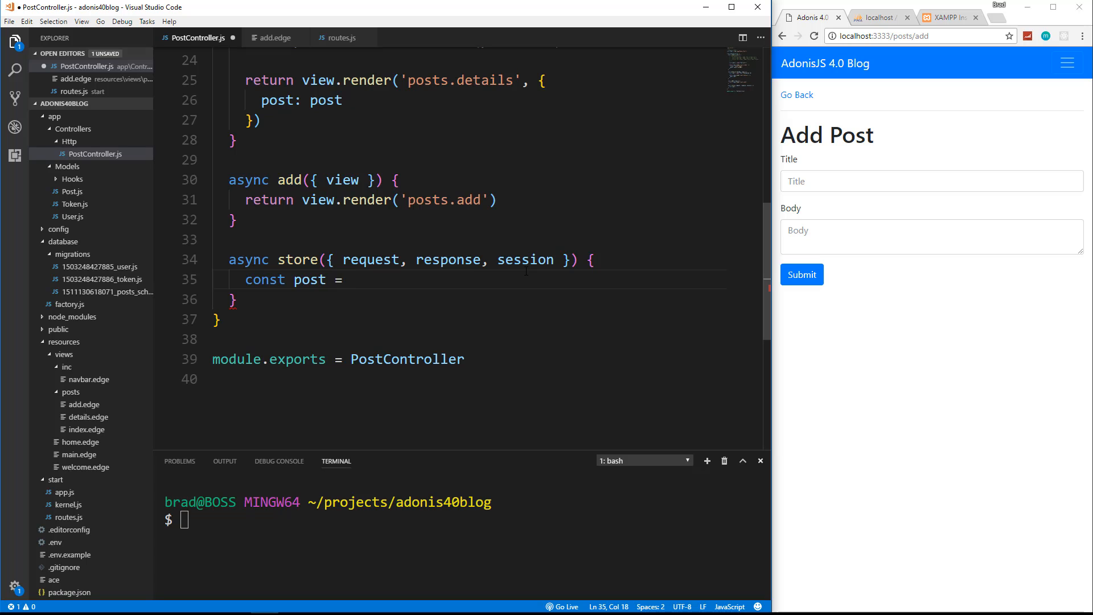
type("new Post();")
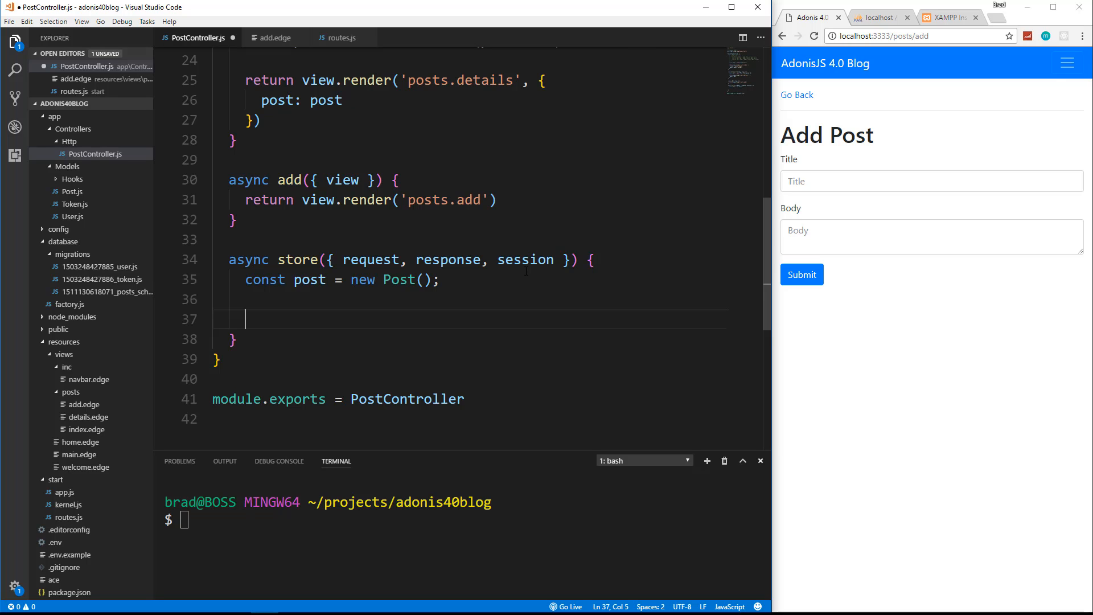
type("post.title")
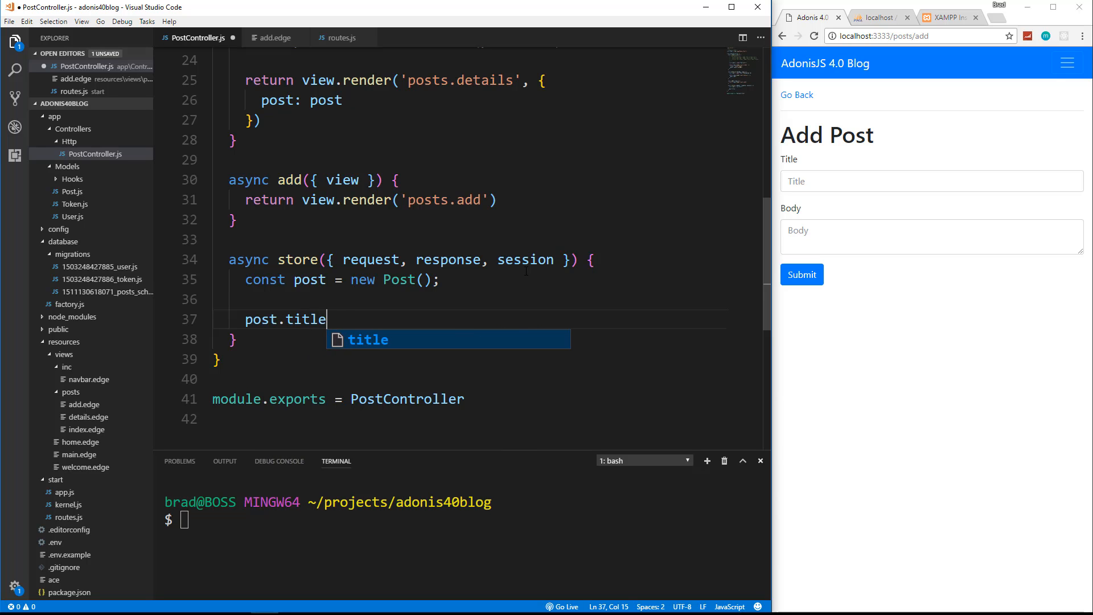
type("=")
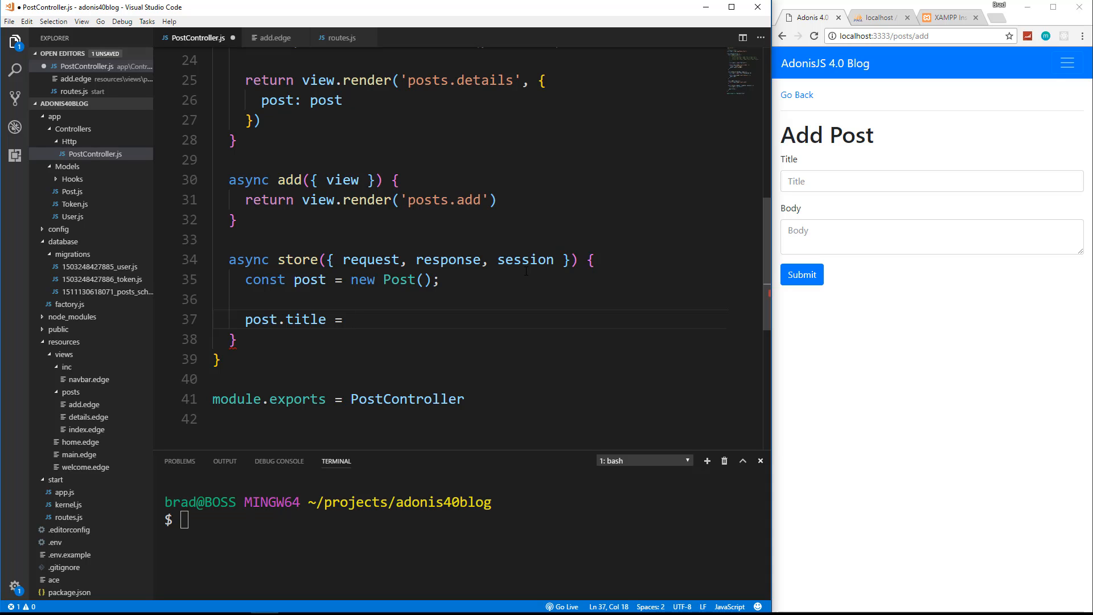
type("requestr")
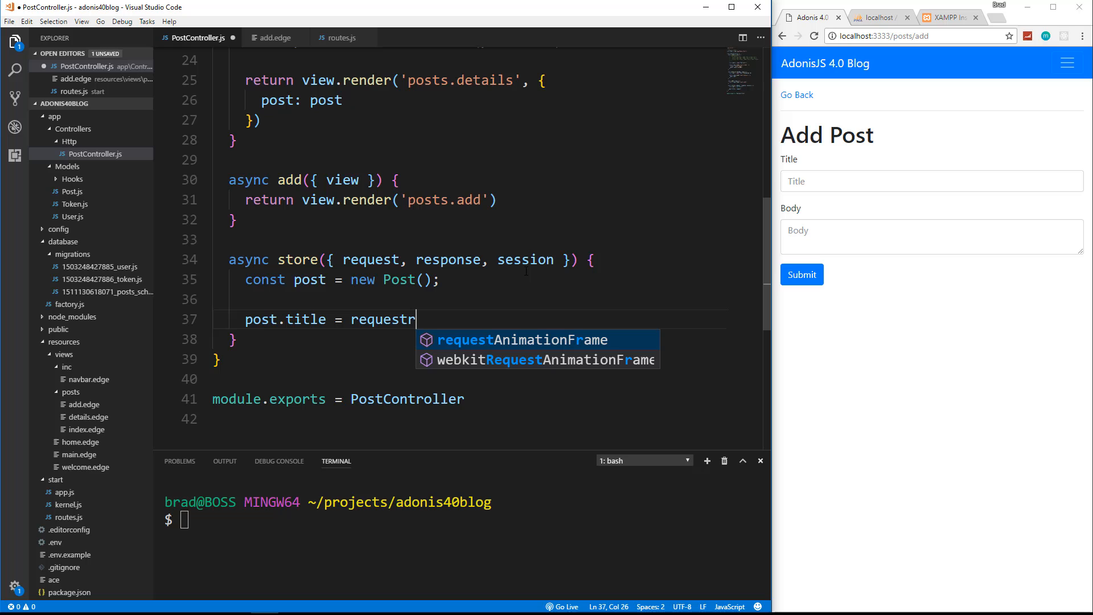
type(".")
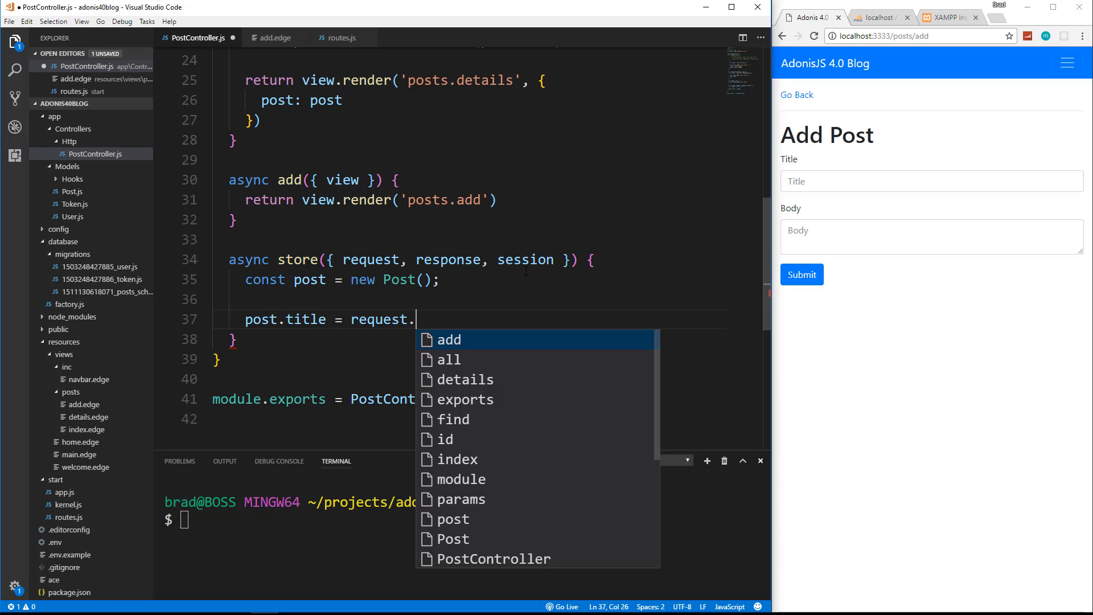
type("input")
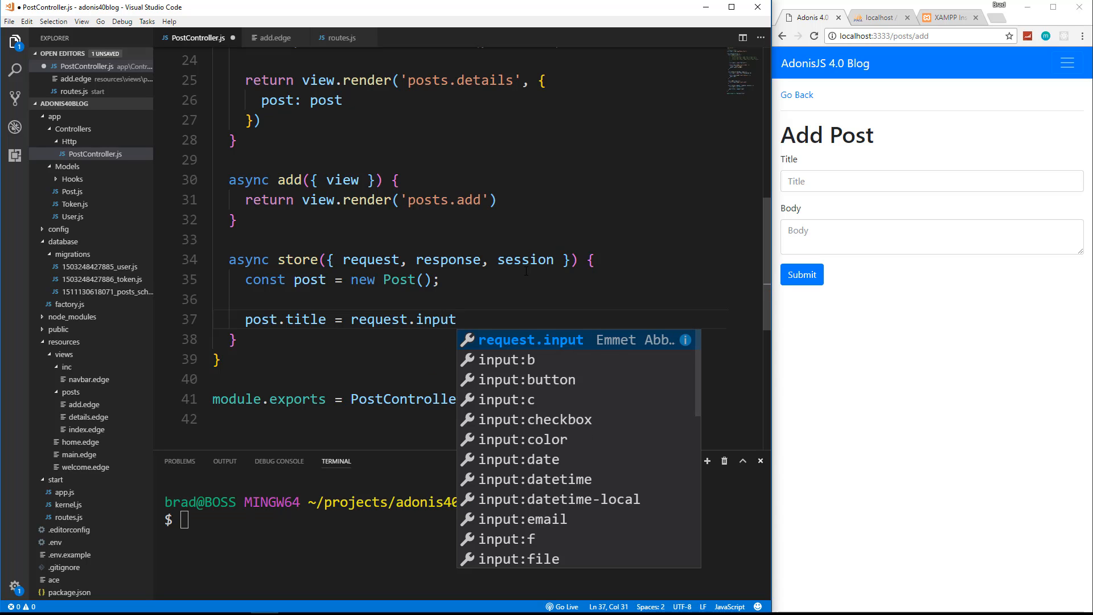
type("('')")
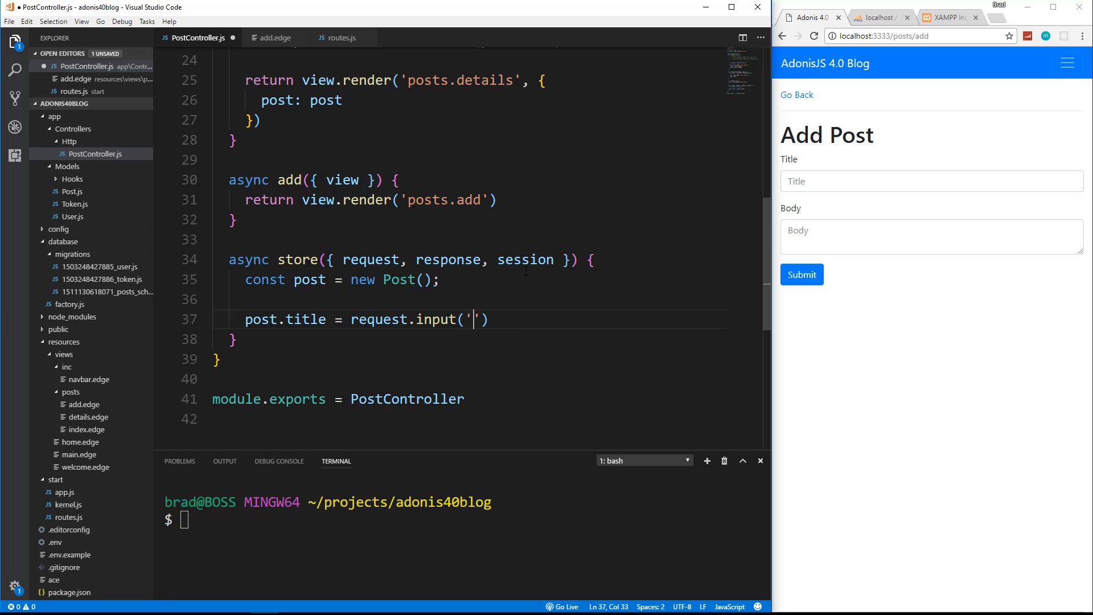
type("title")
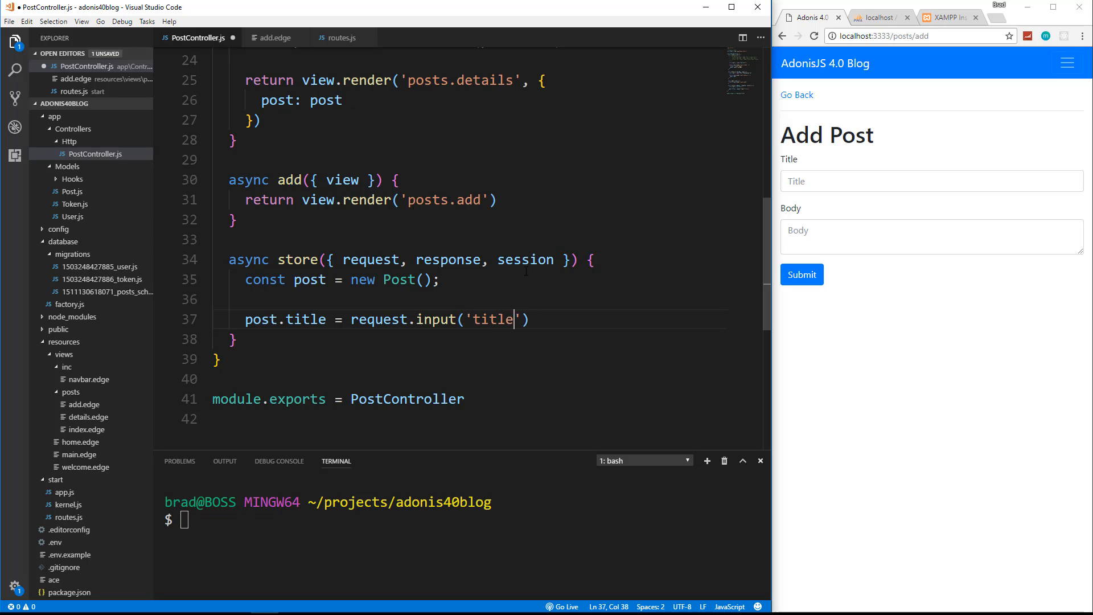
- Set post.body from request.input('body') and add await post.save()
key("enter")
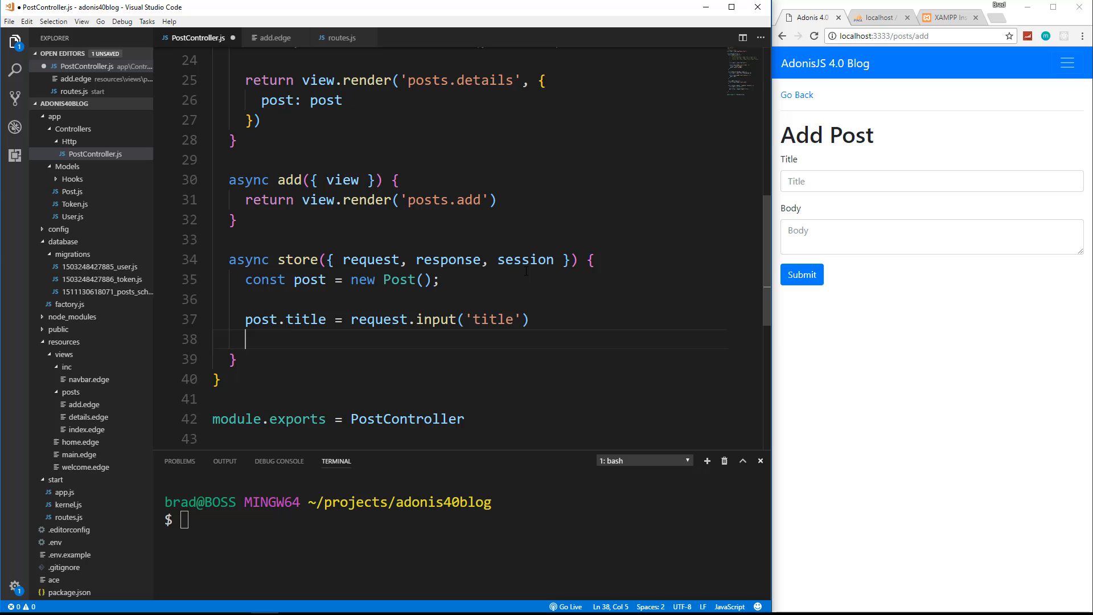
type("post.")
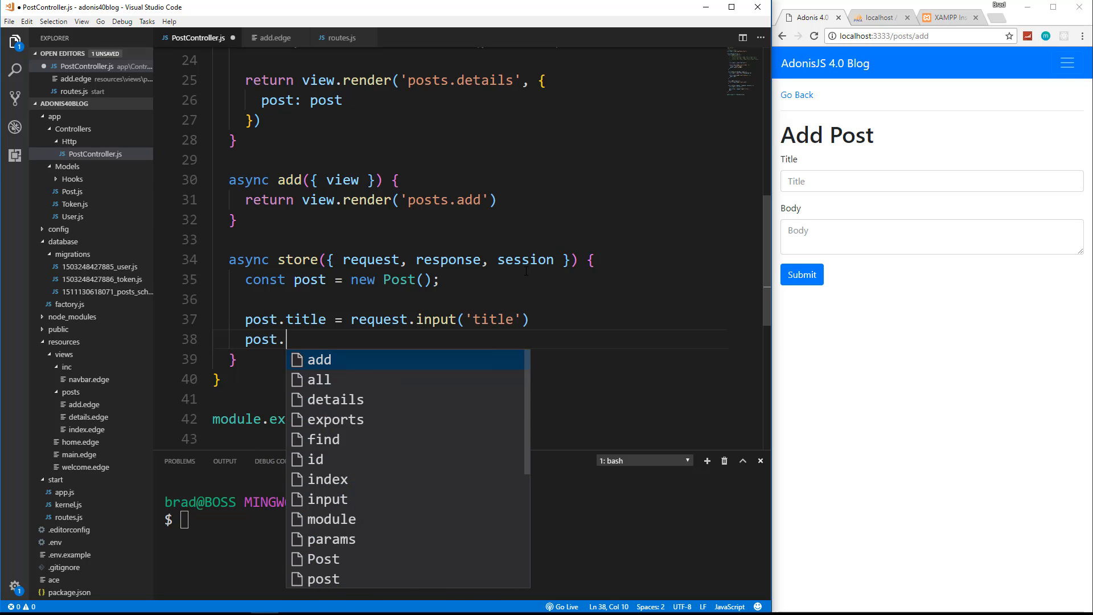
type("body = re")
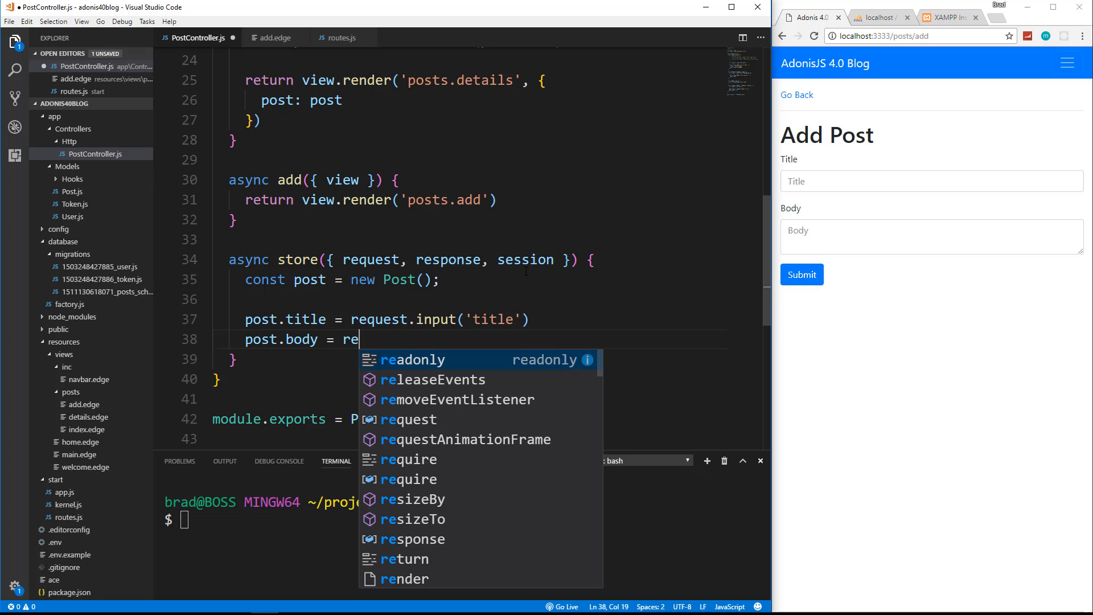
type("quest.input(")
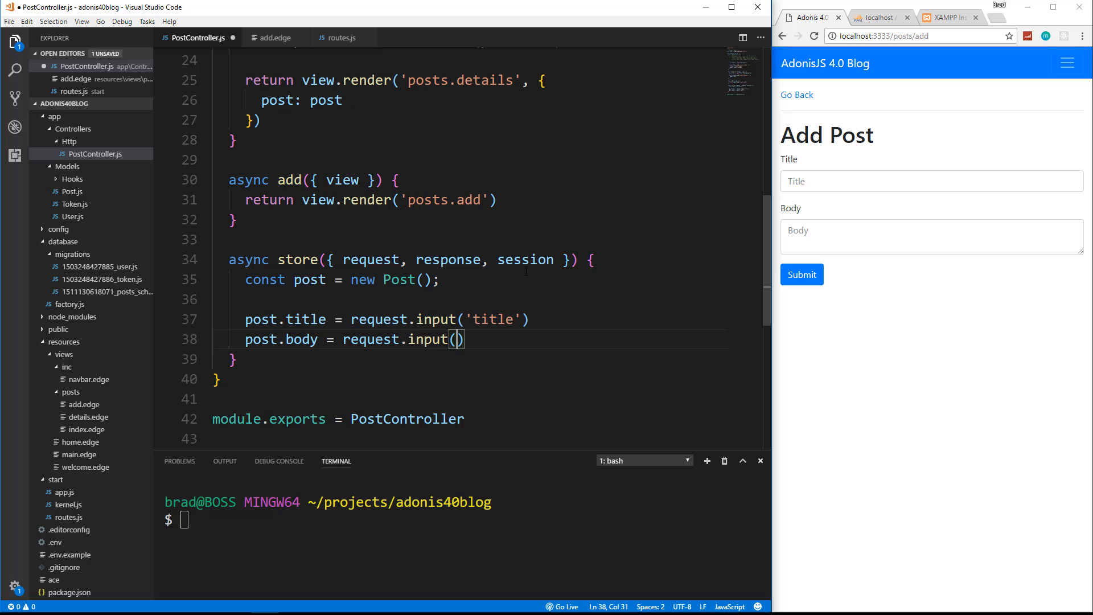
type("'body'")
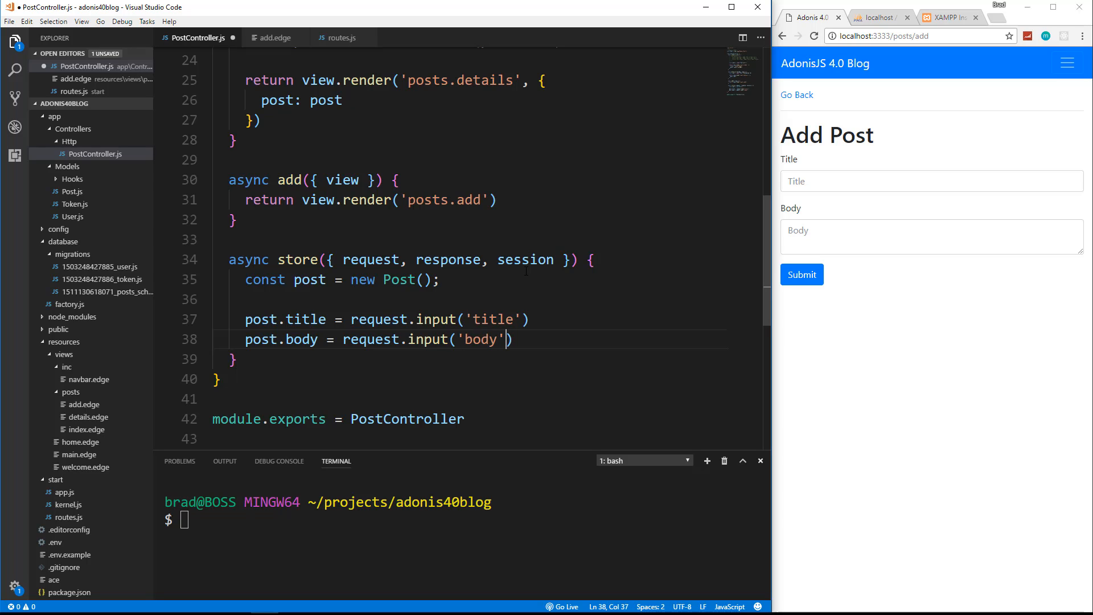
key("enter")
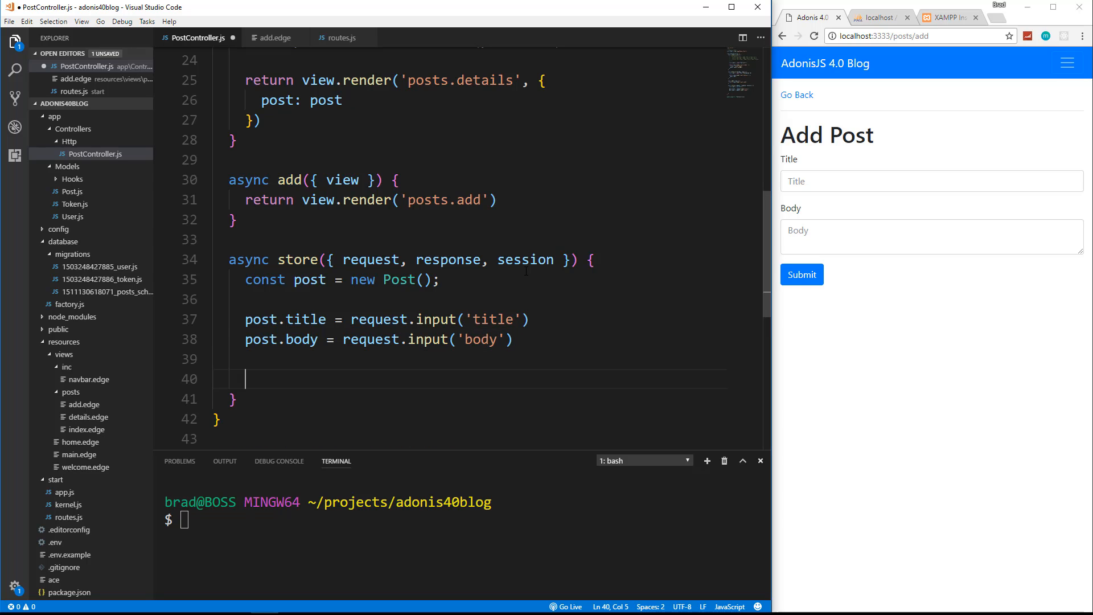
type("aw")
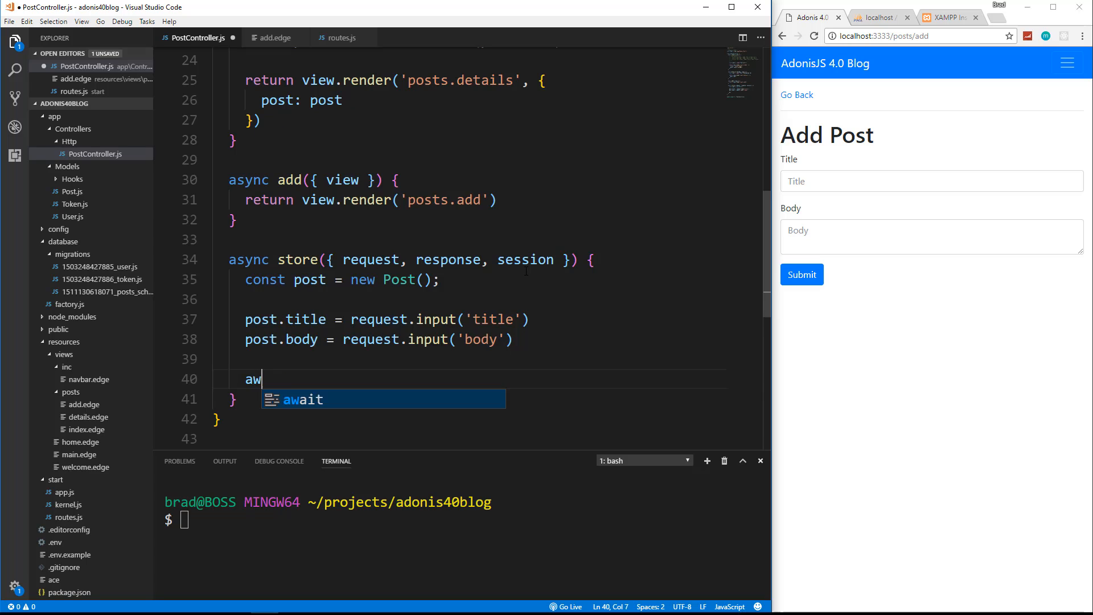
key("Tab")
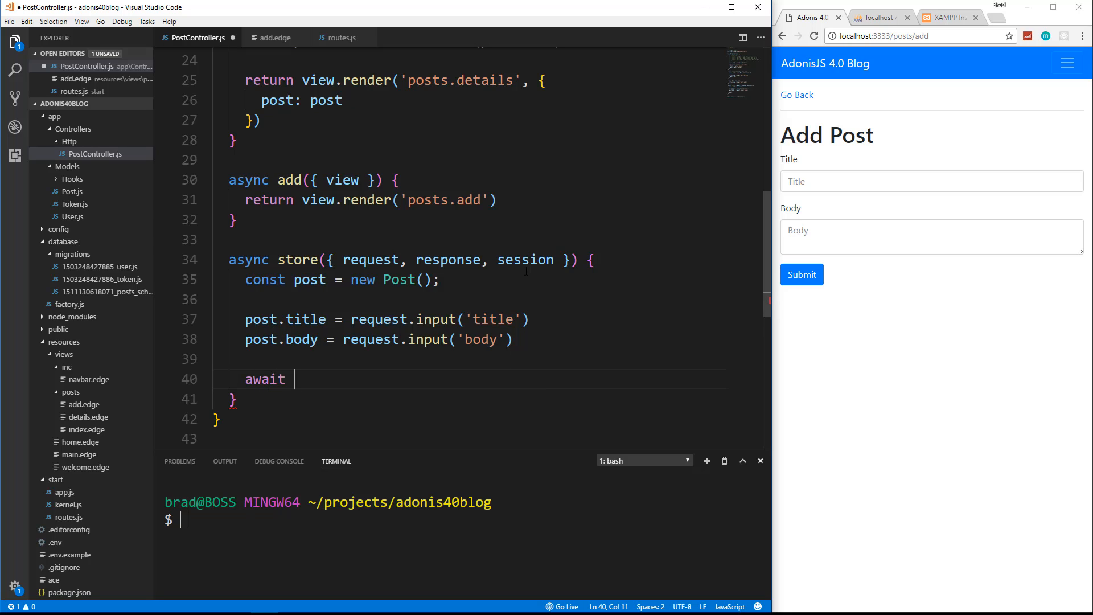
type("post.s")
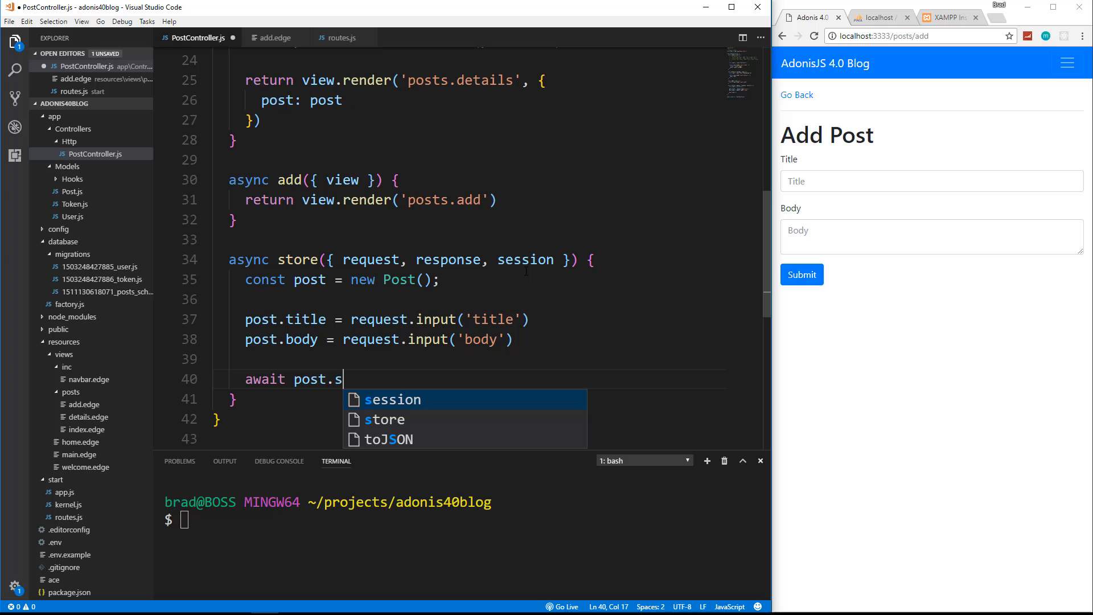
type("ave()")
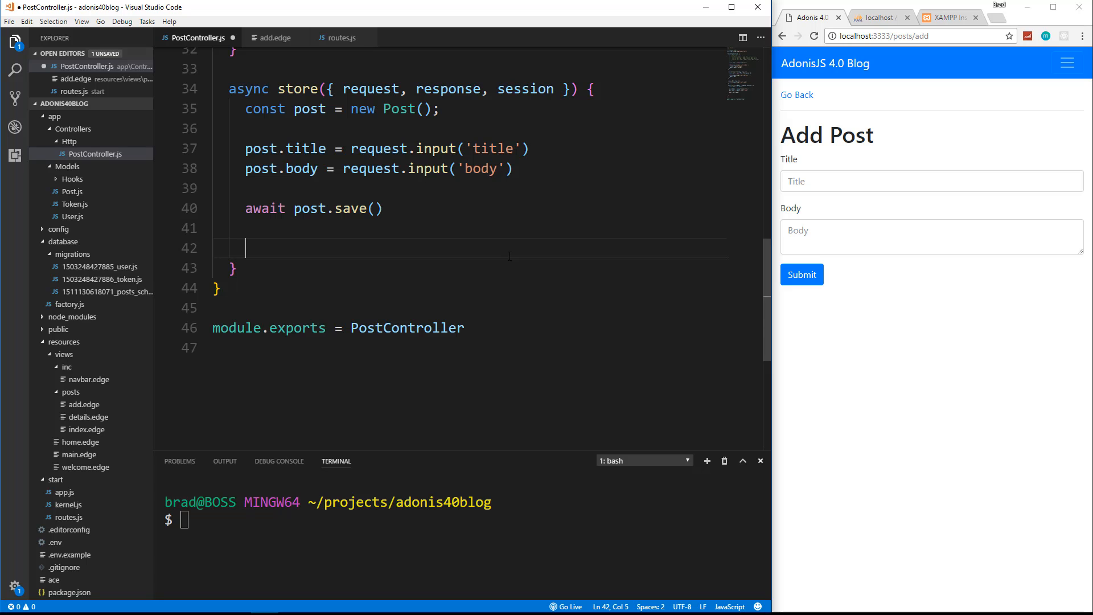
- Add session.flash({ notification: 'Post Added!' }) to the store method
type("session")
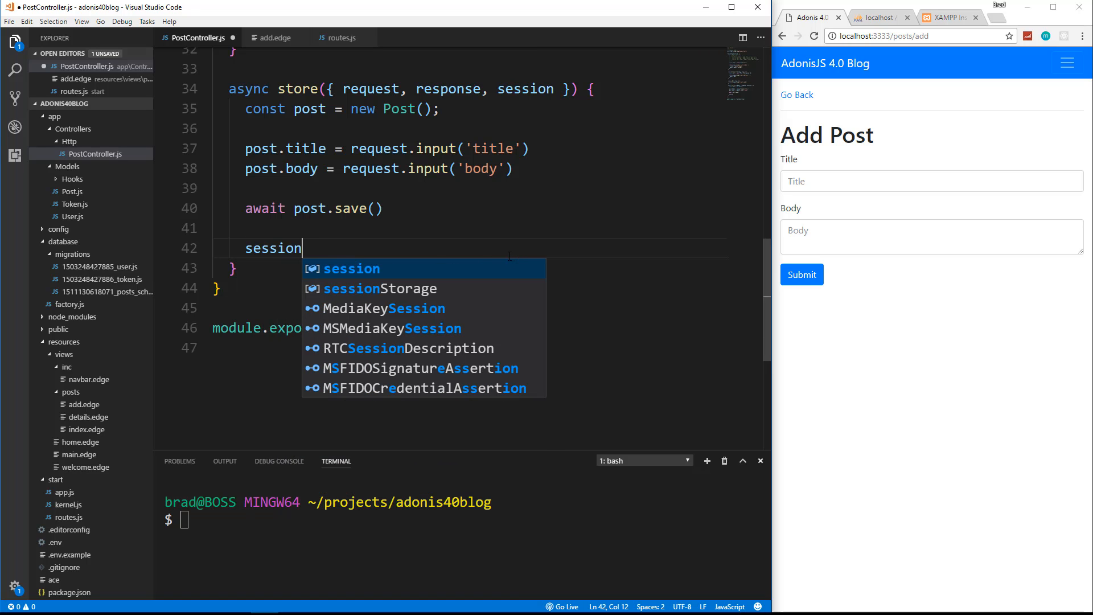
type(".fla")
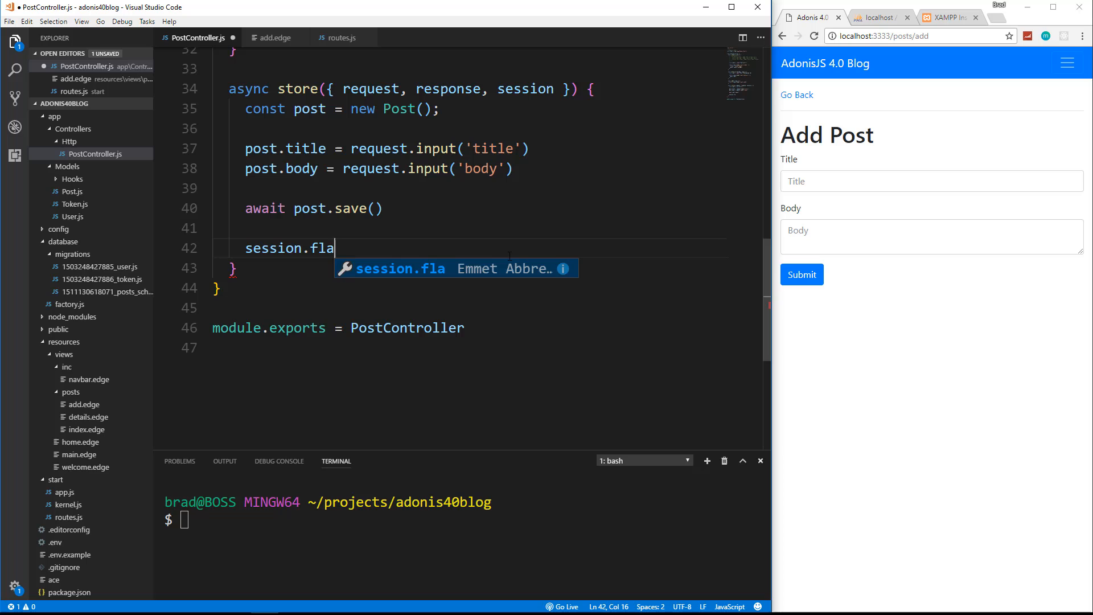
type("sh()")
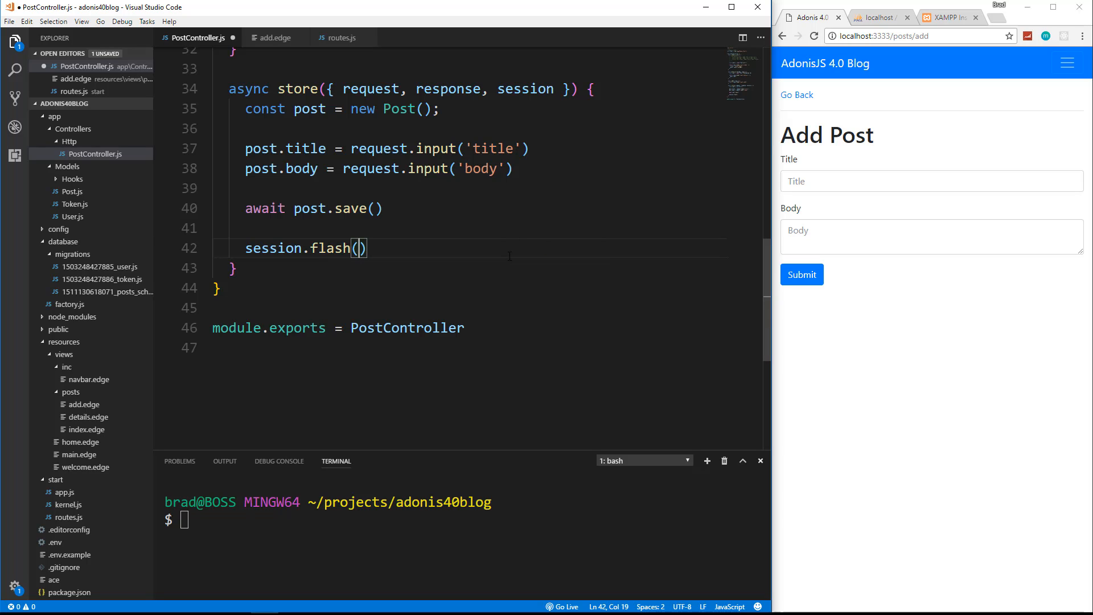
type("{")
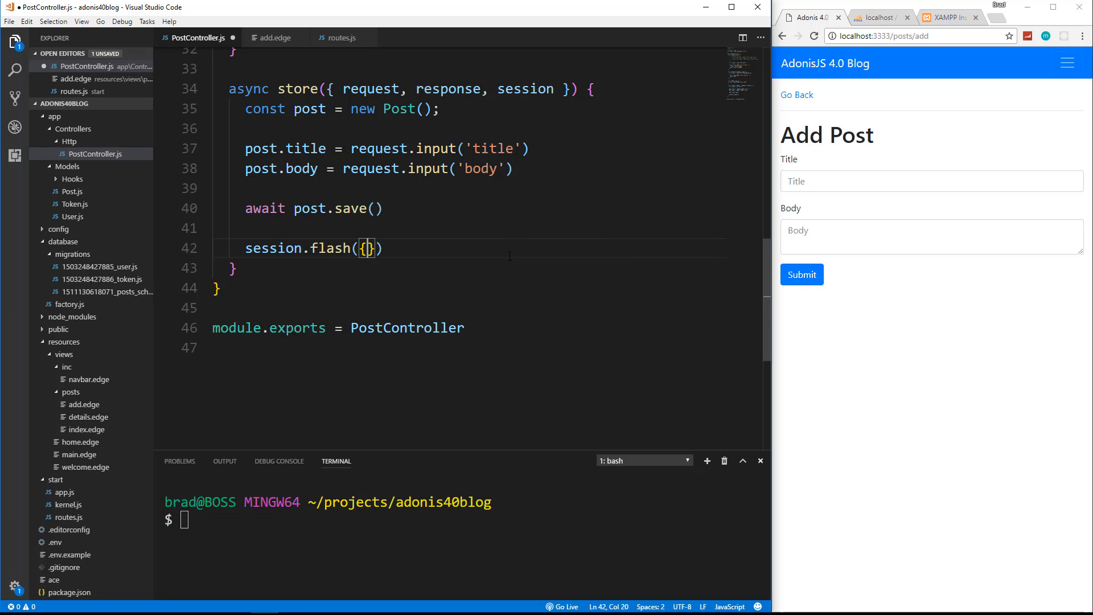
type("no")
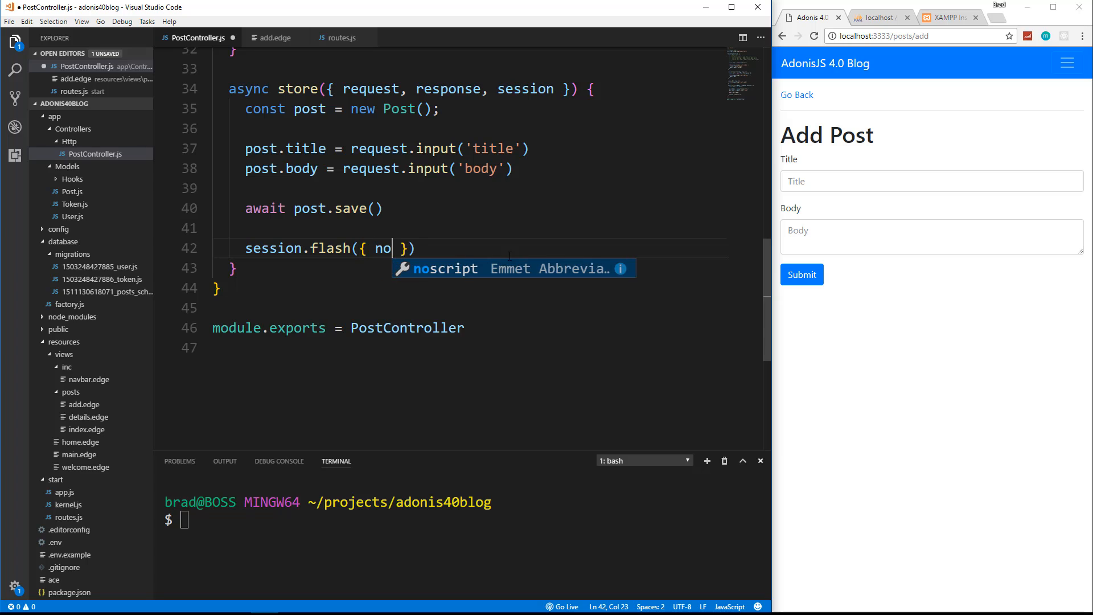
type("tificationb")
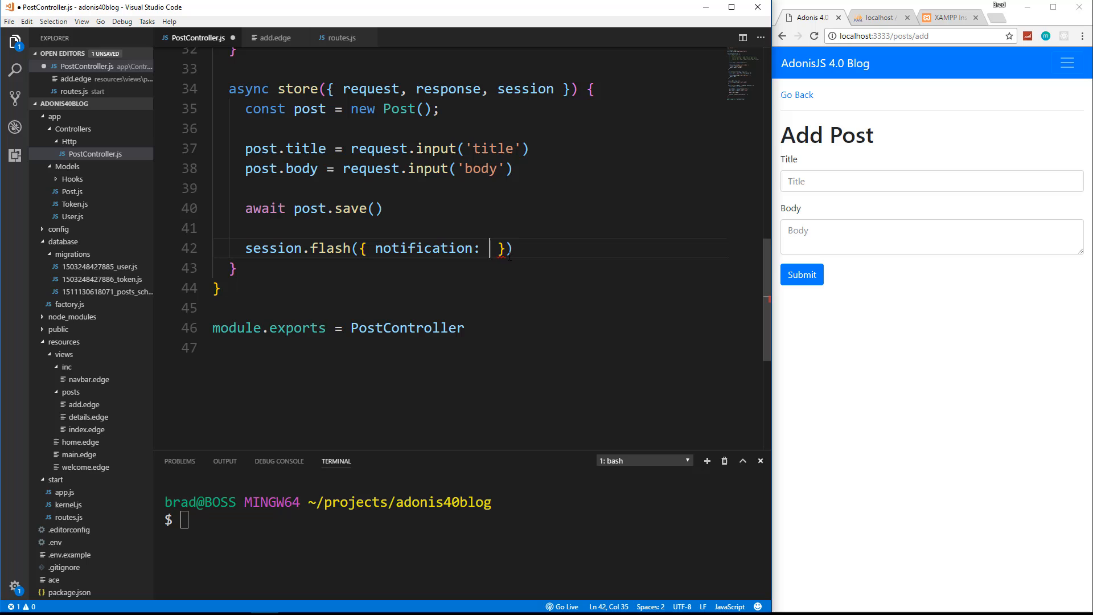
type("'Post'")
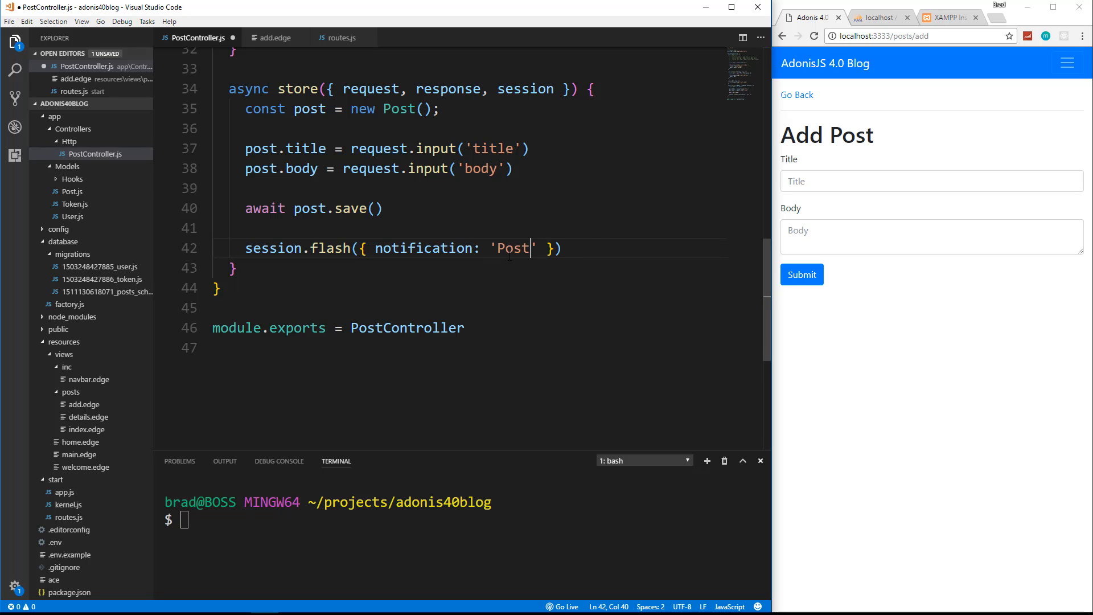
type("Added!")
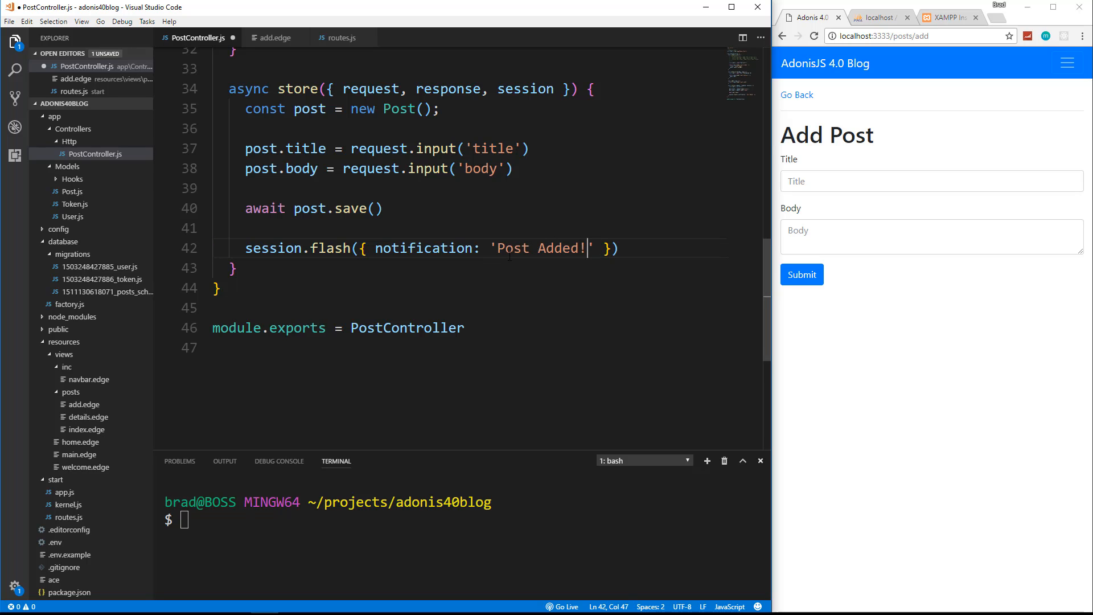
- Return response.redirect('/posts') after the flash message
key("enter")
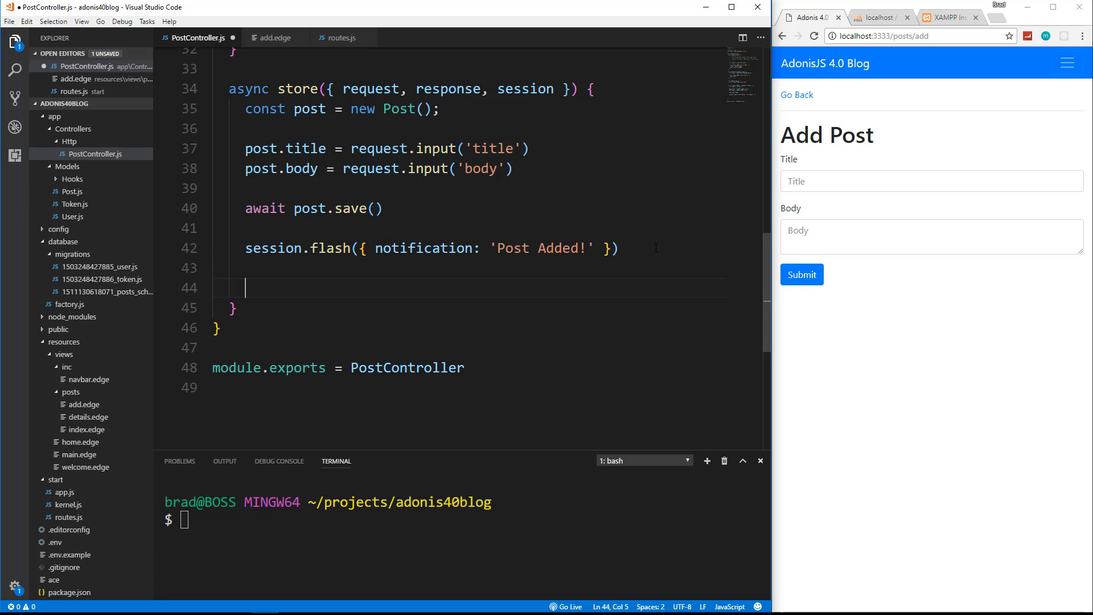
type("return")
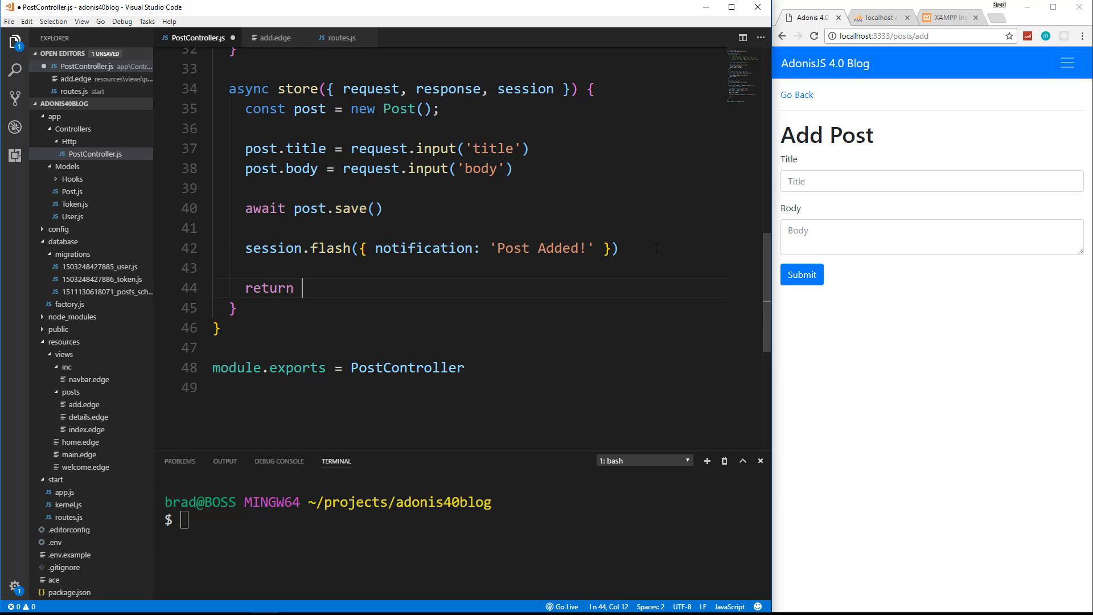
type("response.redirect0")
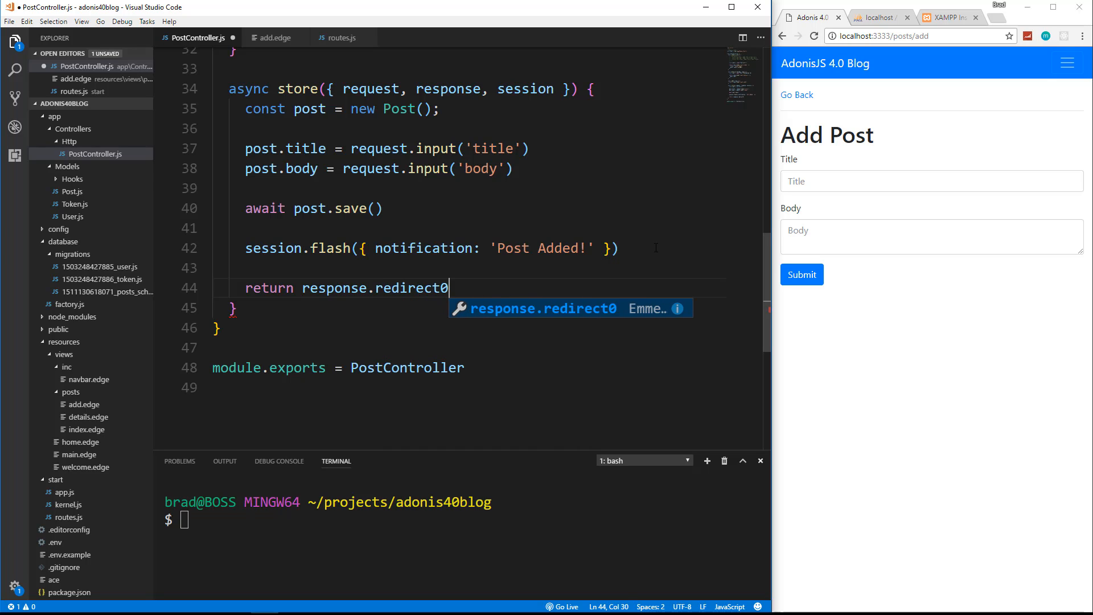
type("()")
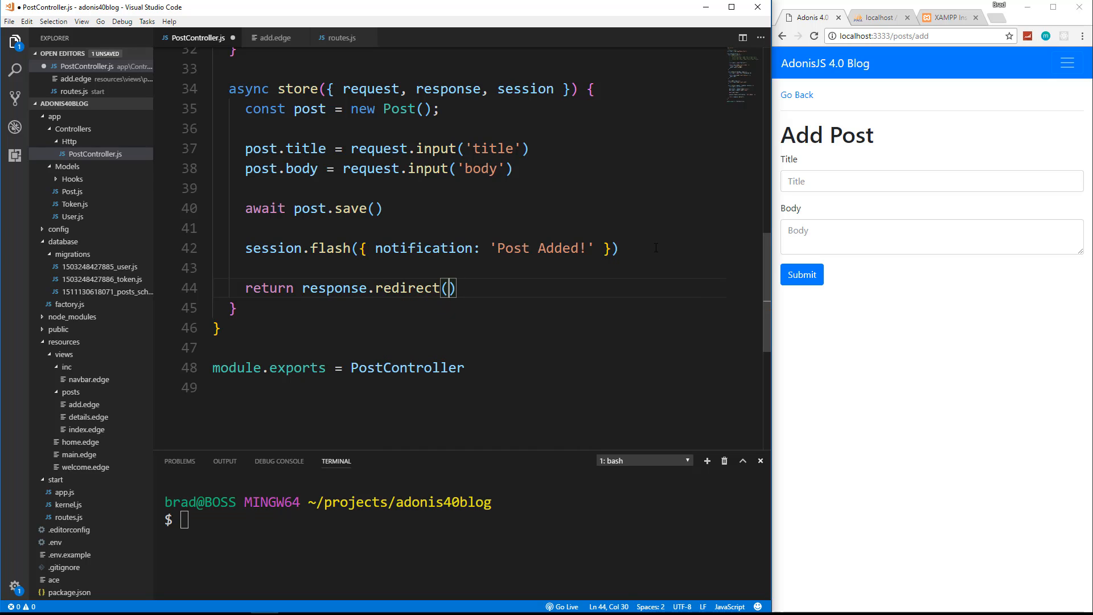
type("'/post'")
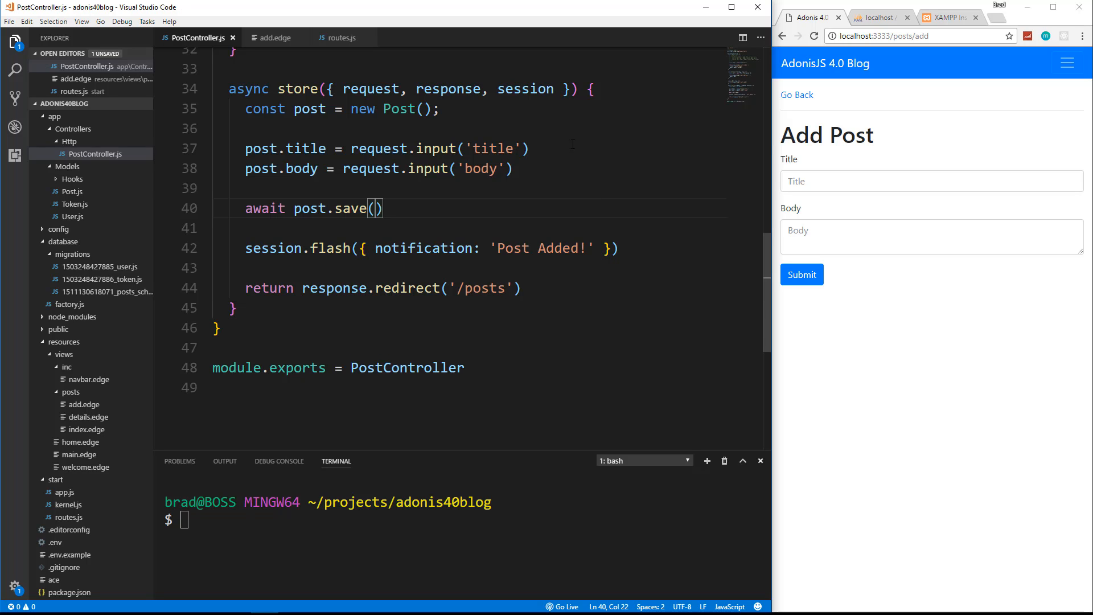
left_click_drag(245, 248, 410, 248)
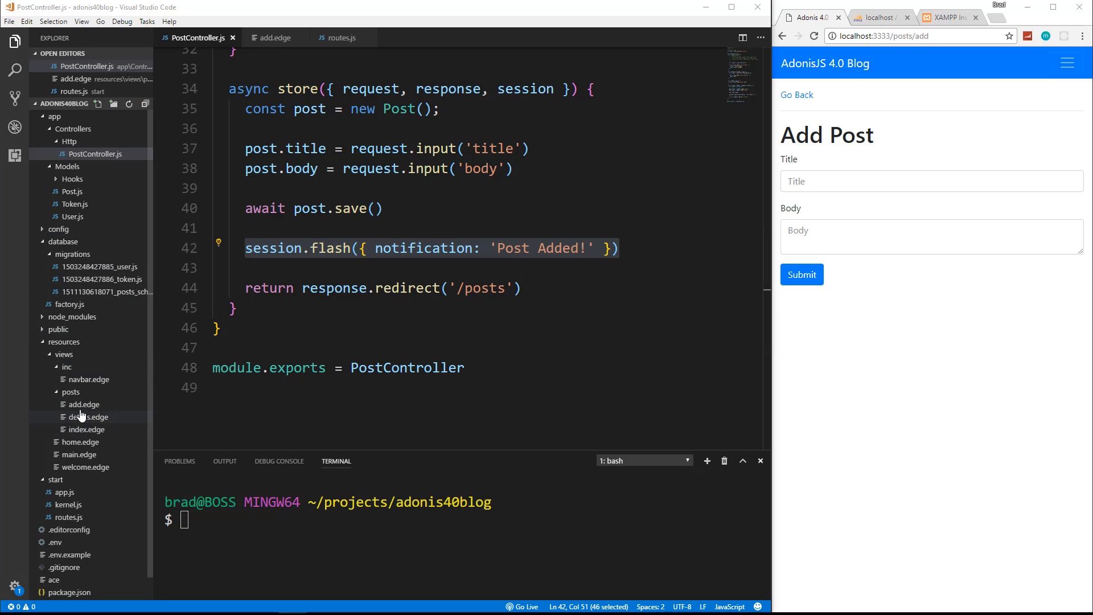
left_click(87, 441)
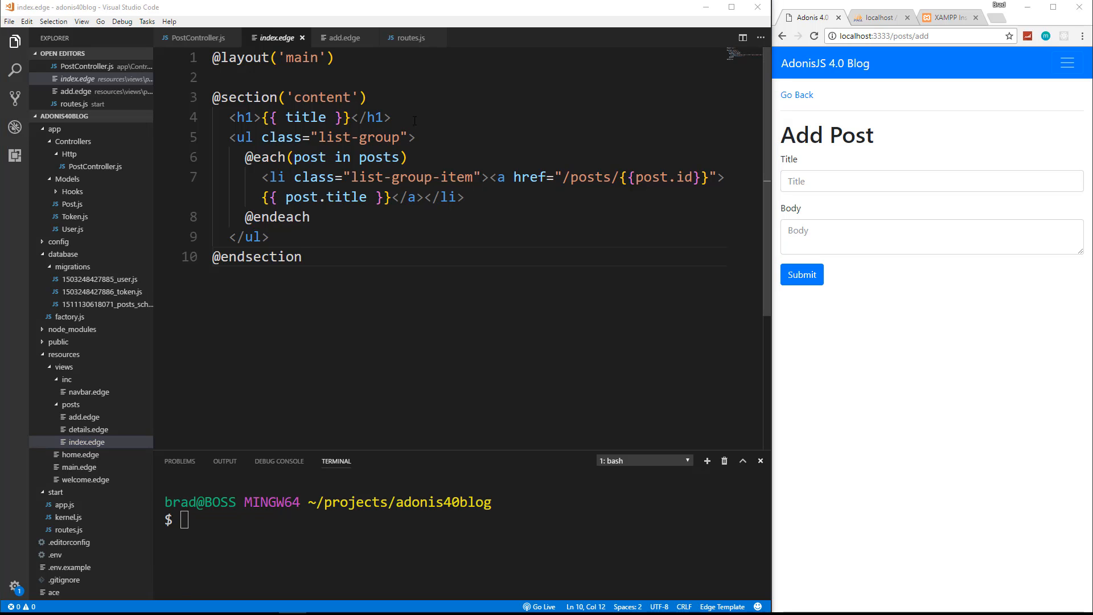
key("Enter")
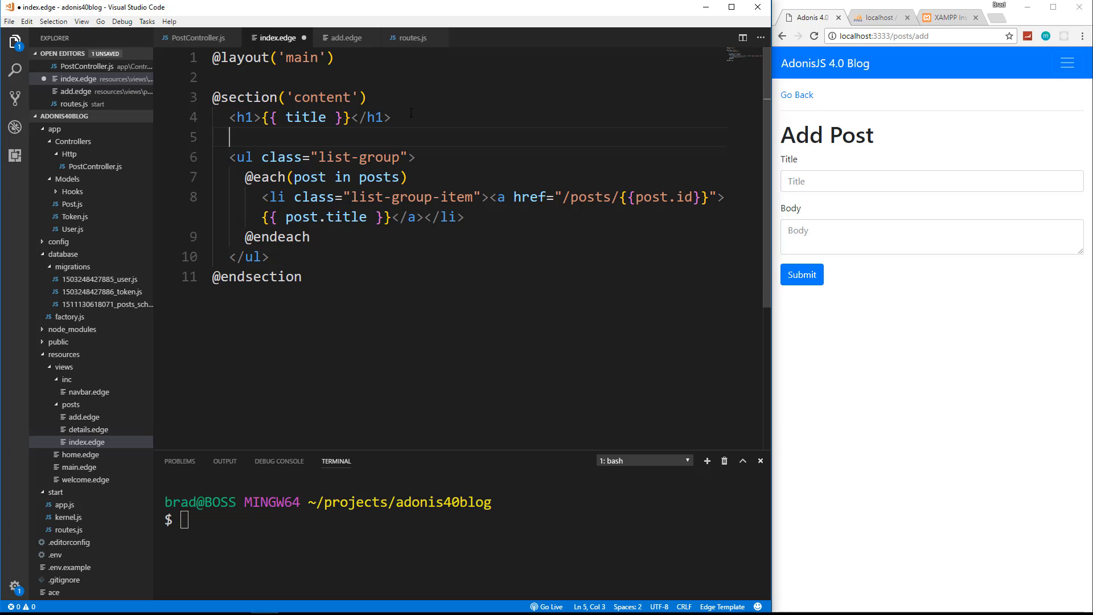
type("@if(")
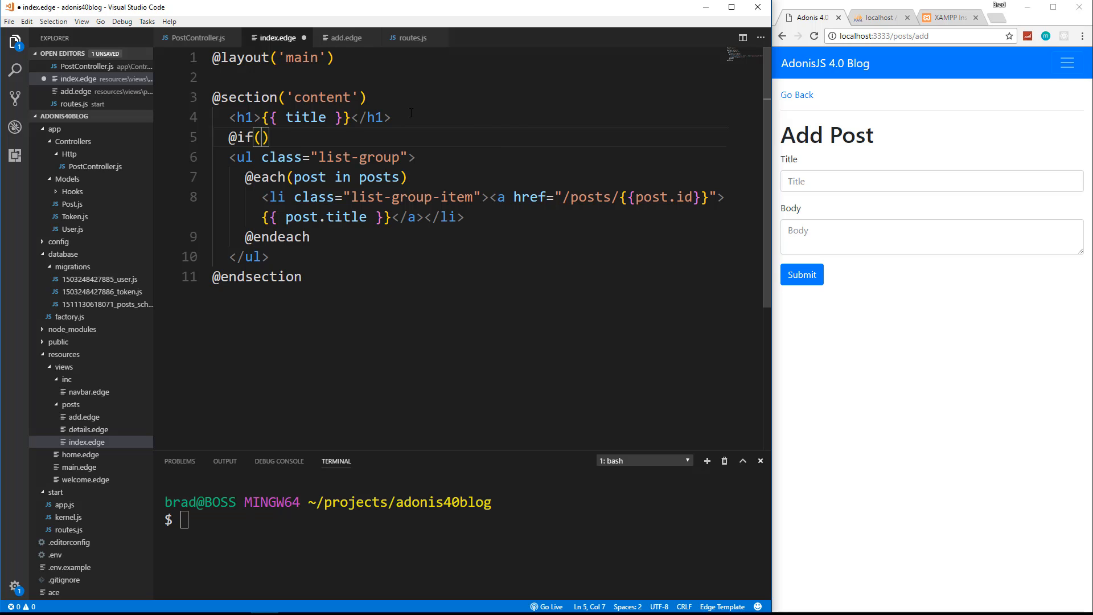
type("old('notification")
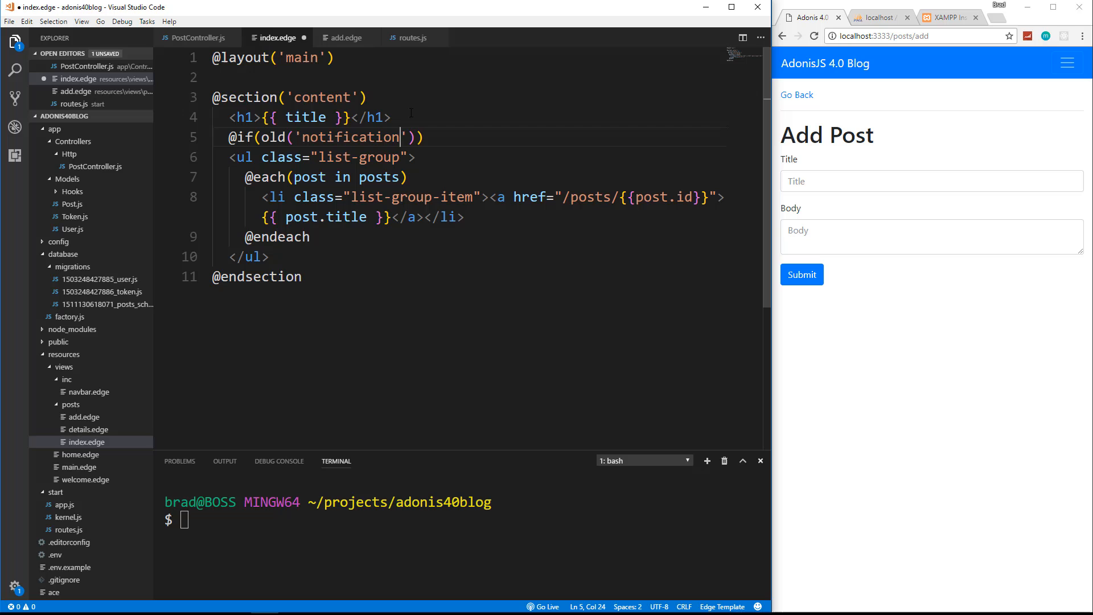
key("Enter")
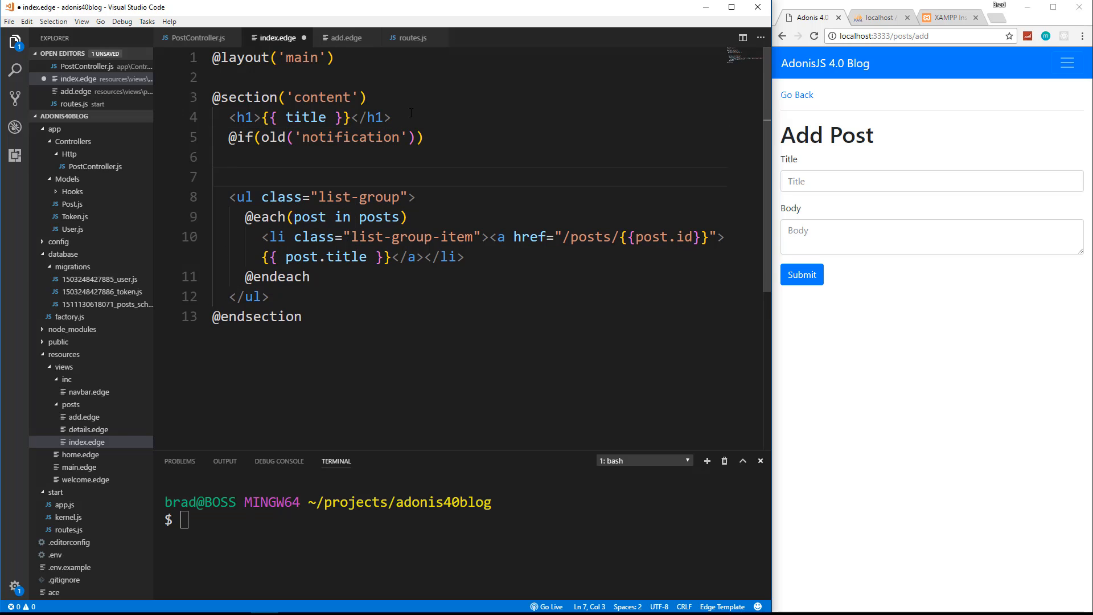
type("@endif")
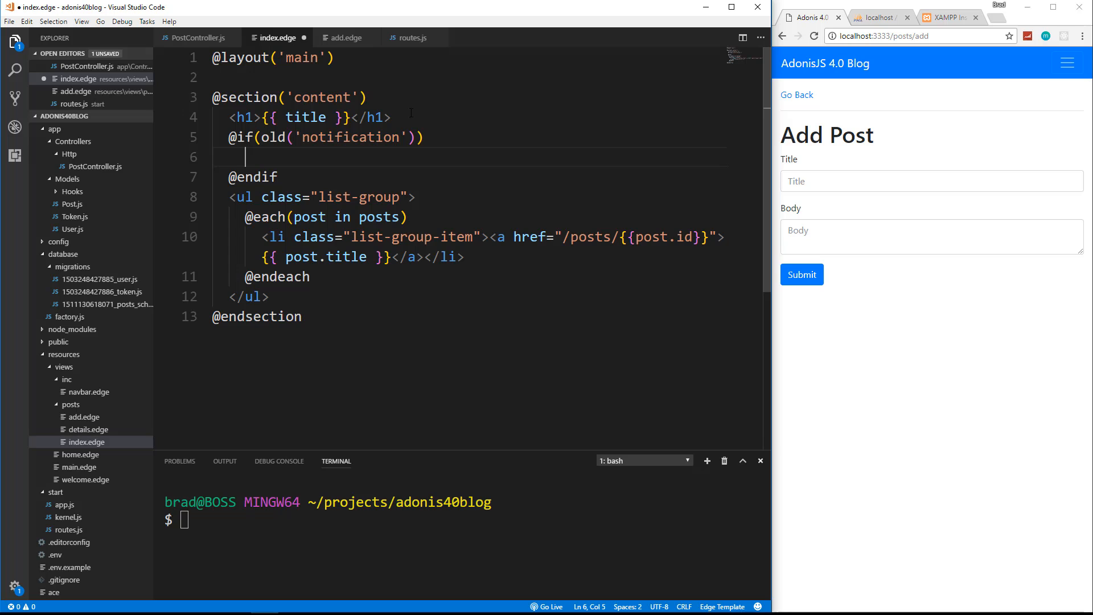
- Inside the block, add an alert div showing {{ old('notification') }}
type("div class=\"alert alert-danger\">")
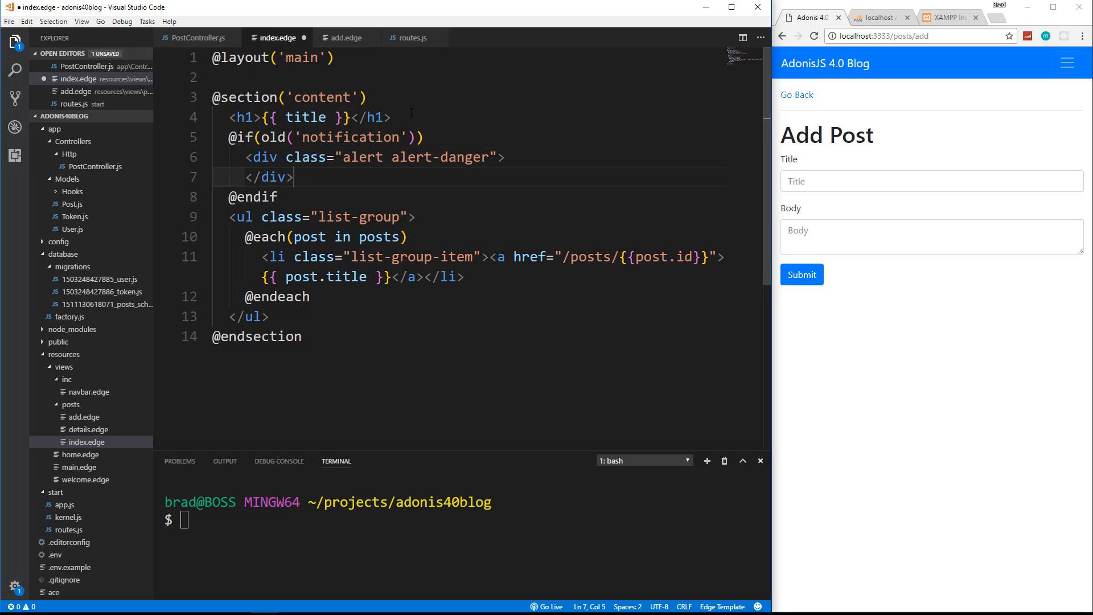
key("enter")
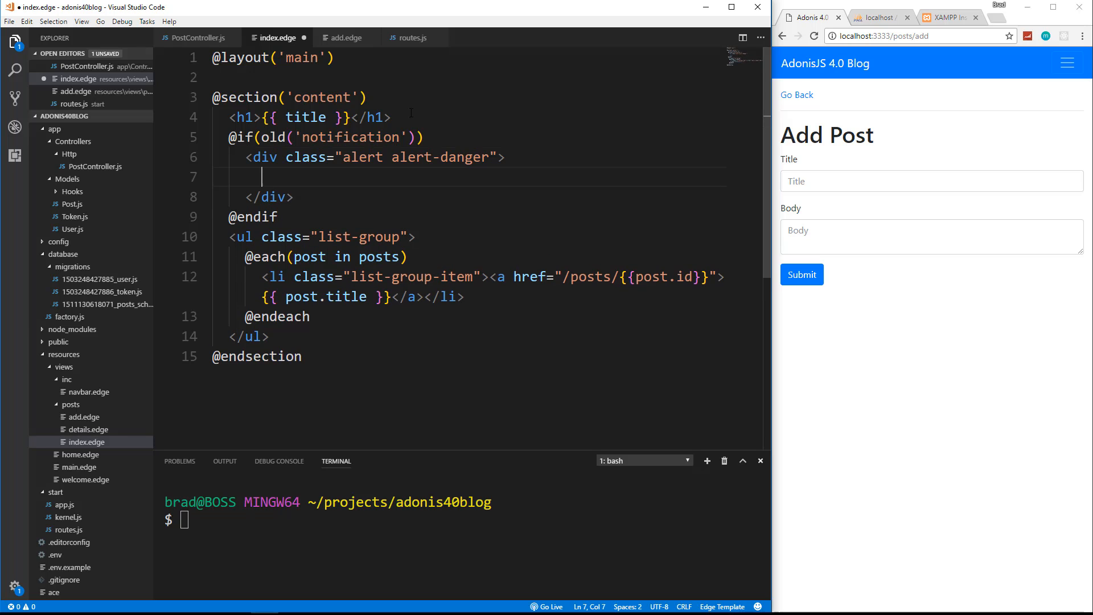
type("{{ }}")
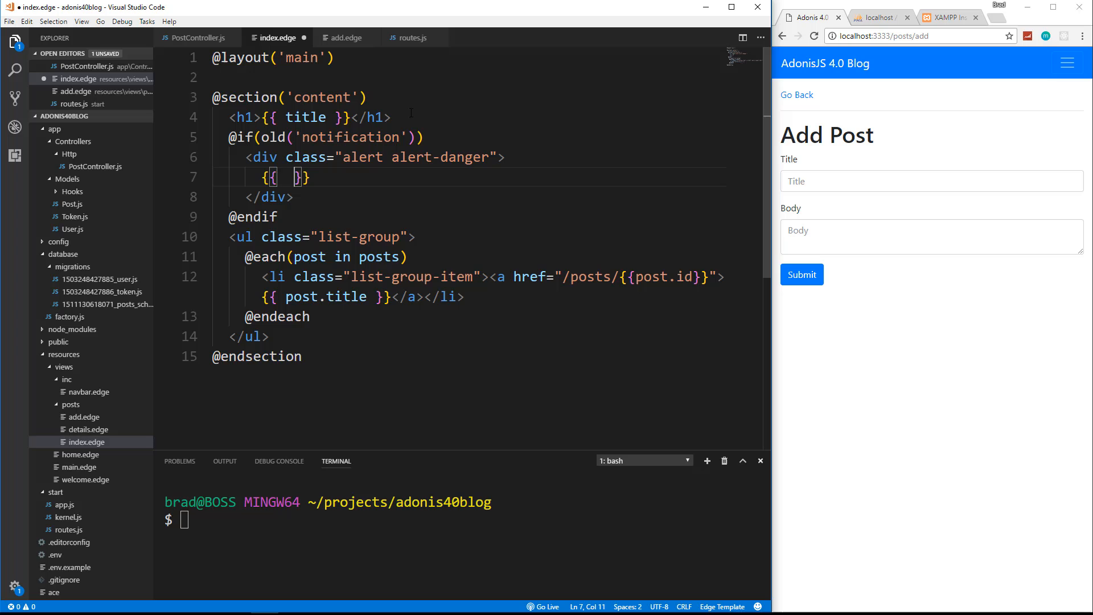
type("old(")
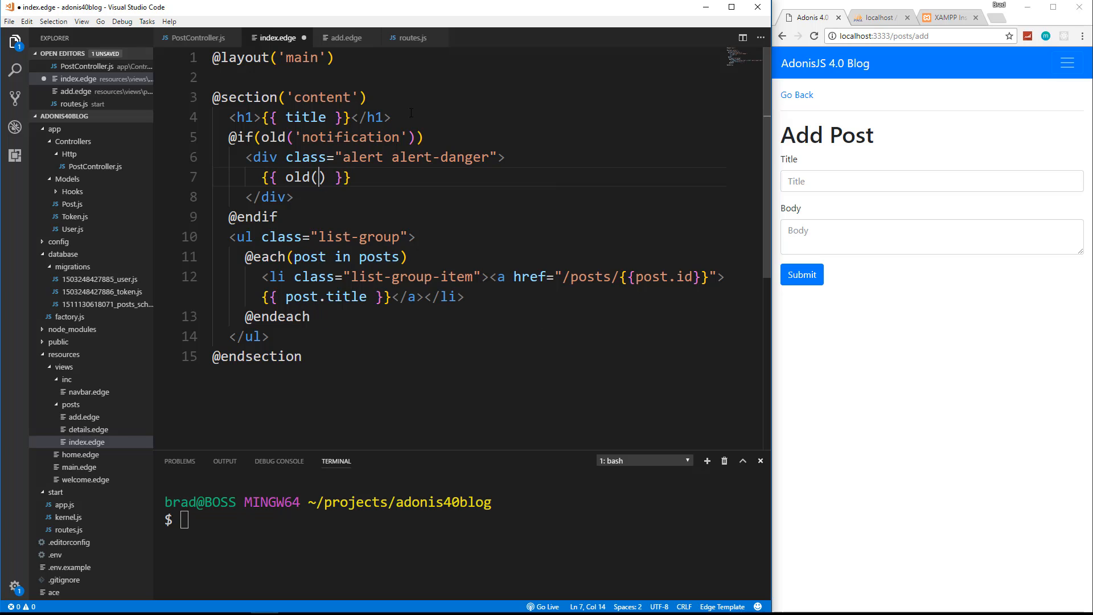
type("'")
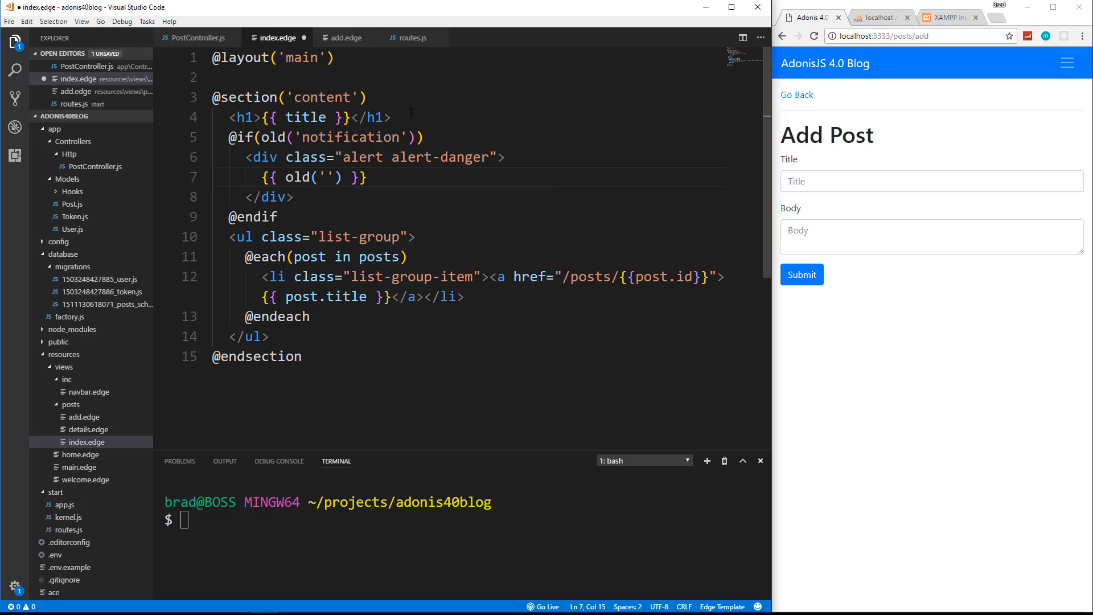
type("noti")
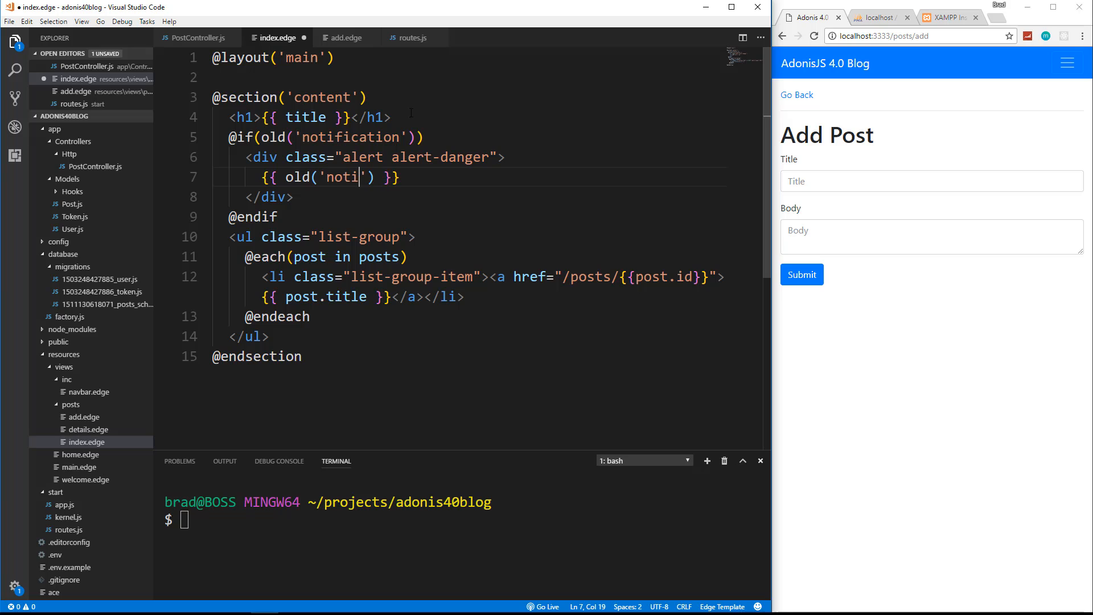
type("fication")
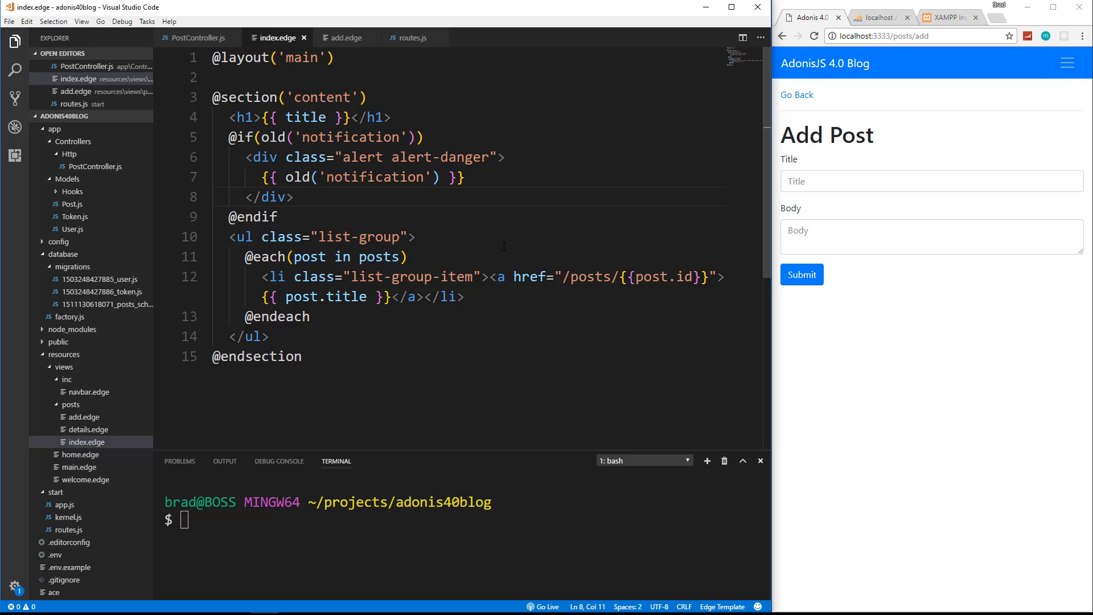
- Submit a new post titled 'Post Three' with body 'This is post three'
left_click(197, 37)
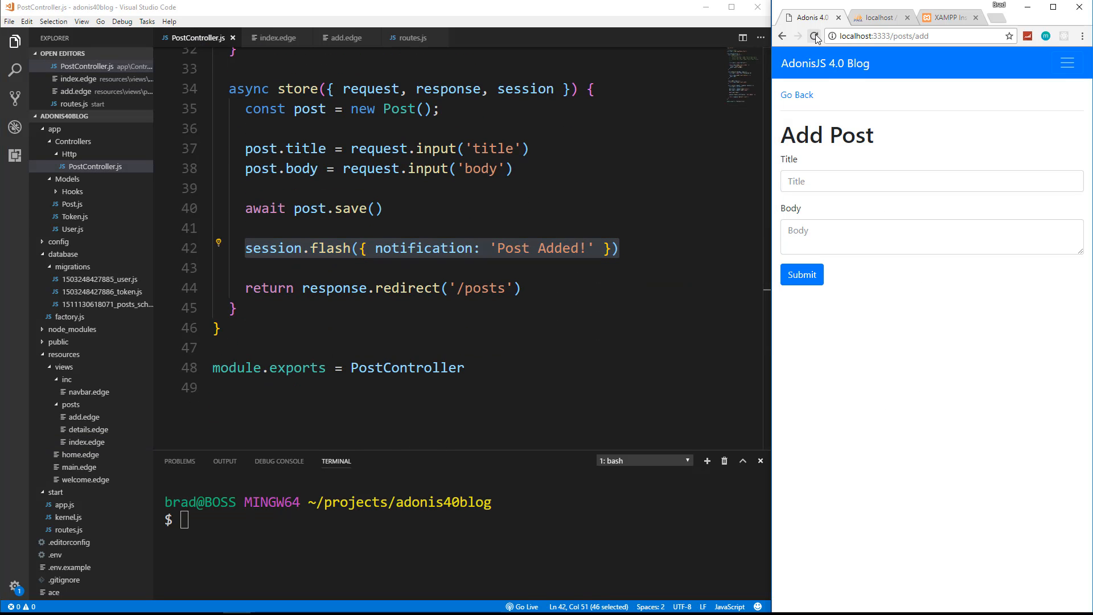
left_click(931, 181)
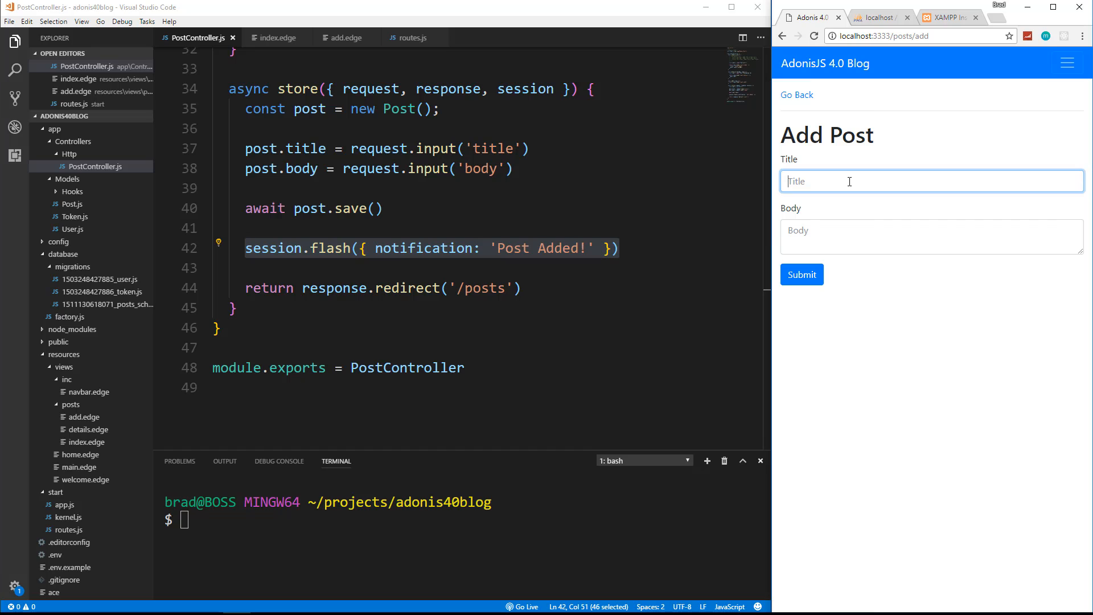
type("Post Three")
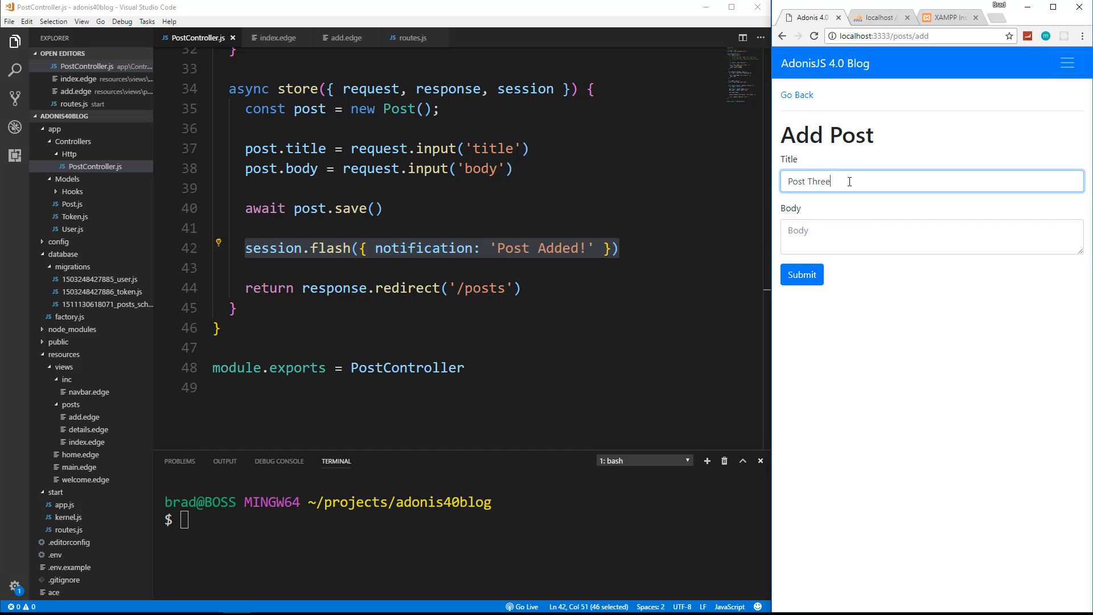
type("This is")
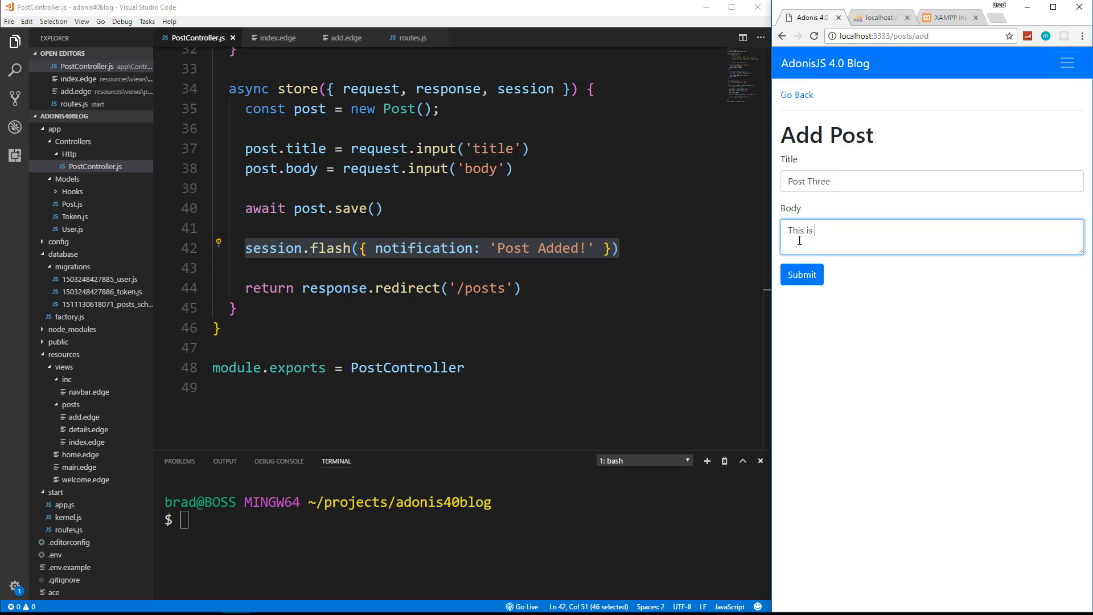
type("post three")
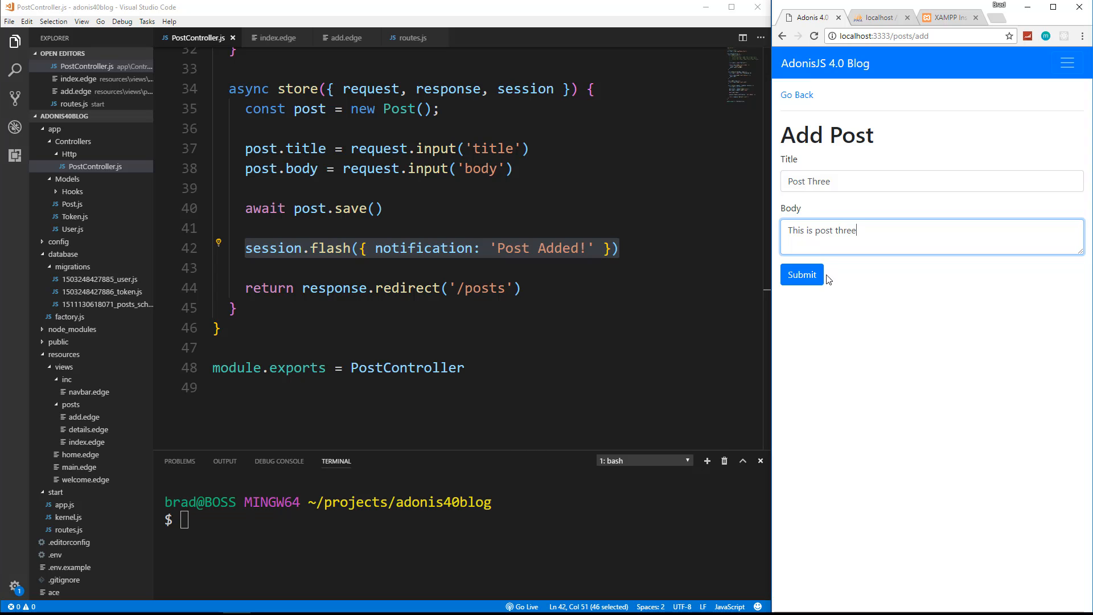
left_click(801, 274)
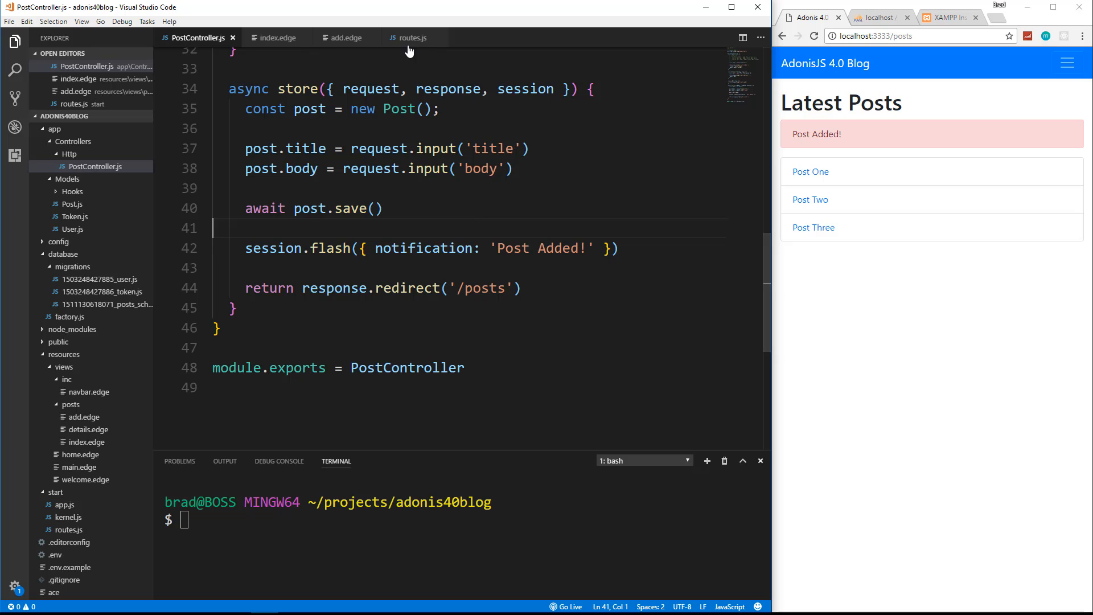
mouse_move(277, 38)
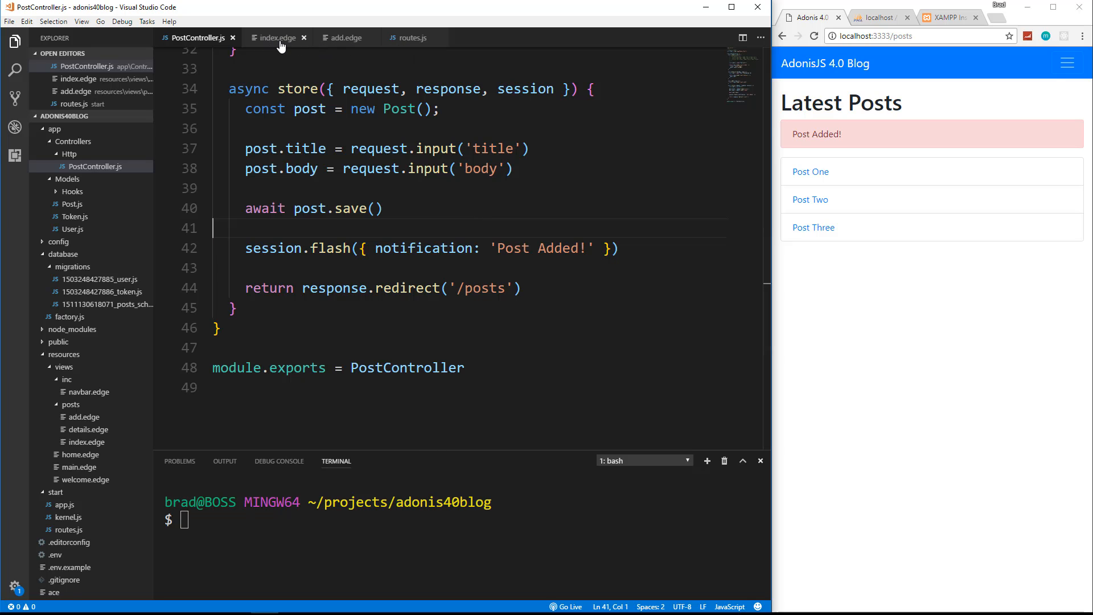
- Return to index.edge to change the alert class to alert-success
left_click(276, 37)
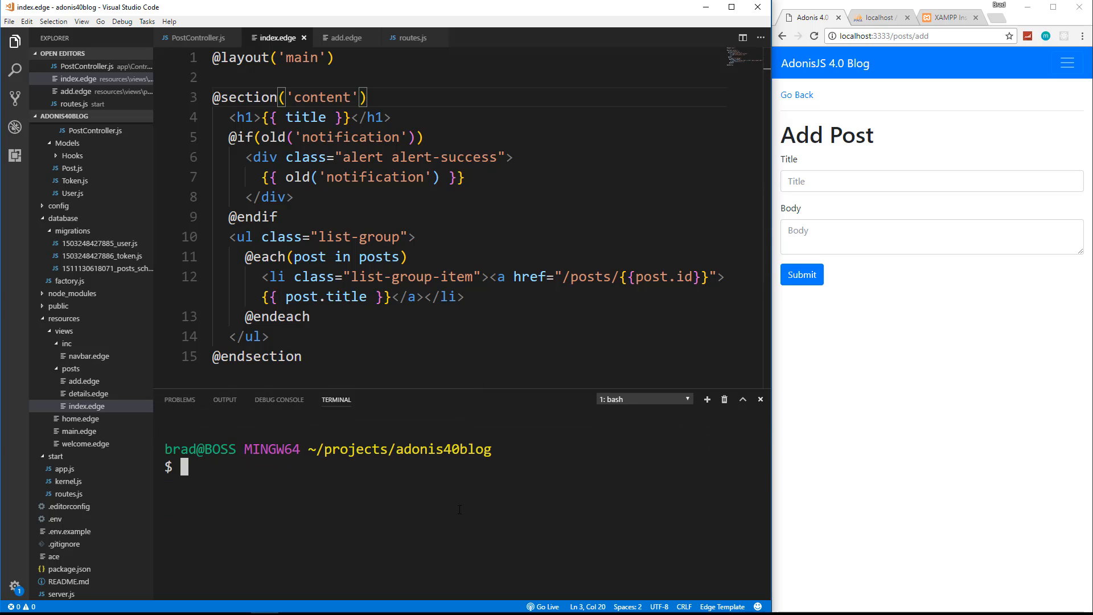
type("npm install @")
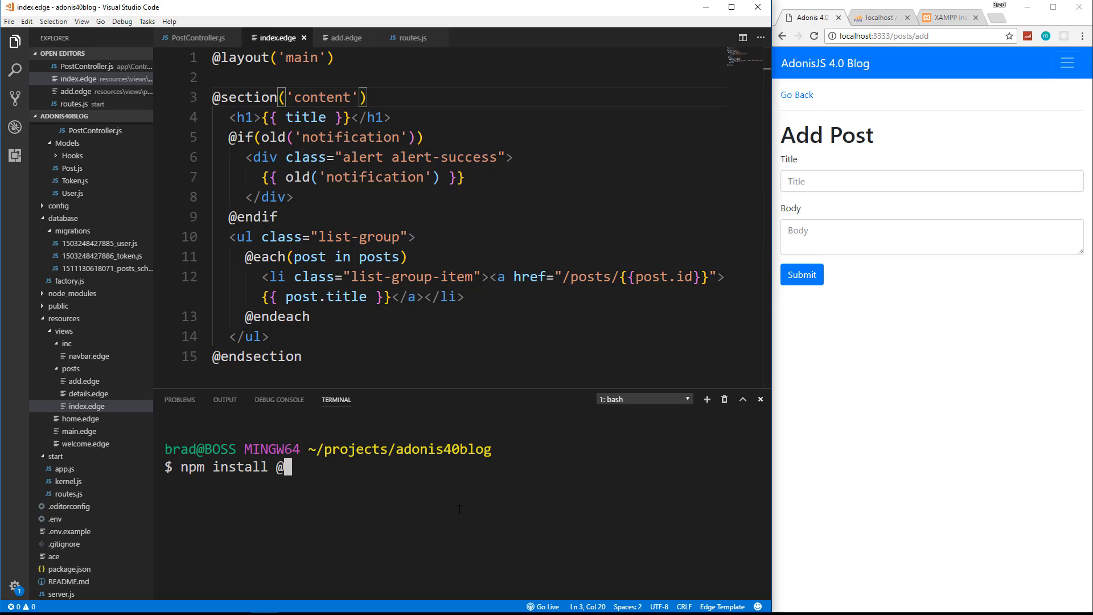
type("adonisjs")
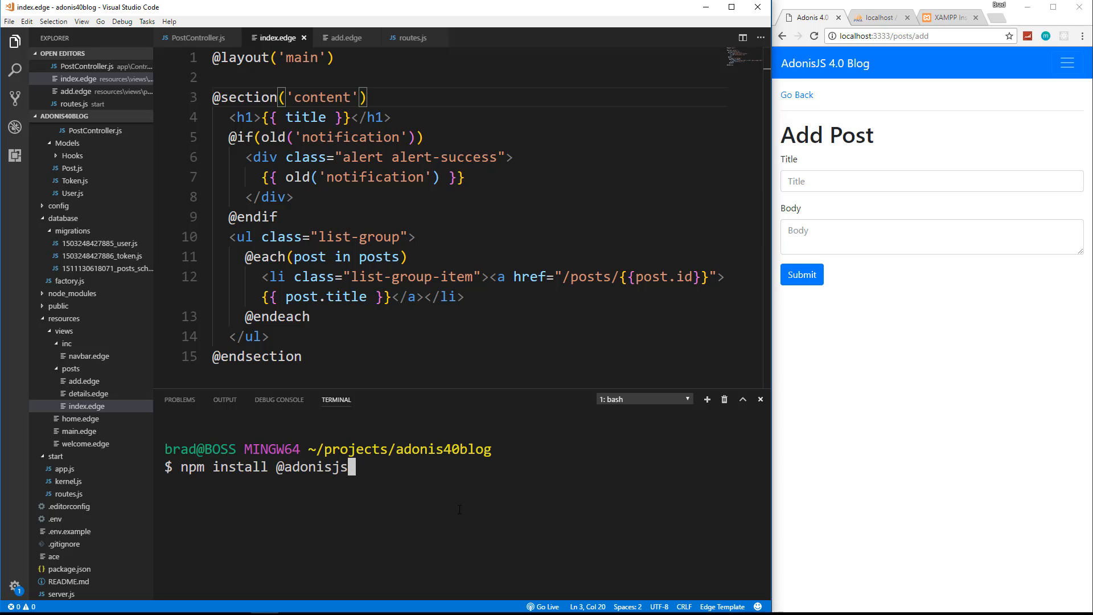
type("/validator")
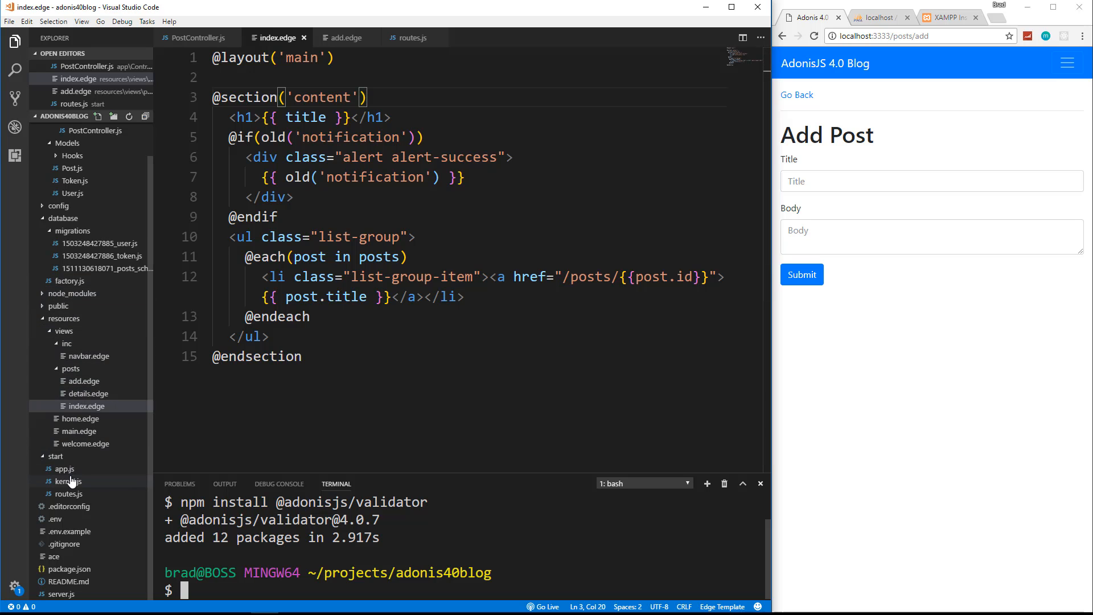
- Add a ValidatorProvider entry after AuthProvider in start/app.js's providers list
left_click(65, 481)
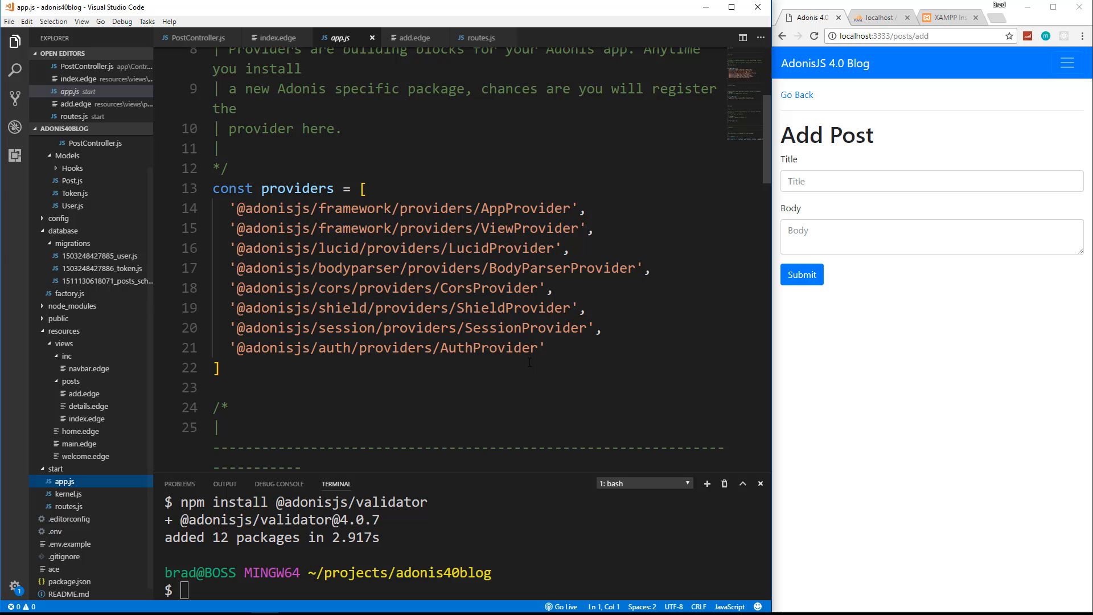
left_click(546, 347)
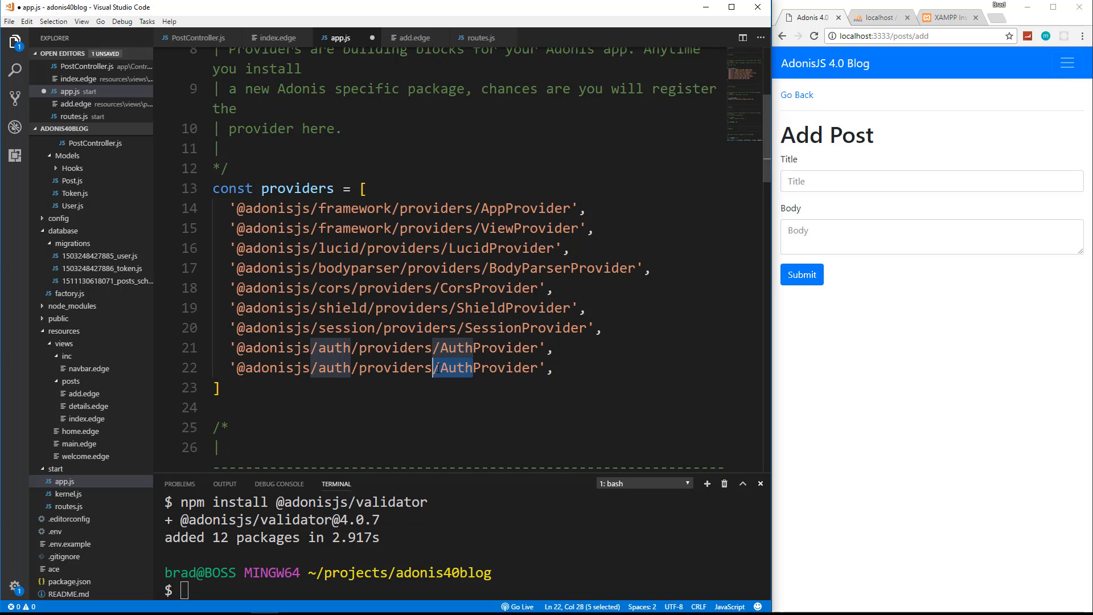
type("Valida")
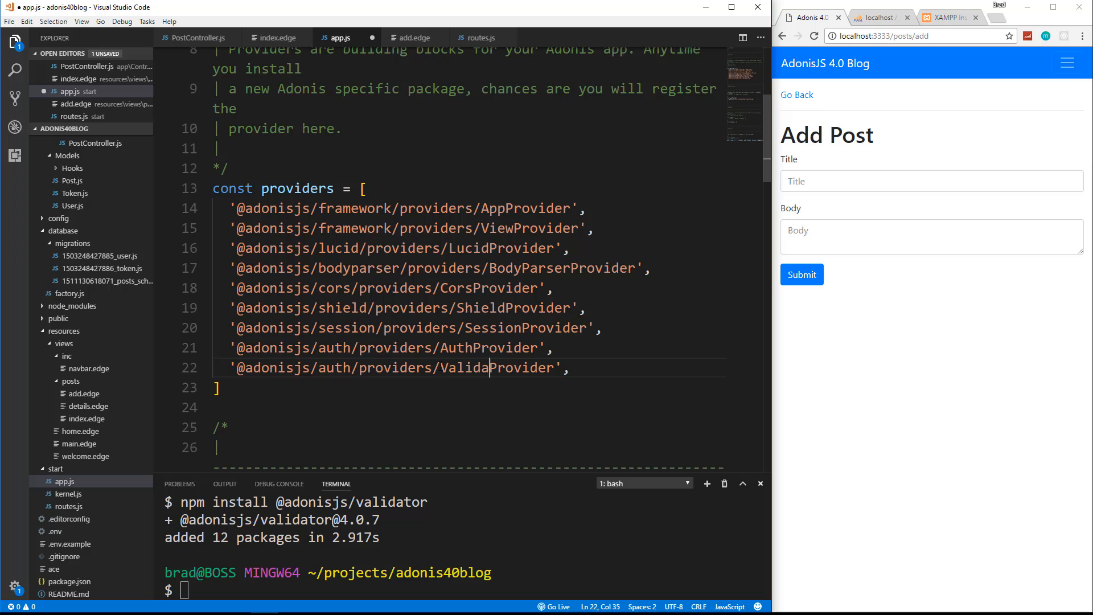
type("tor")
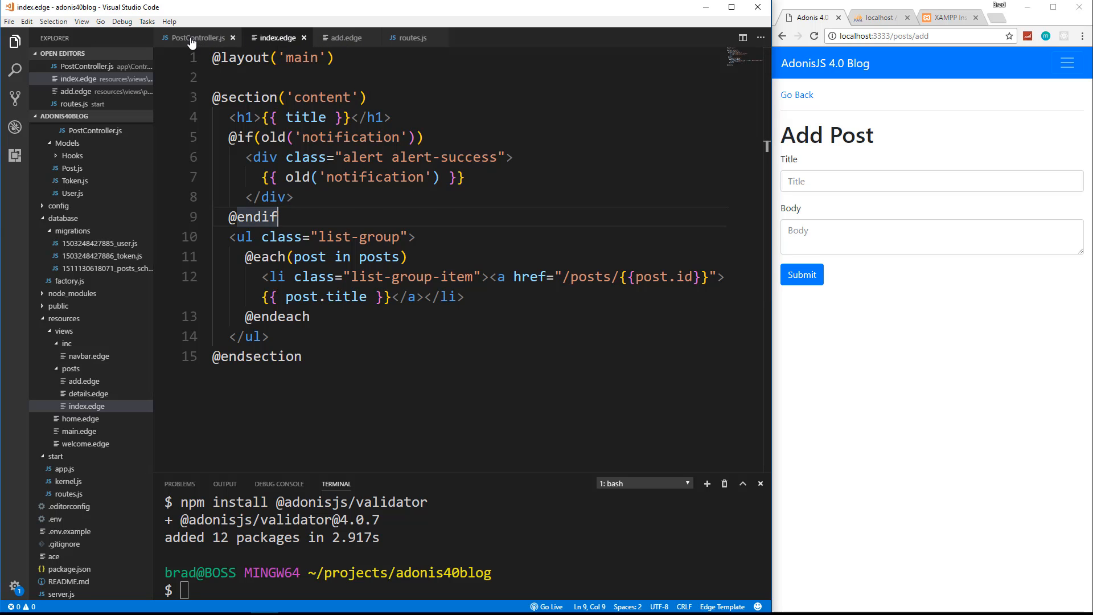
- Add '// Bring in validator' and const { validate } = use('Validator') below the Post import
left_click(198, 37)
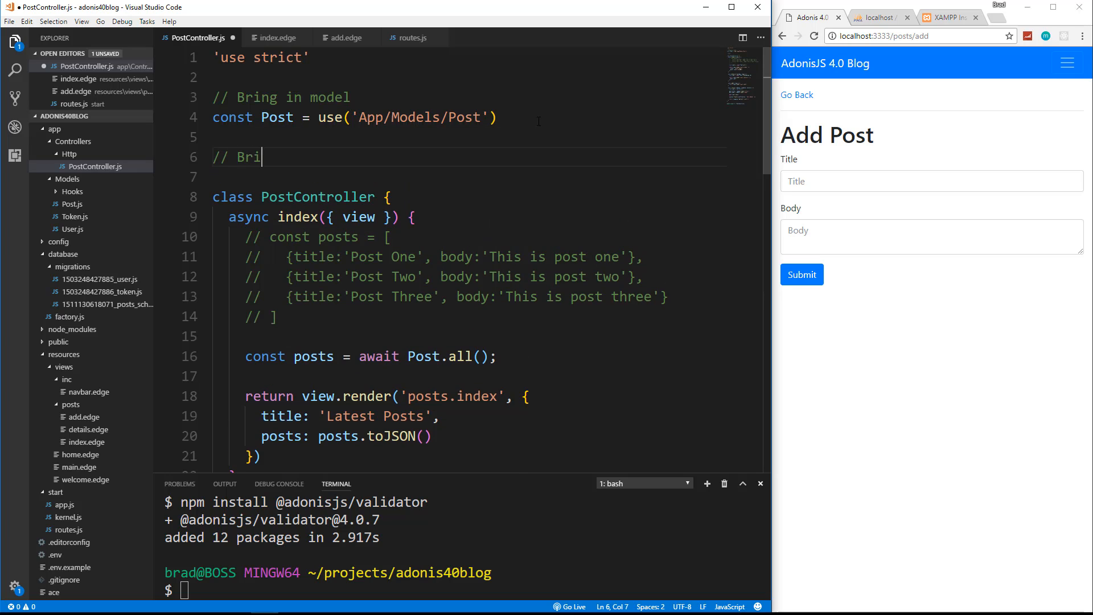
type("ng in valida")
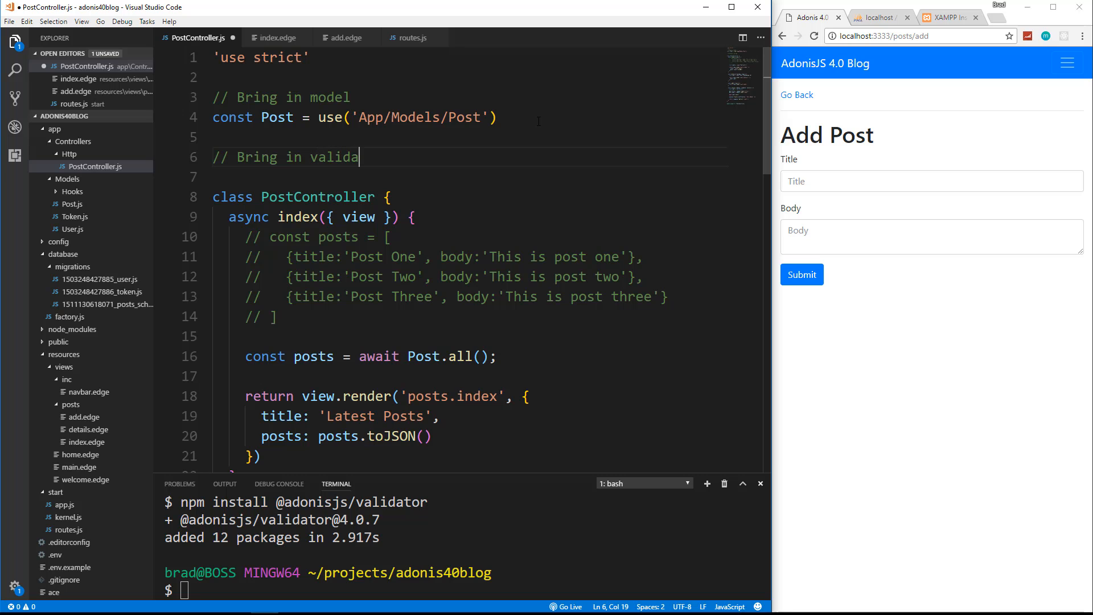
type("tor")
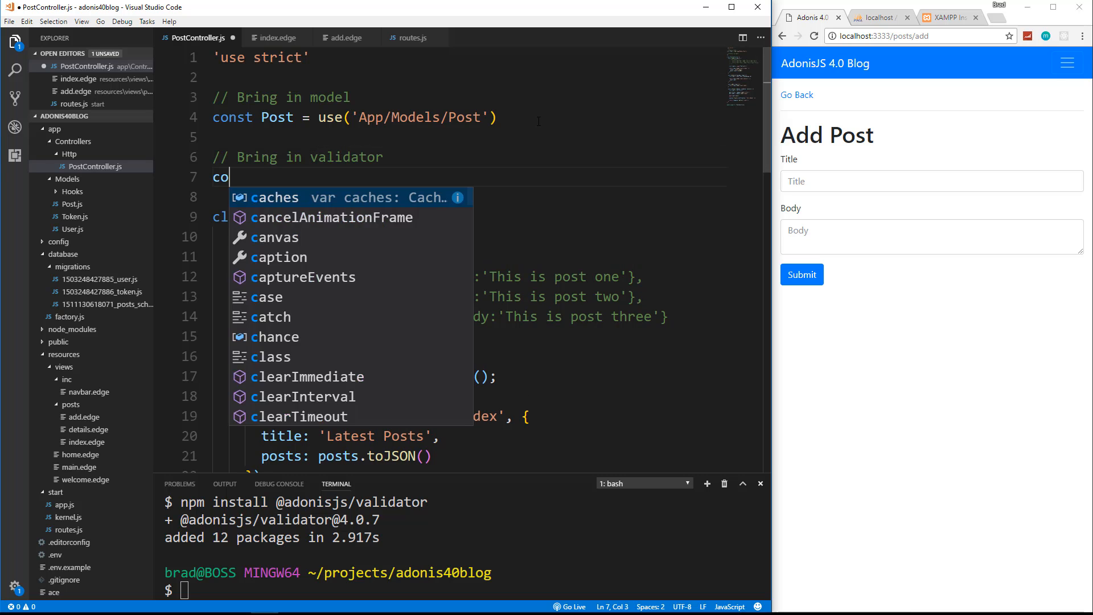
type("nst validat")
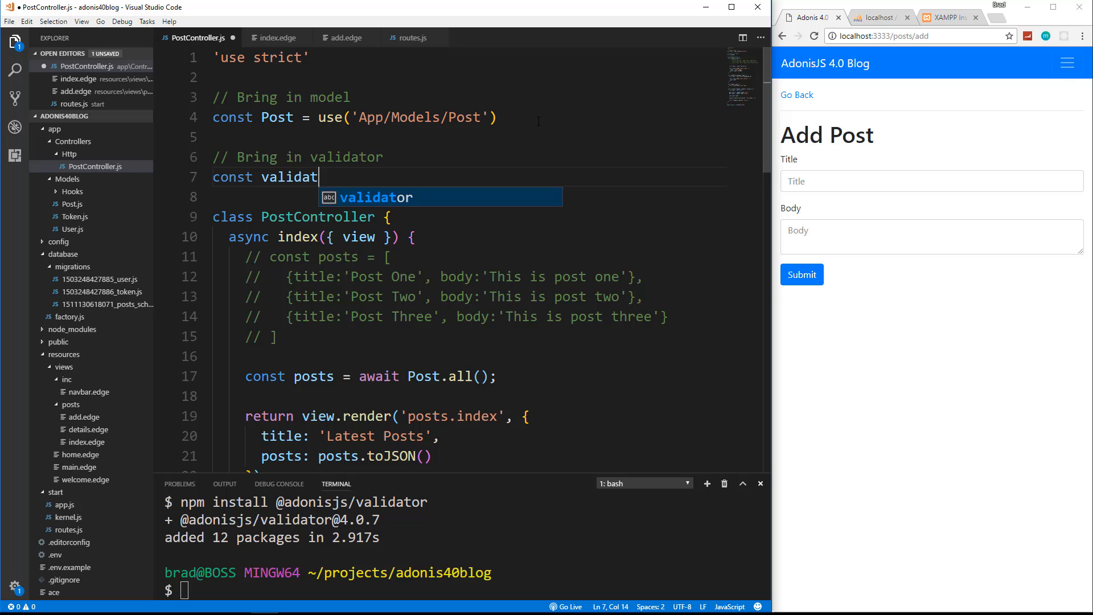
type("e =")
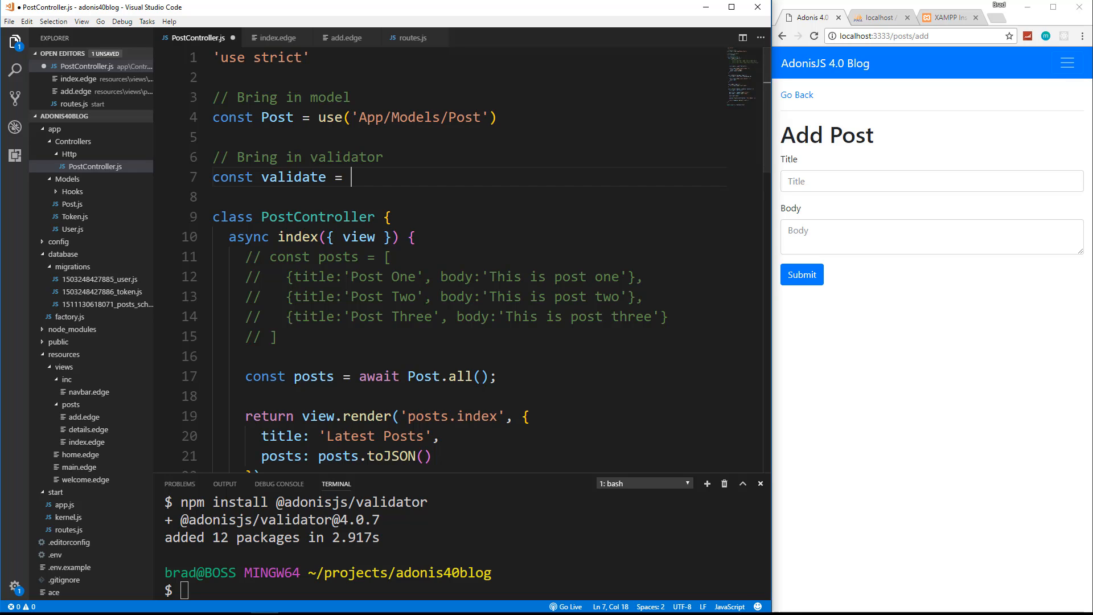
double_click(293, 177)
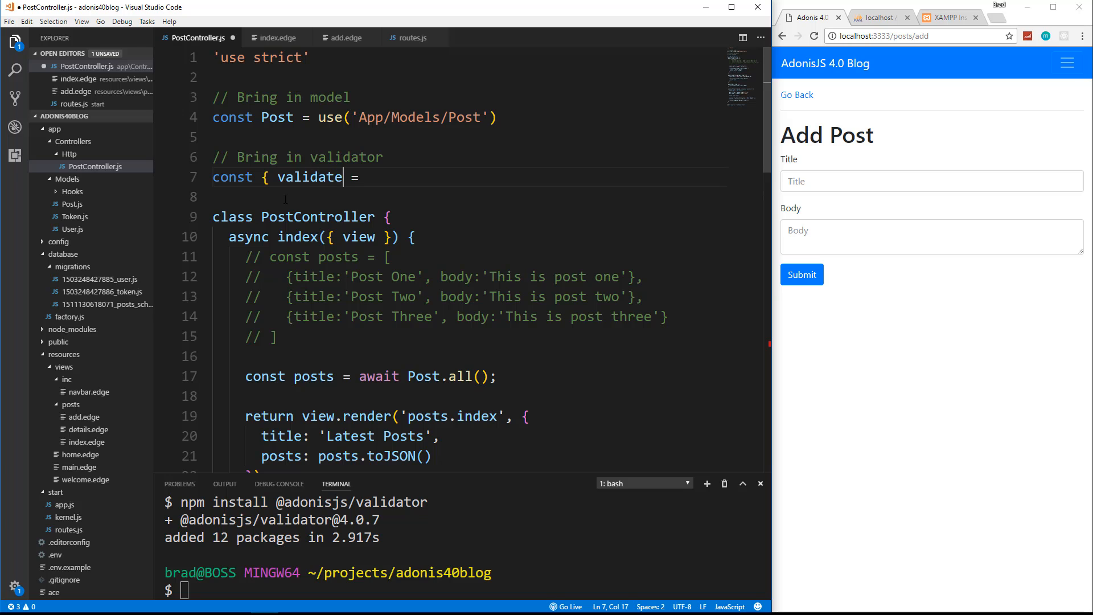
type("}")
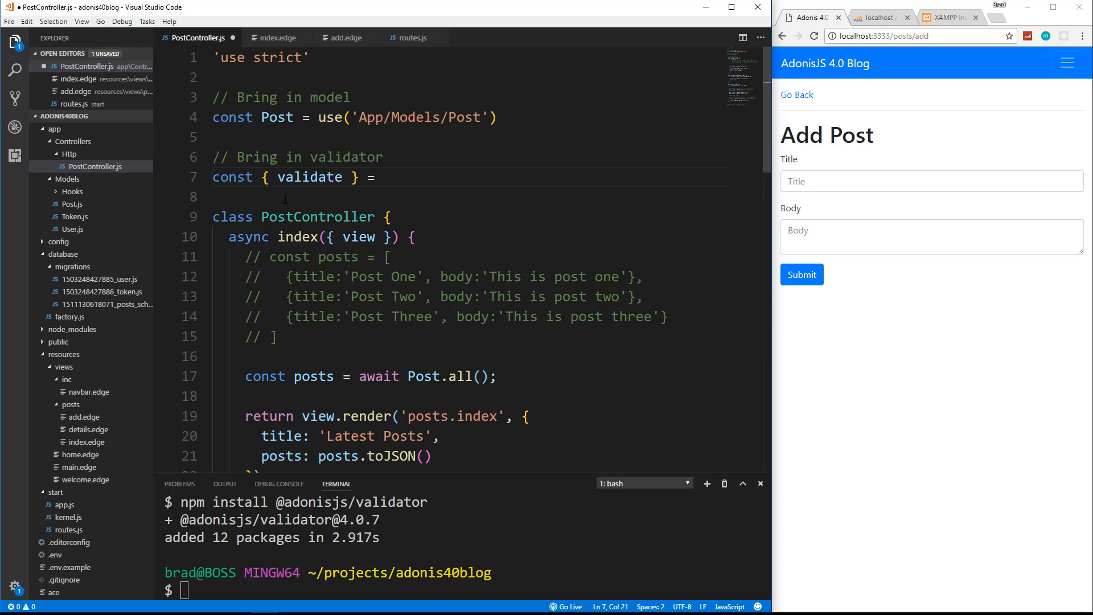
type("use")
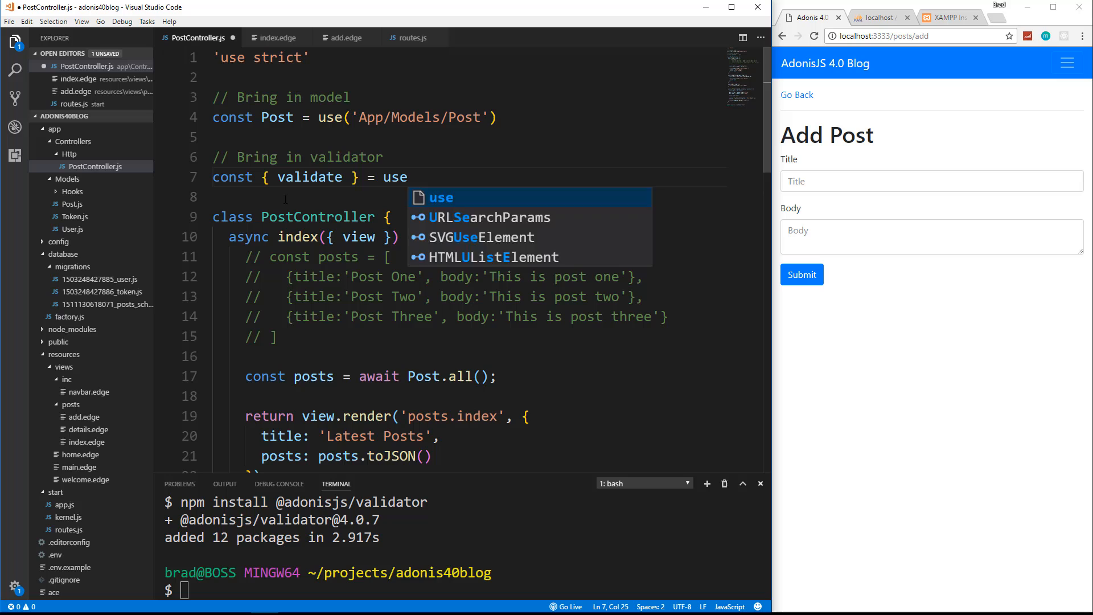
type("('')")
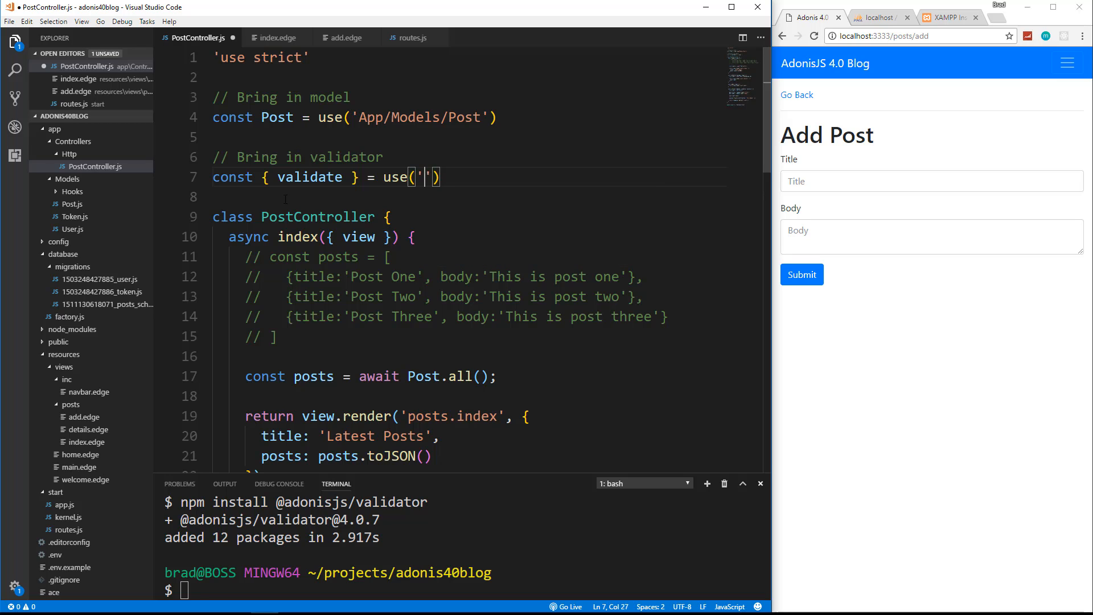
type("Validat")
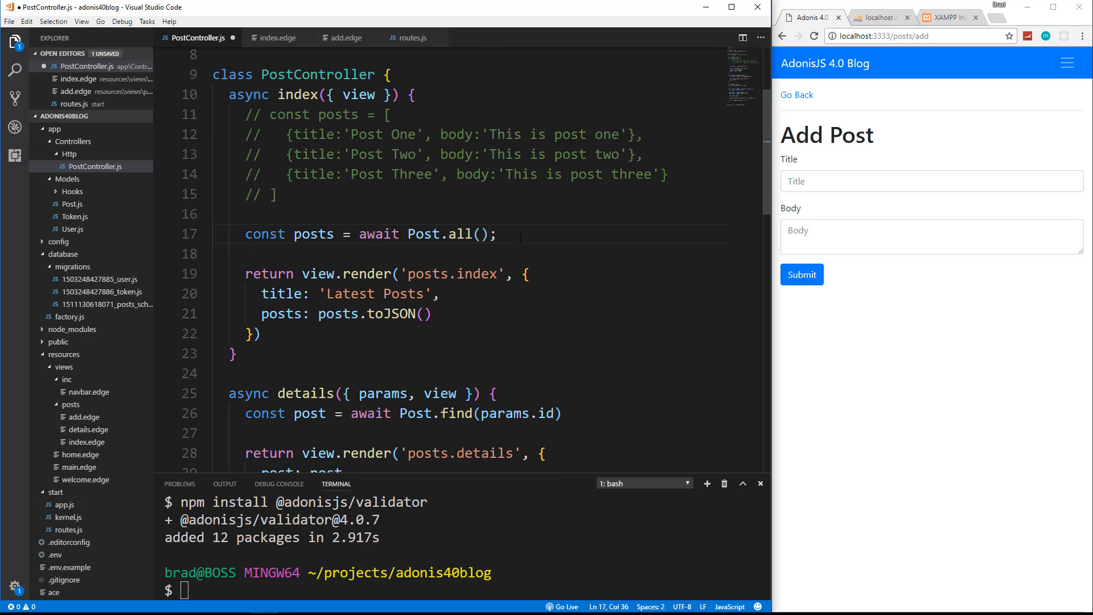
scroll("down", 3)
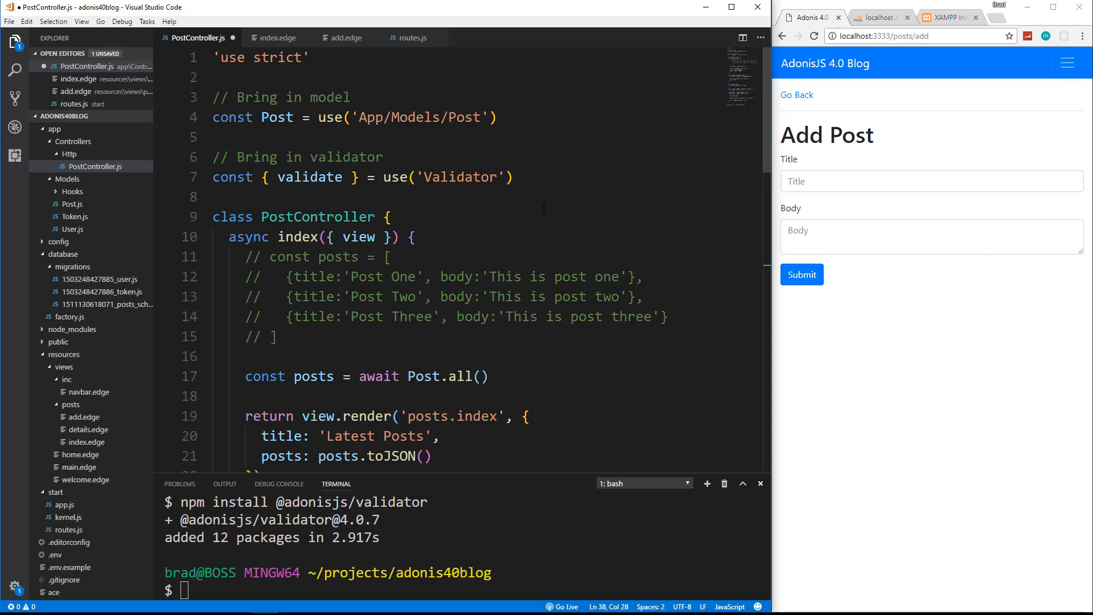
scroll("down", 3)
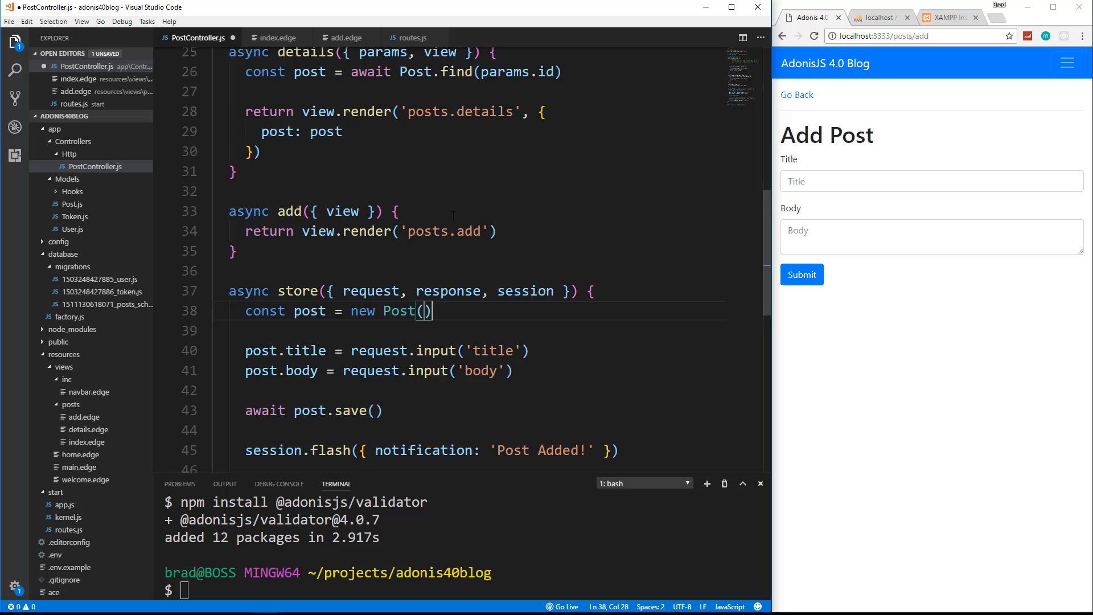
- Begin store() with '// Validate input' and const validation = await validate(request.all())
scroll("down", 3)
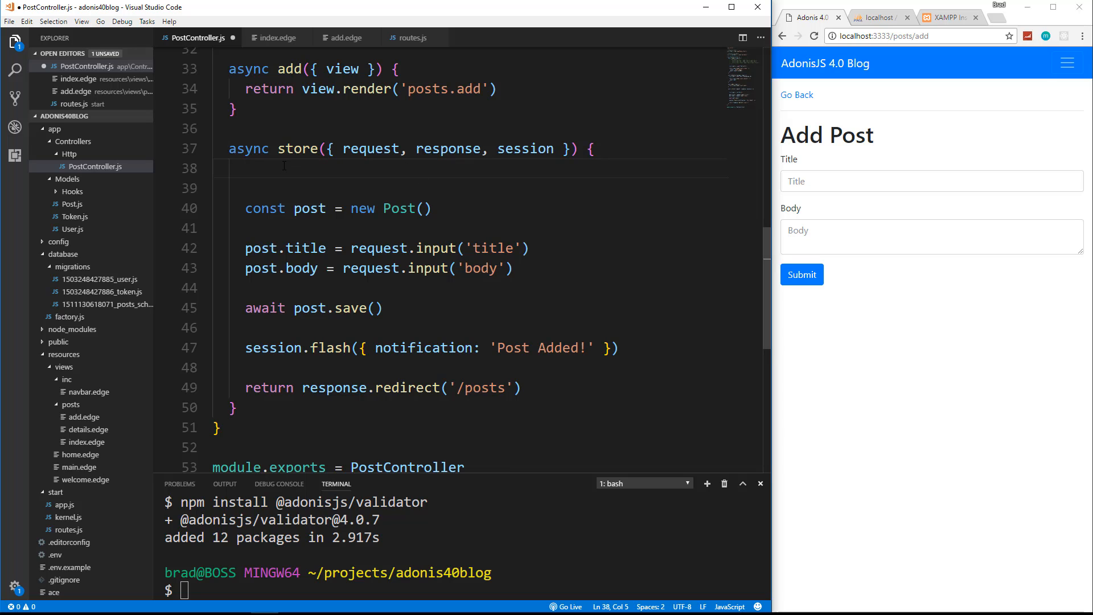
type("// Validate")
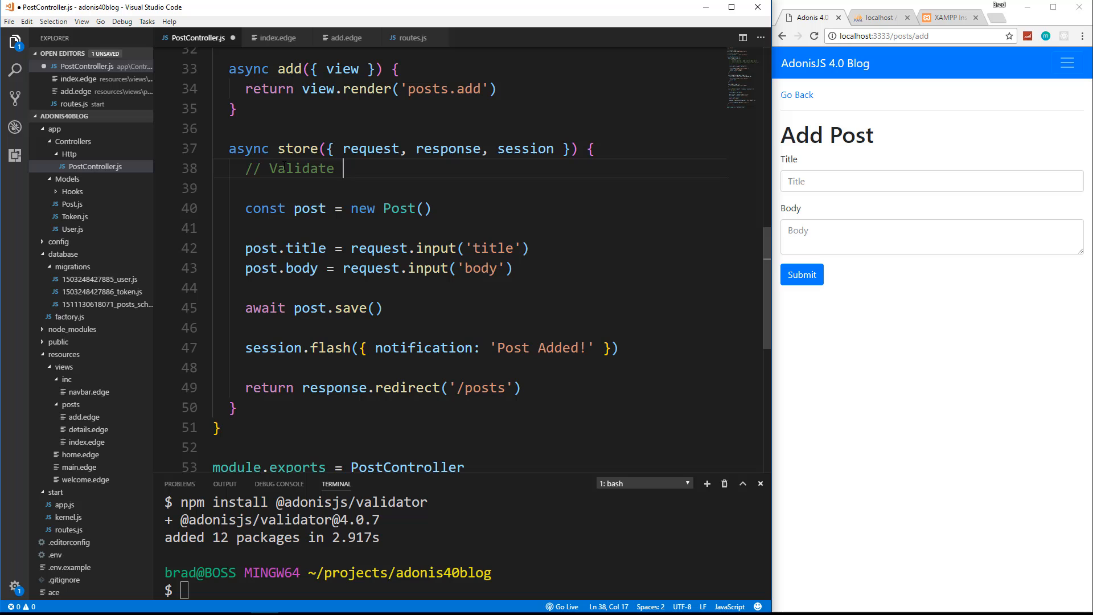
type("input")
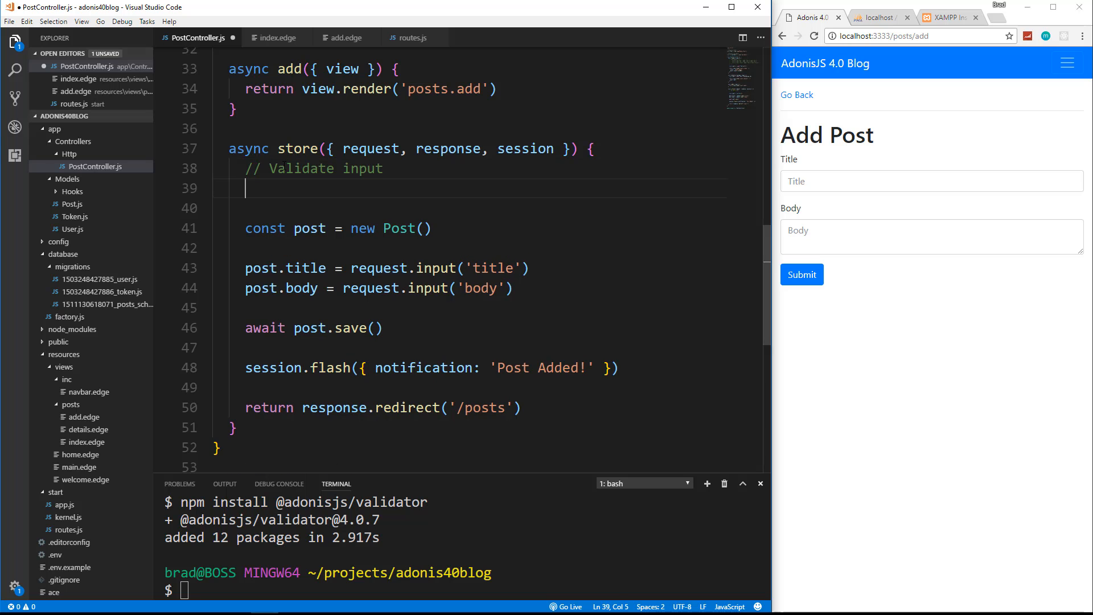
type("const va")
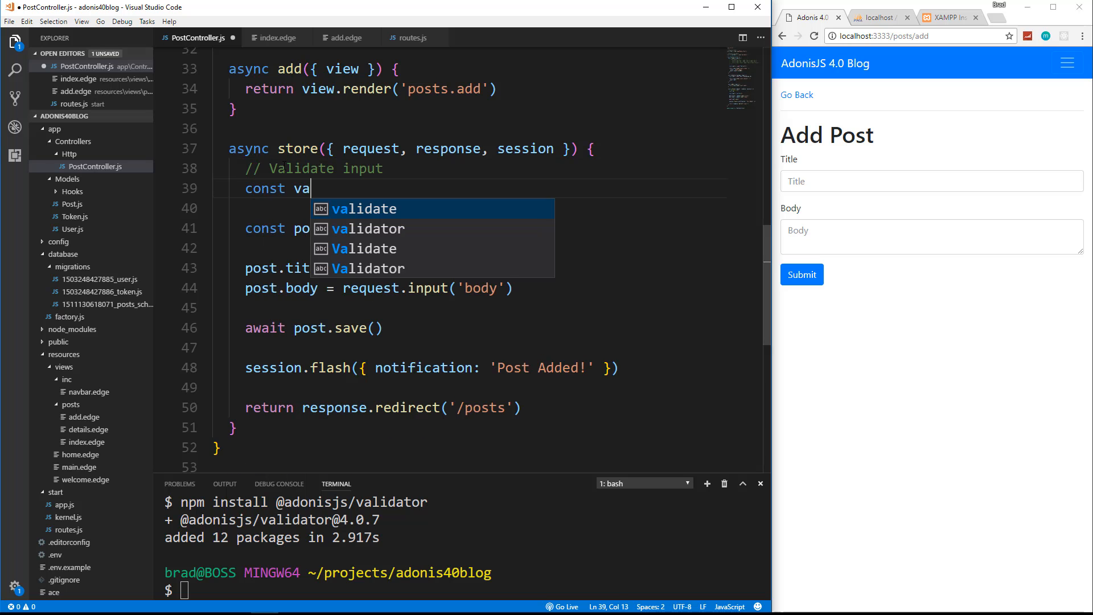
type("lida")
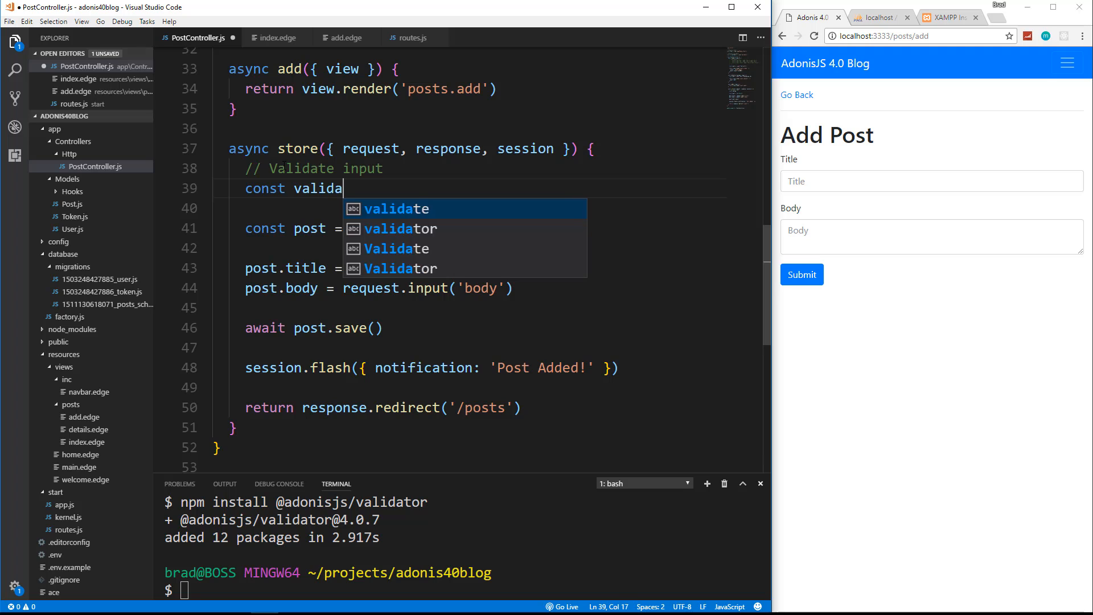
type("tion =")
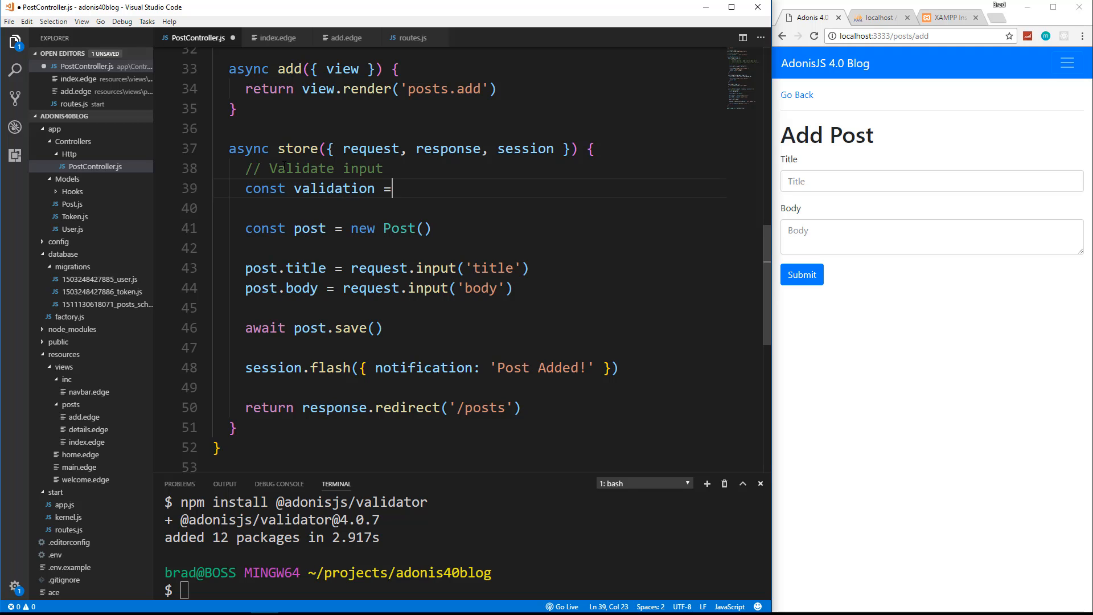
type("await")
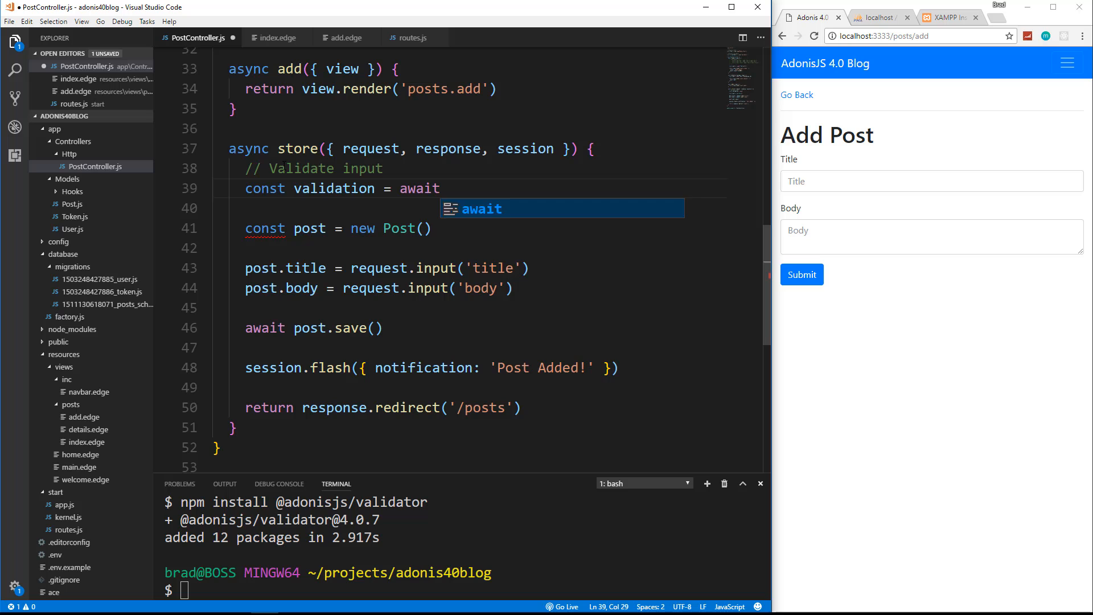
type("validate")
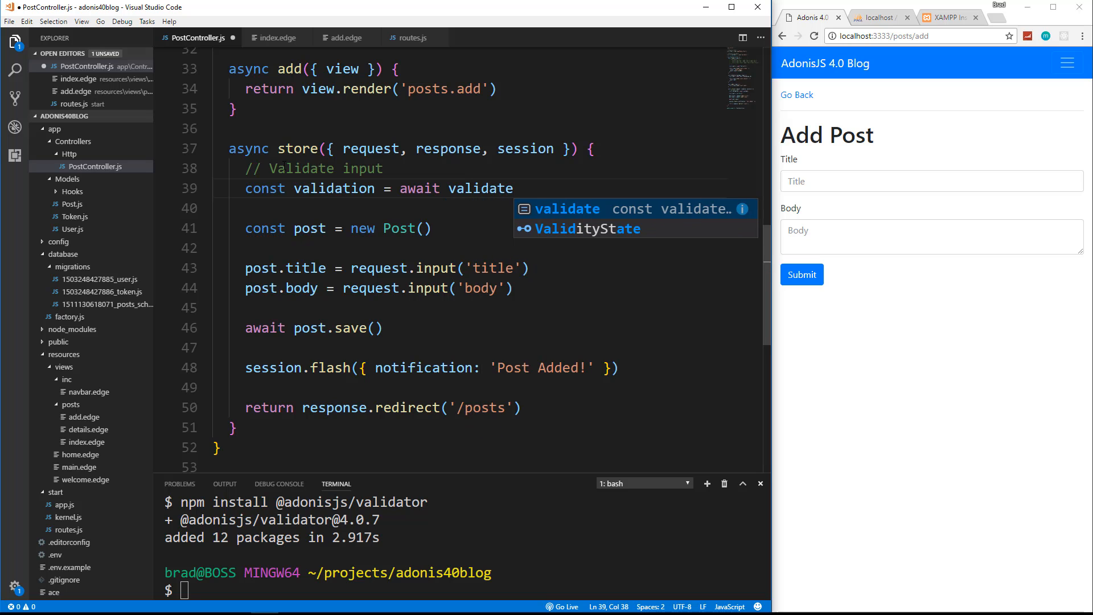
type("()")
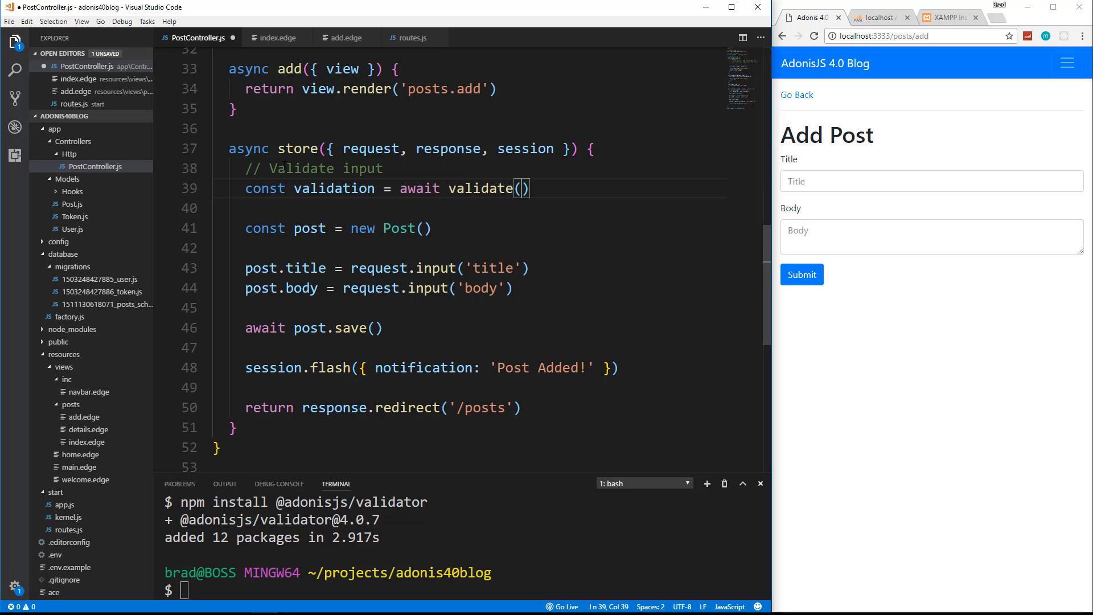
type("request.")
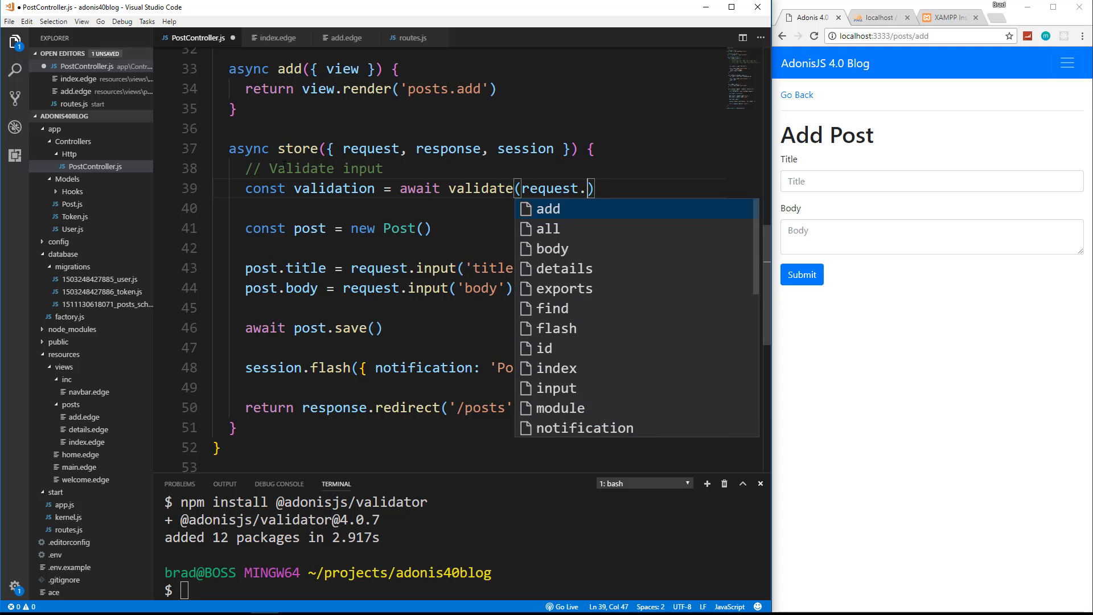
type("all")
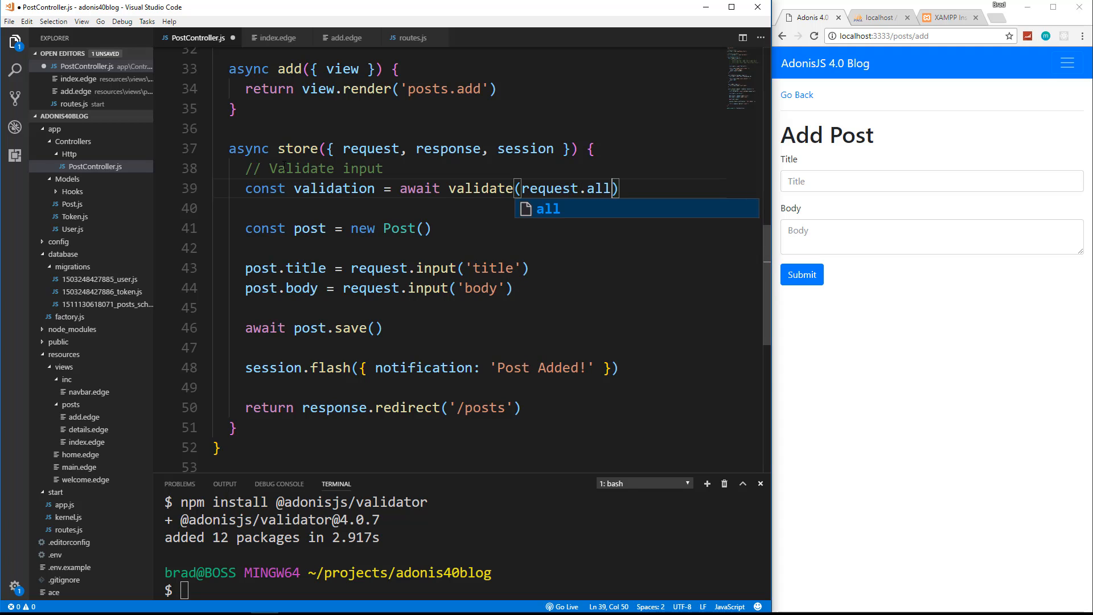
type("()")
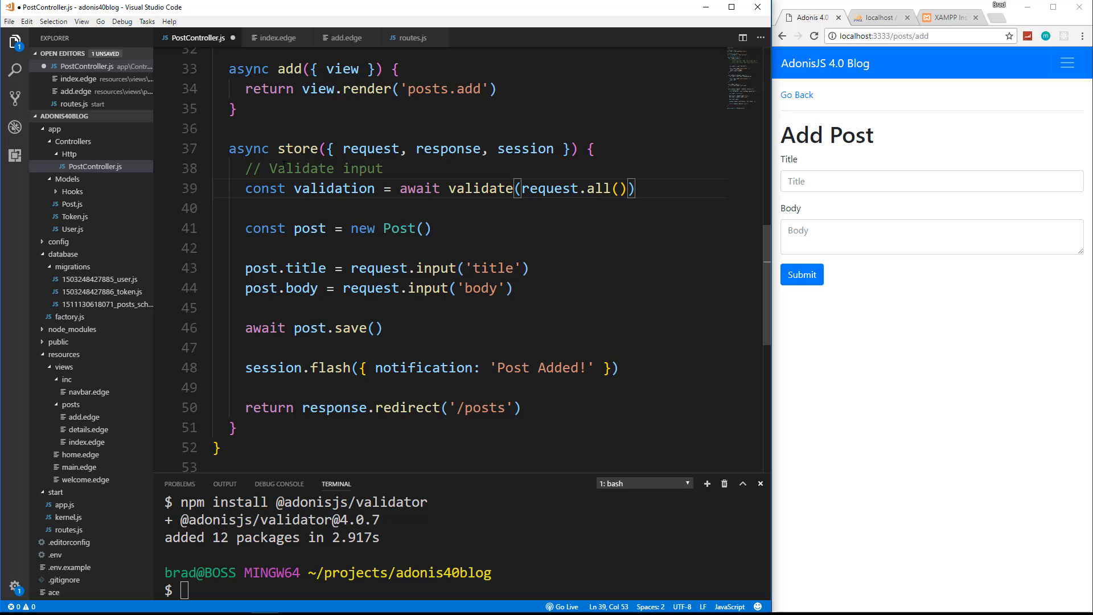
- Pass a rules object to validate() with title 'required|min:3|max:255'
type(",")
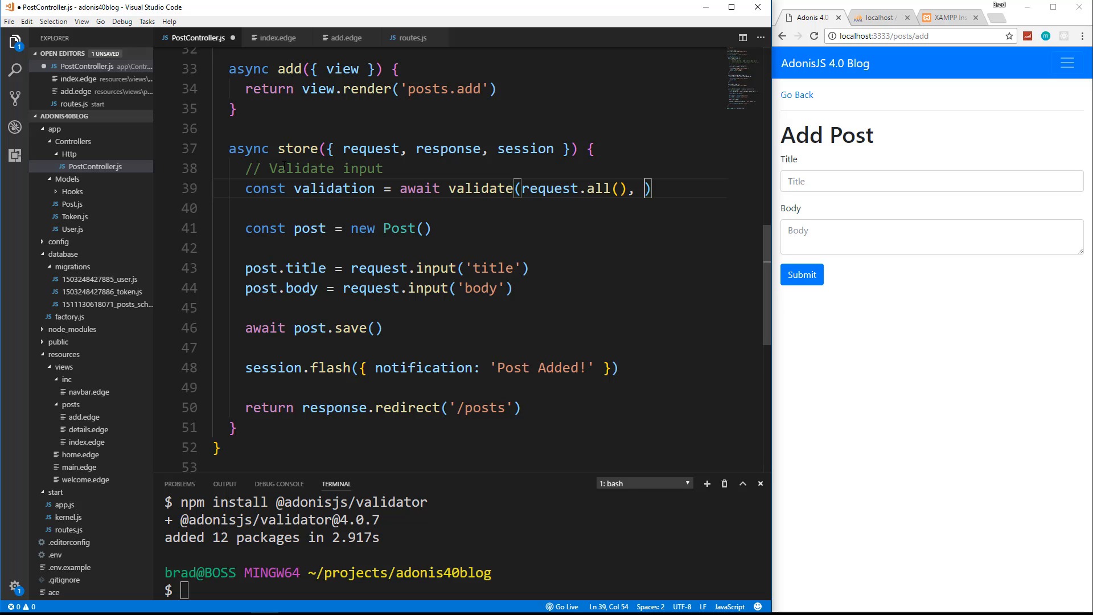
type("{")
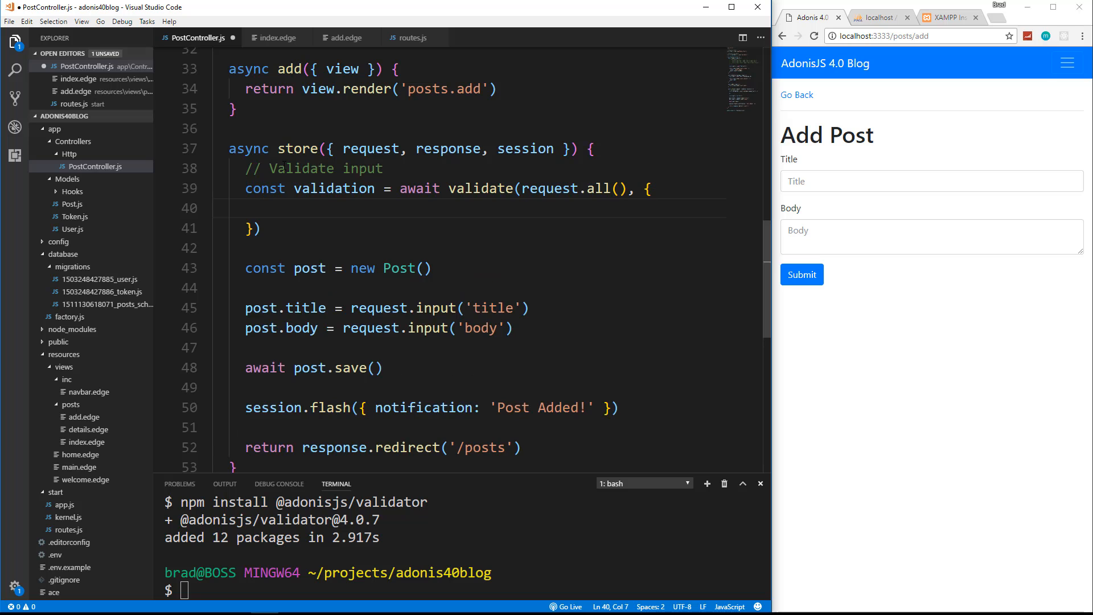
type("title:")
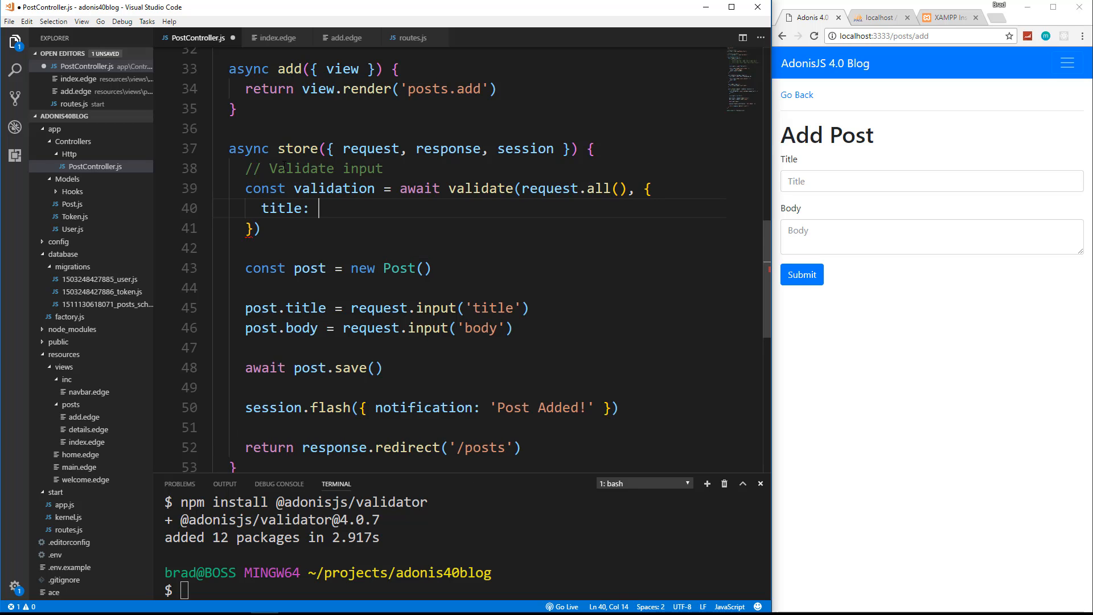
type("'")
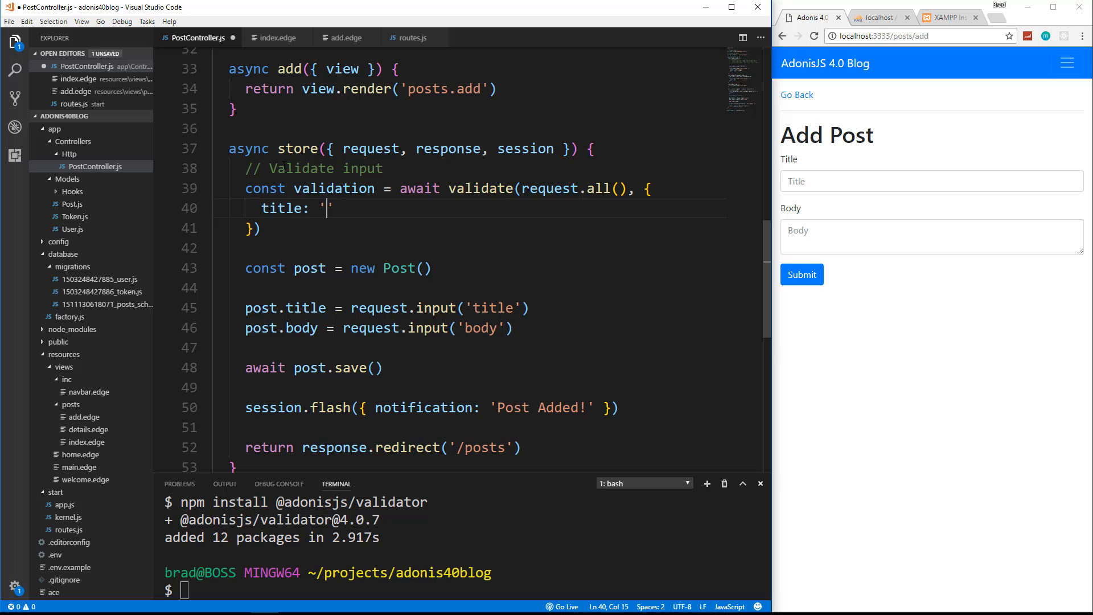
type("required")
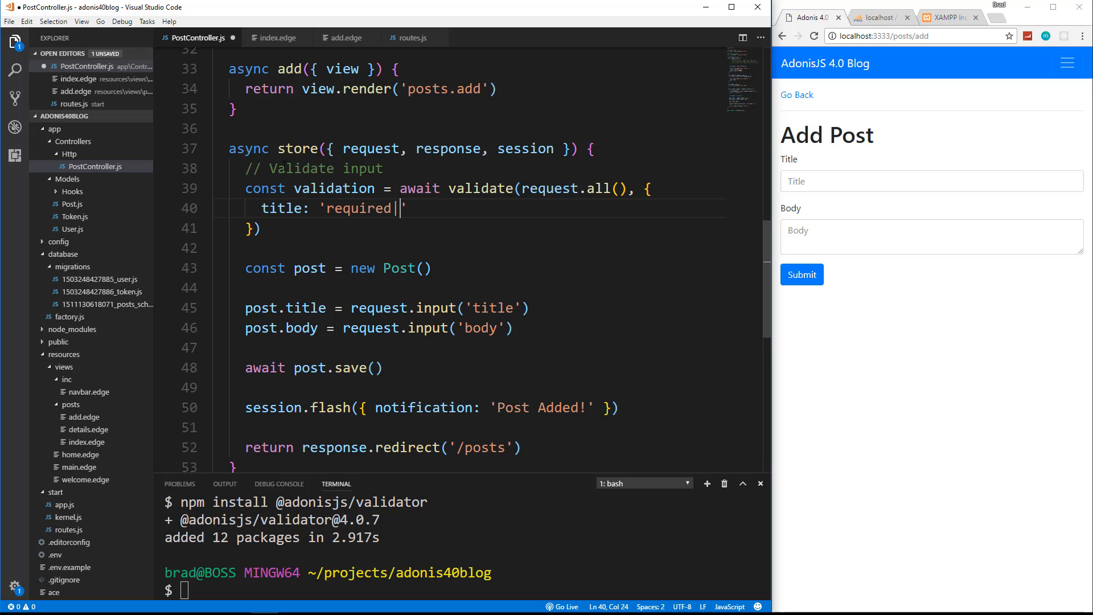
type("|min")
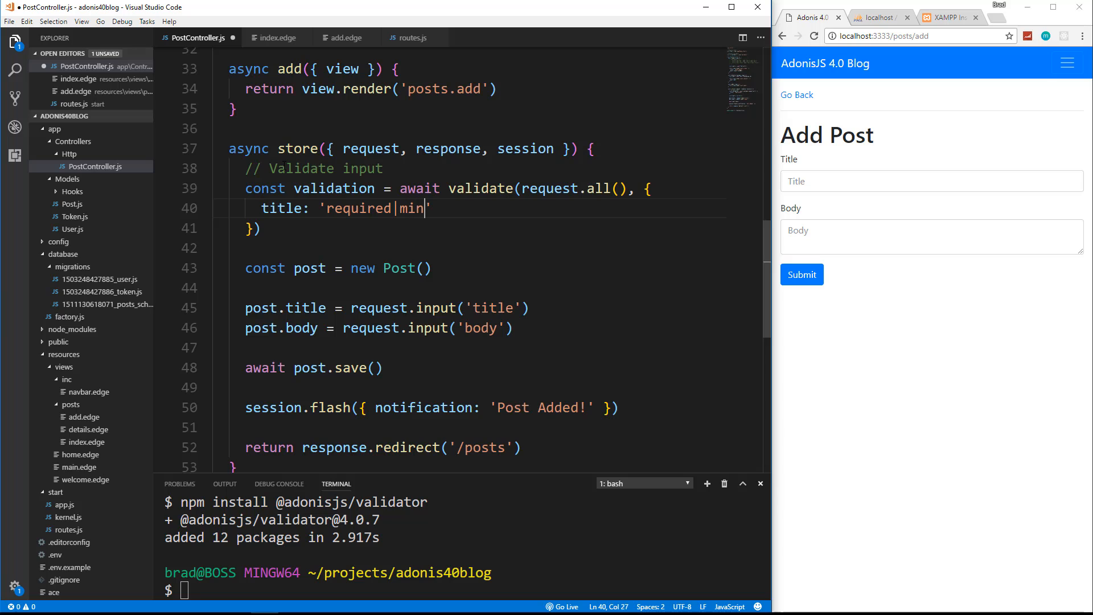
type(":3")
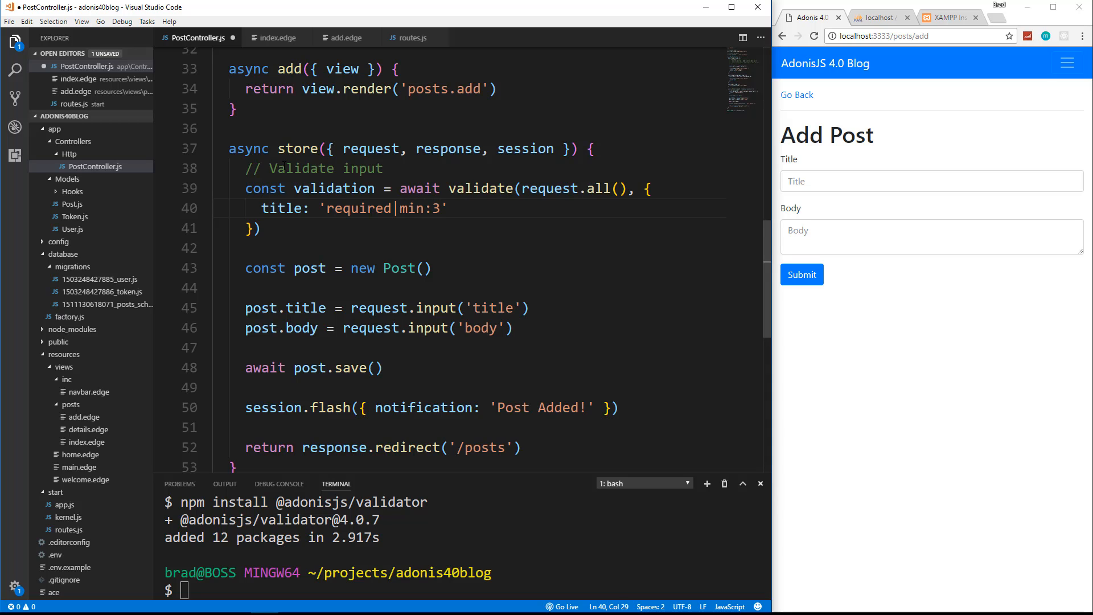
type("|ma")
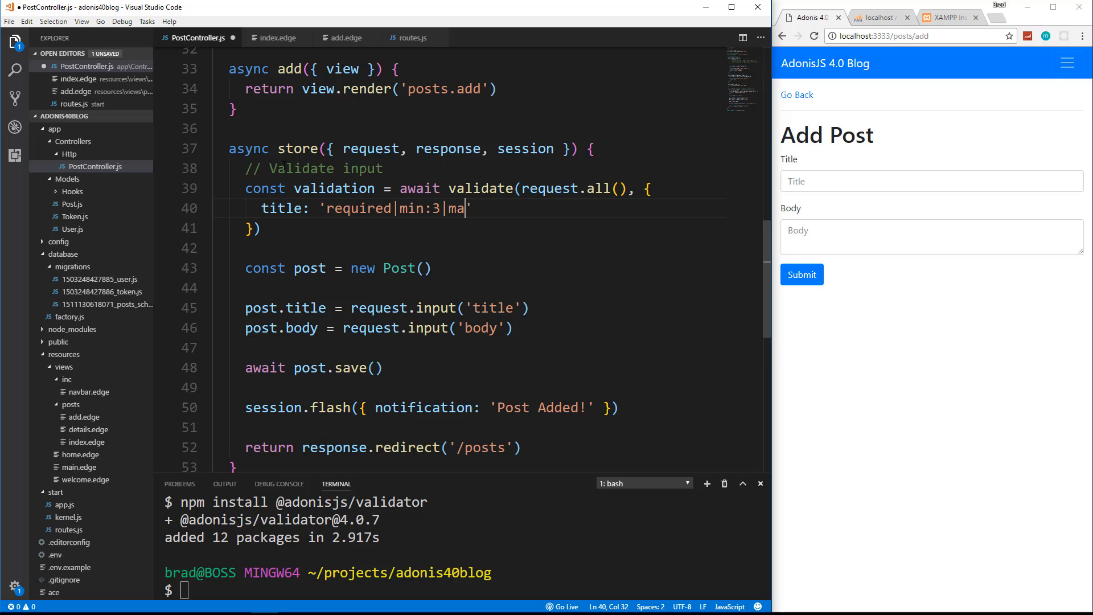
type("x:")
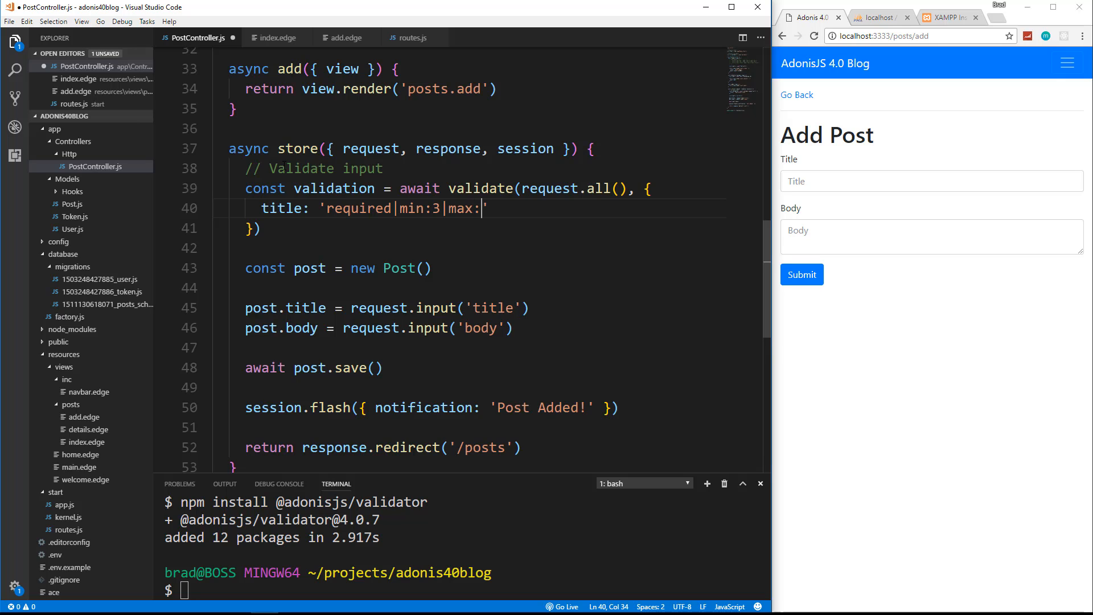
type("255'")
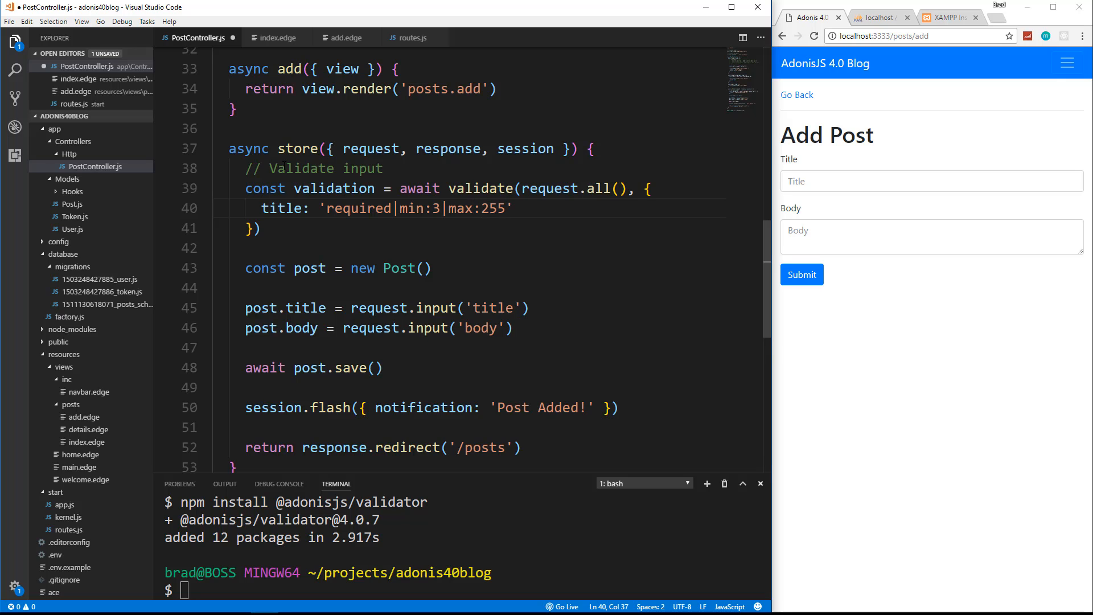
- Add the body rule 'required|min:3' on a new line
key("Enter")
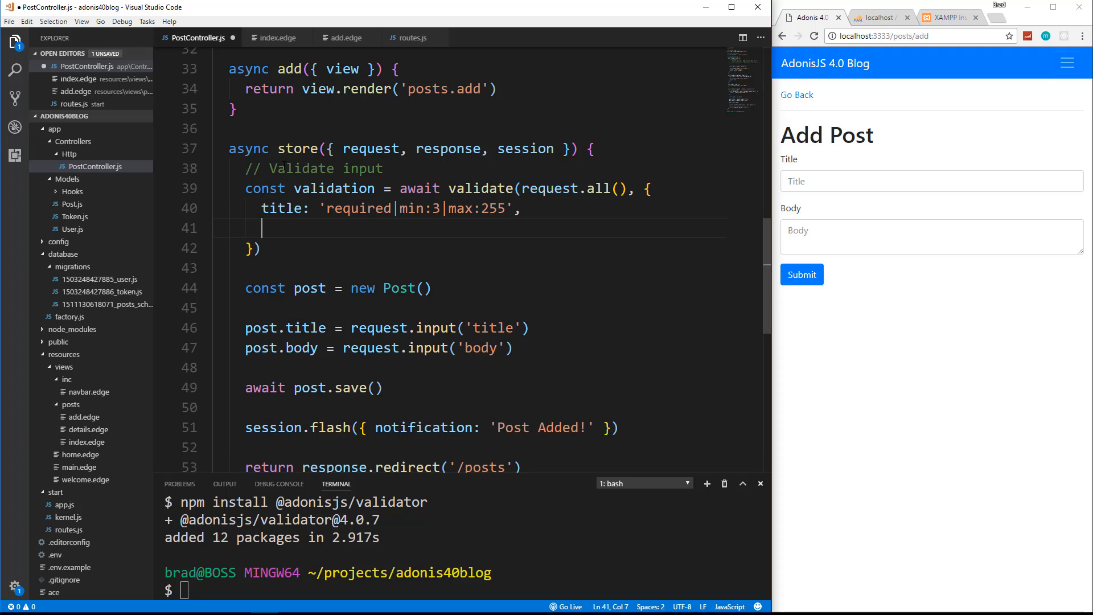
type("body:")
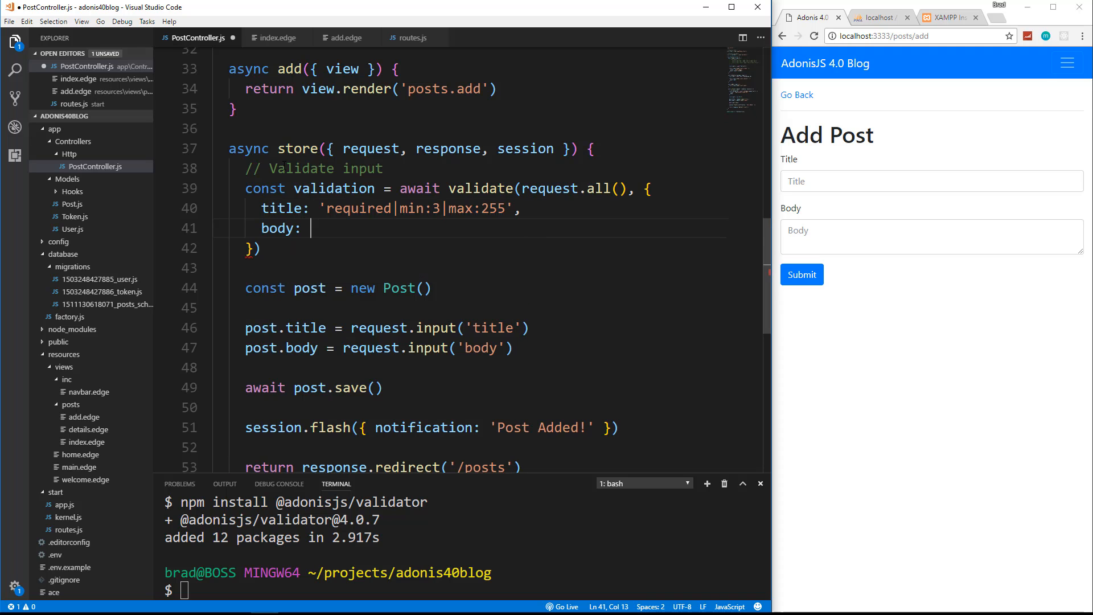
type("'requir'")
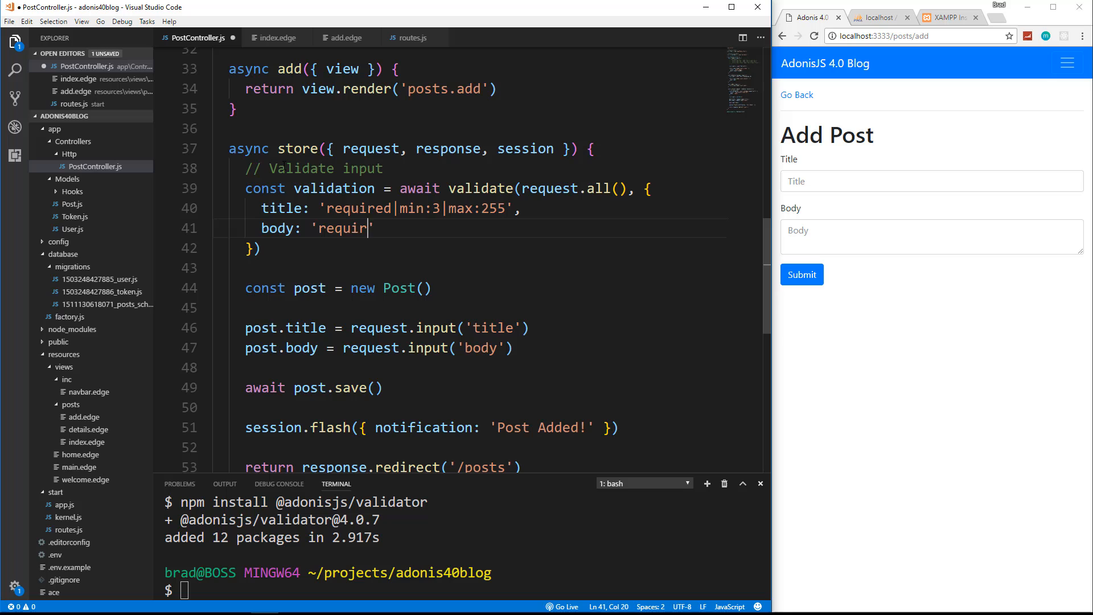
type("ed|")
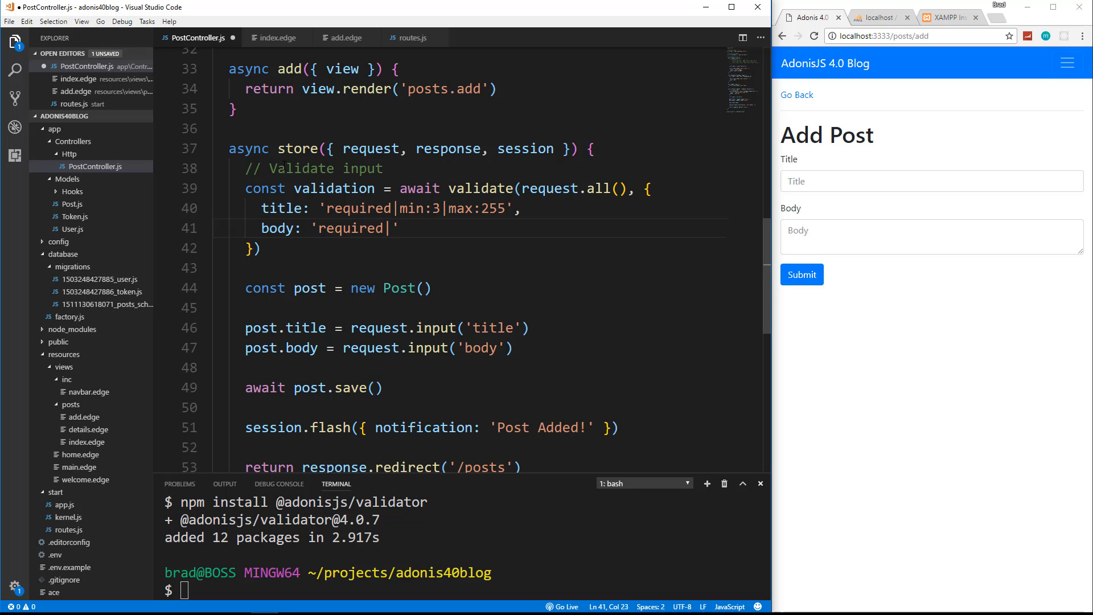
type("min:3")
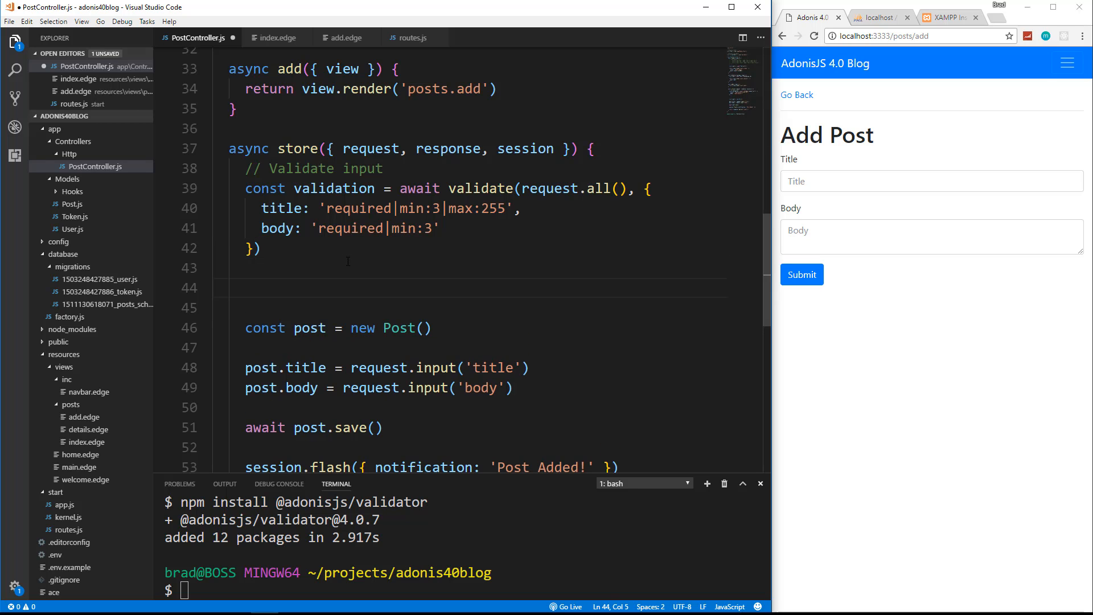
- Add an if (validation.fails()) block calling session.withErrors(validation.messages()).flashAll()
type("if ()")
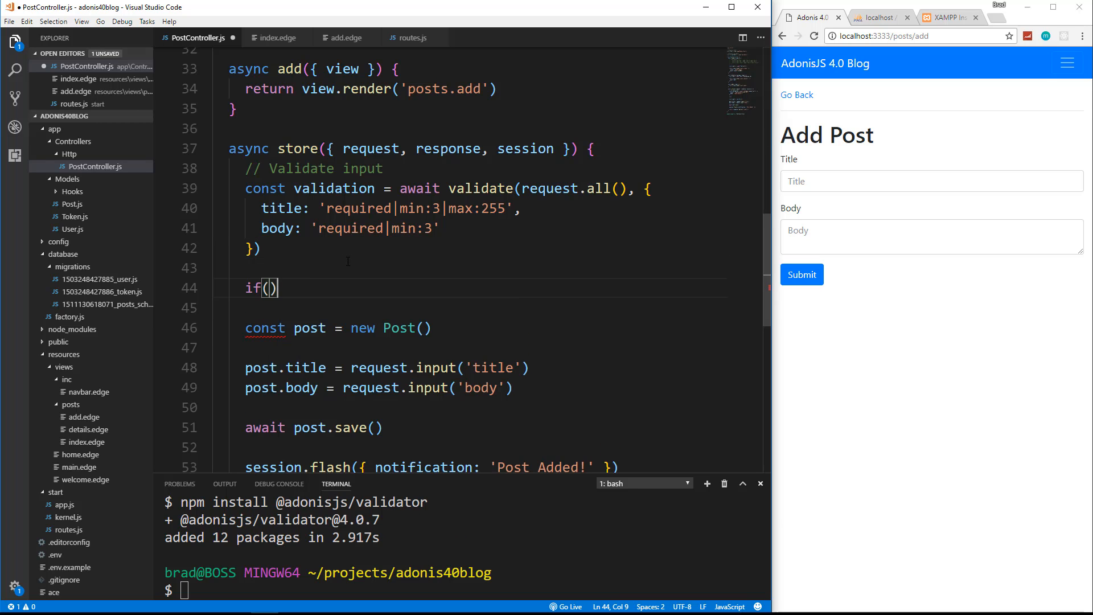
type("validation.")
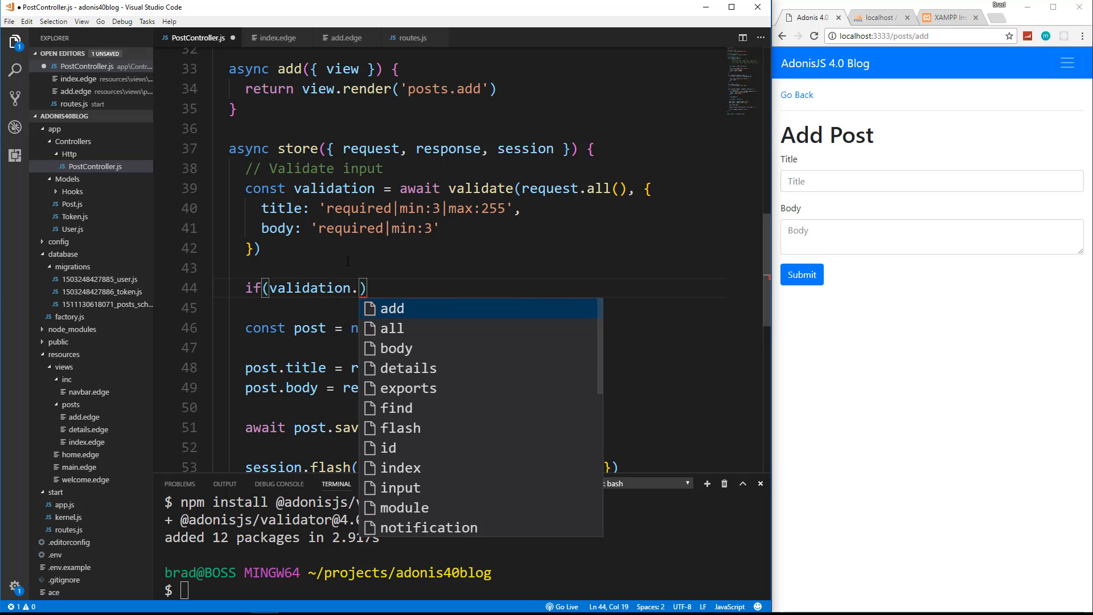
type("fails()")
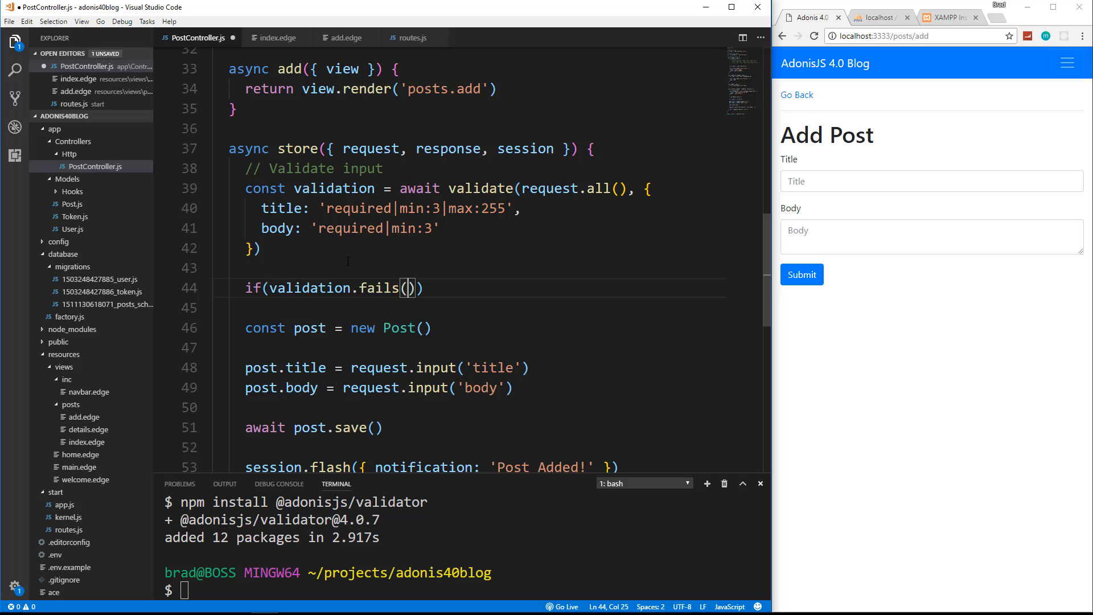
type("{}")
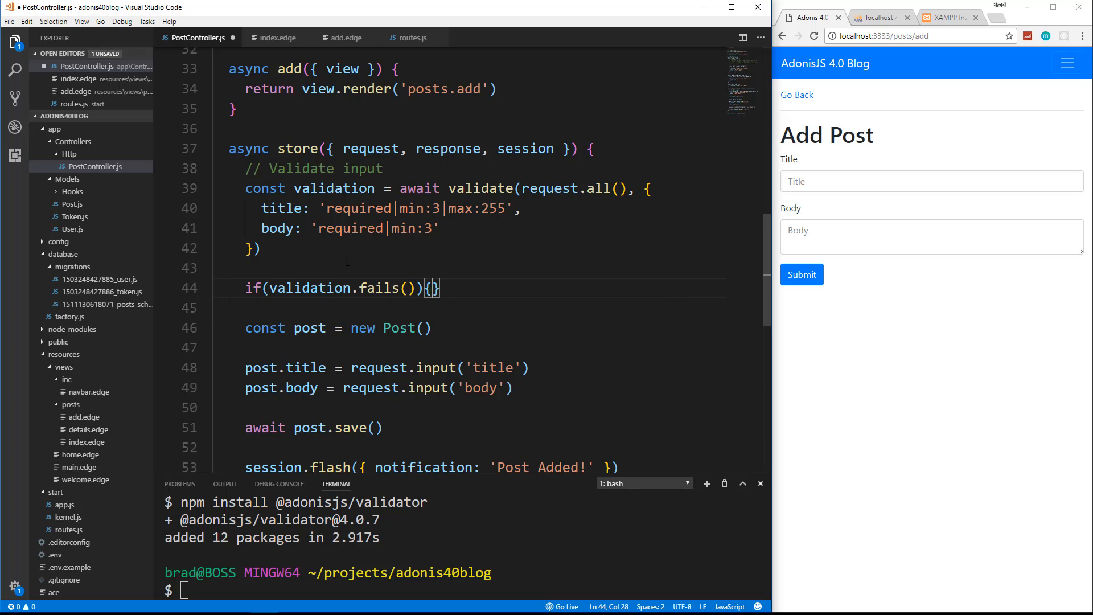
key("Enter")
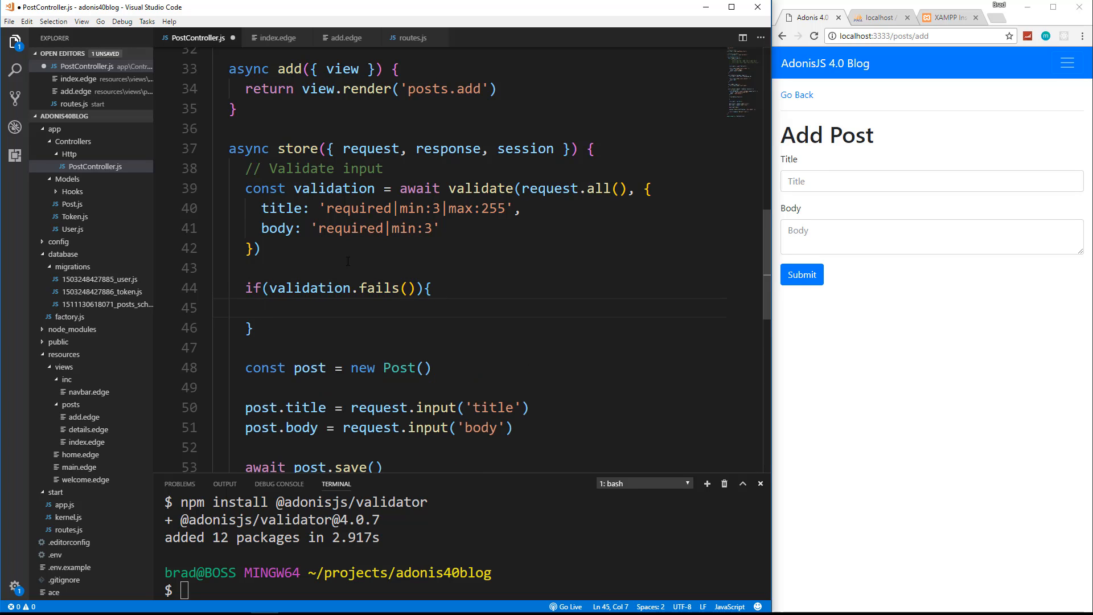
type("session.w")
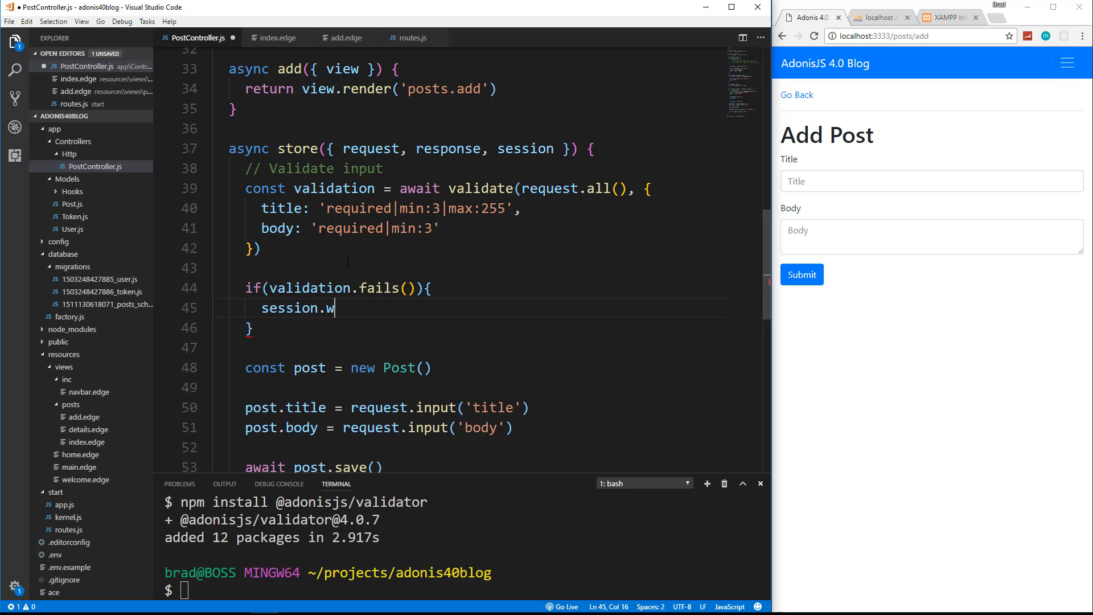
type("ithErrors")
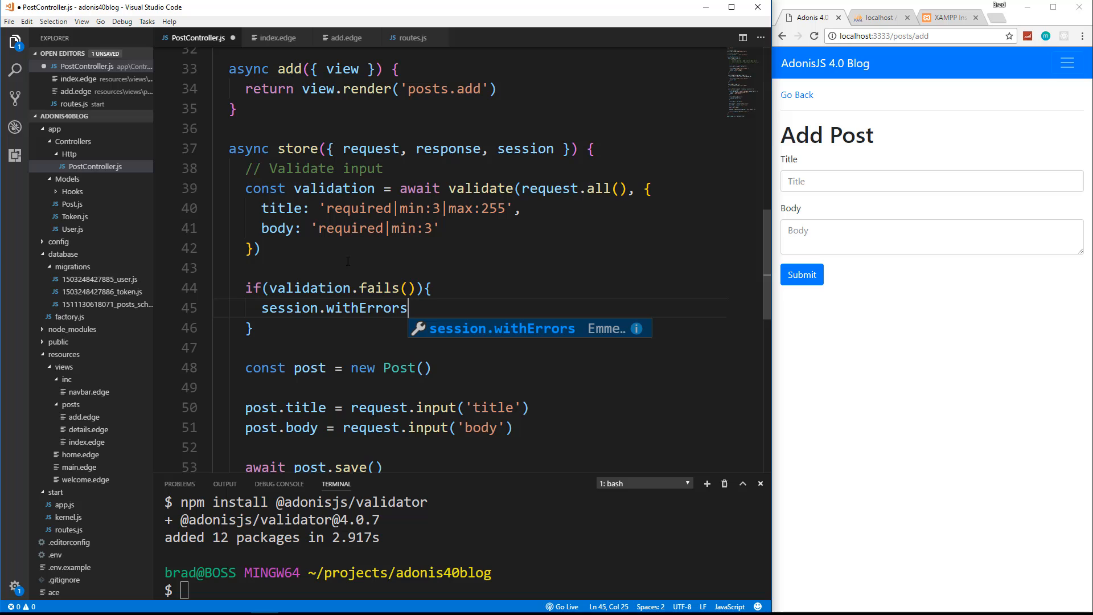
type("(")
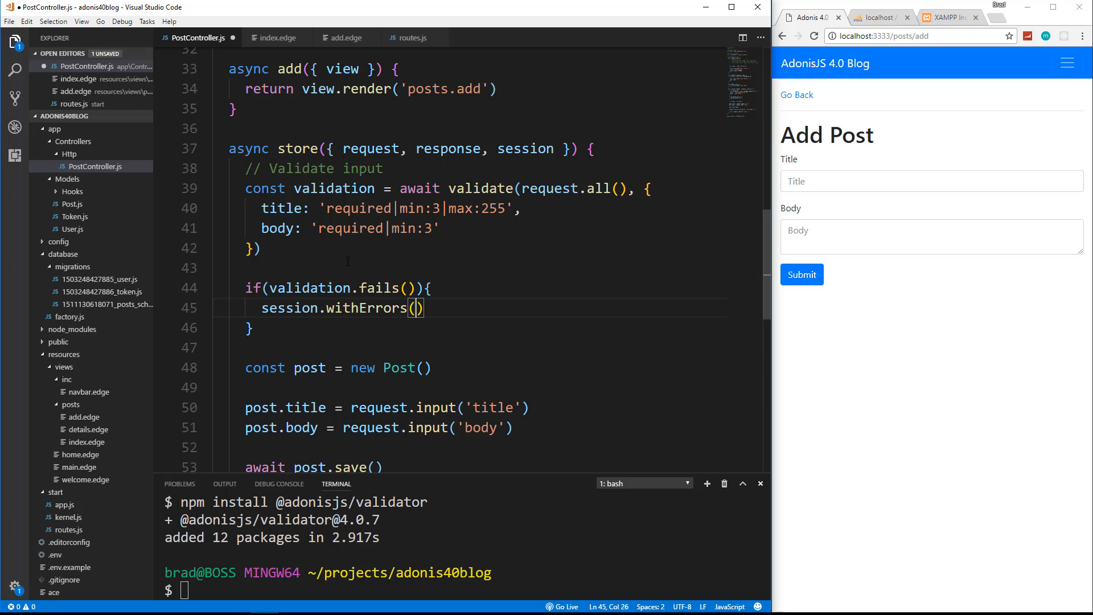
type("validation.messag")
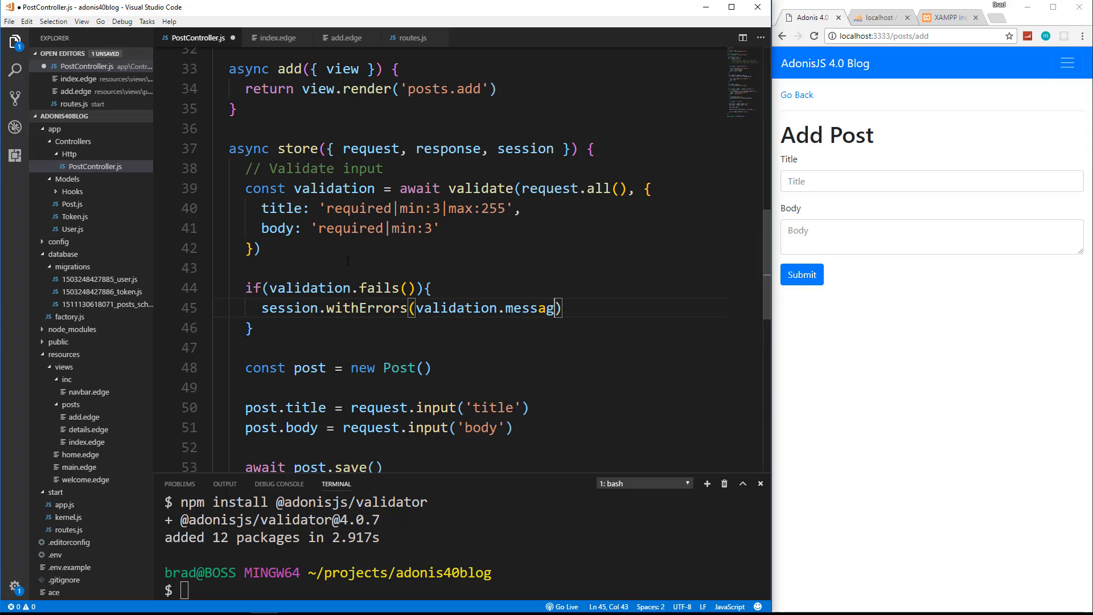
type("es()")
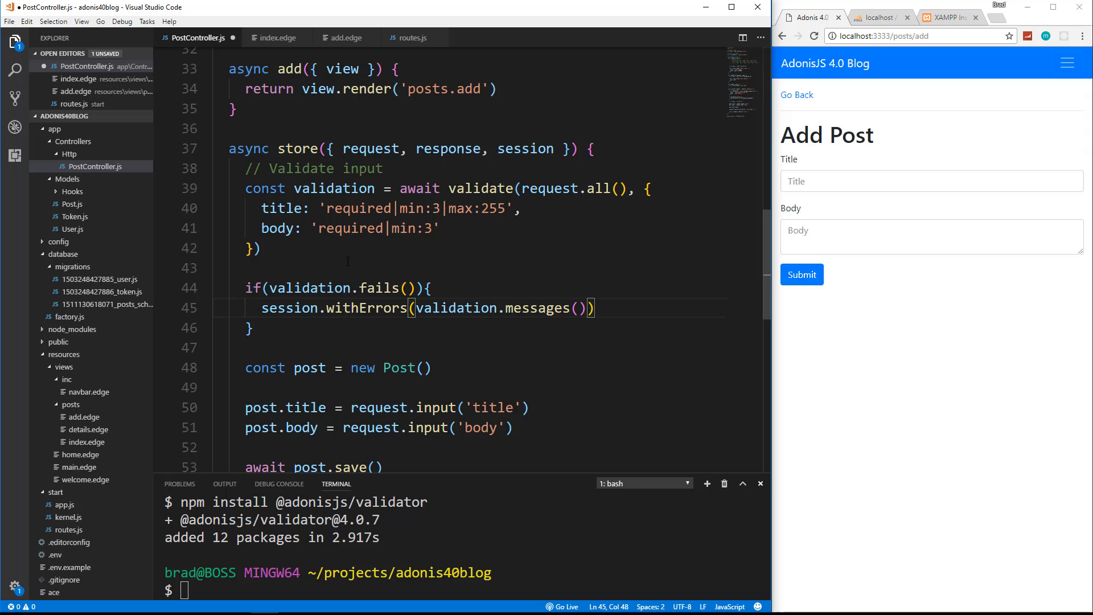
type(".flashAll(")
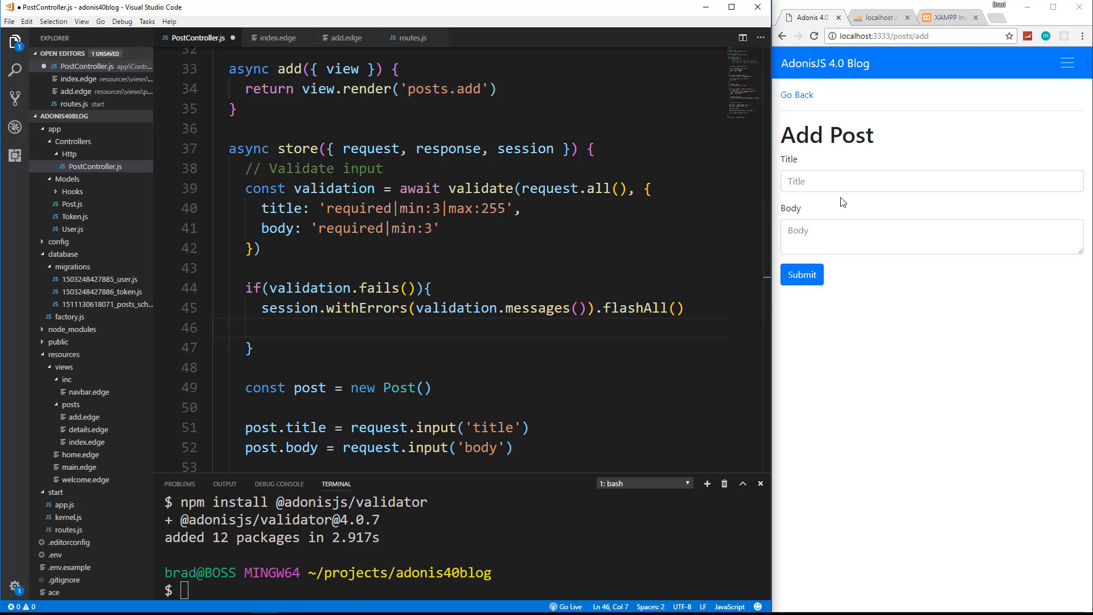
- Return response.redirect('back') inside the validation-failure block
left_click(310, 326)
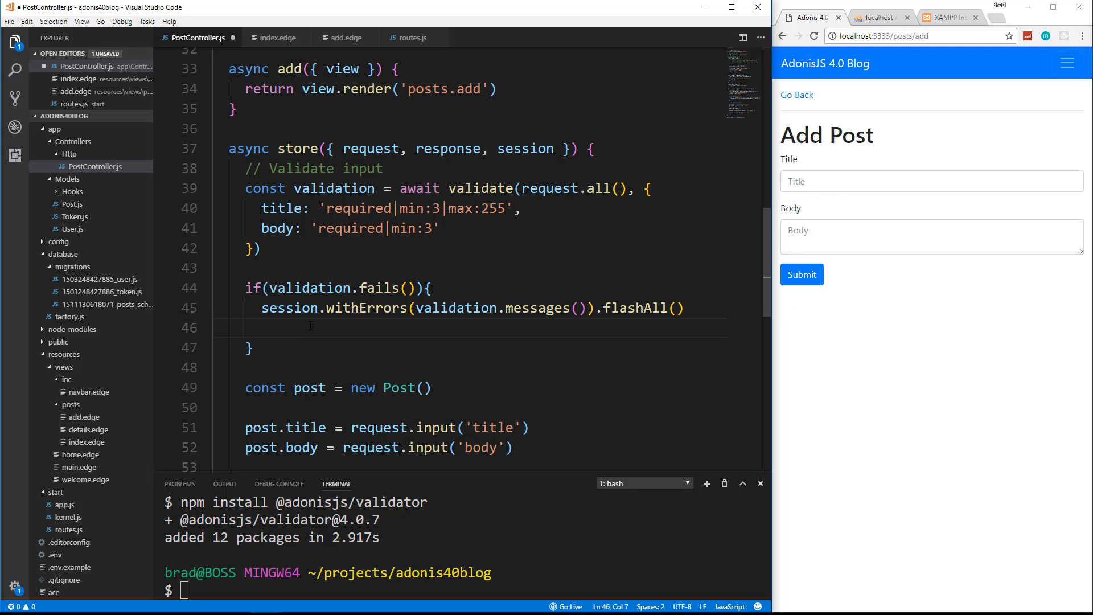
type("return")
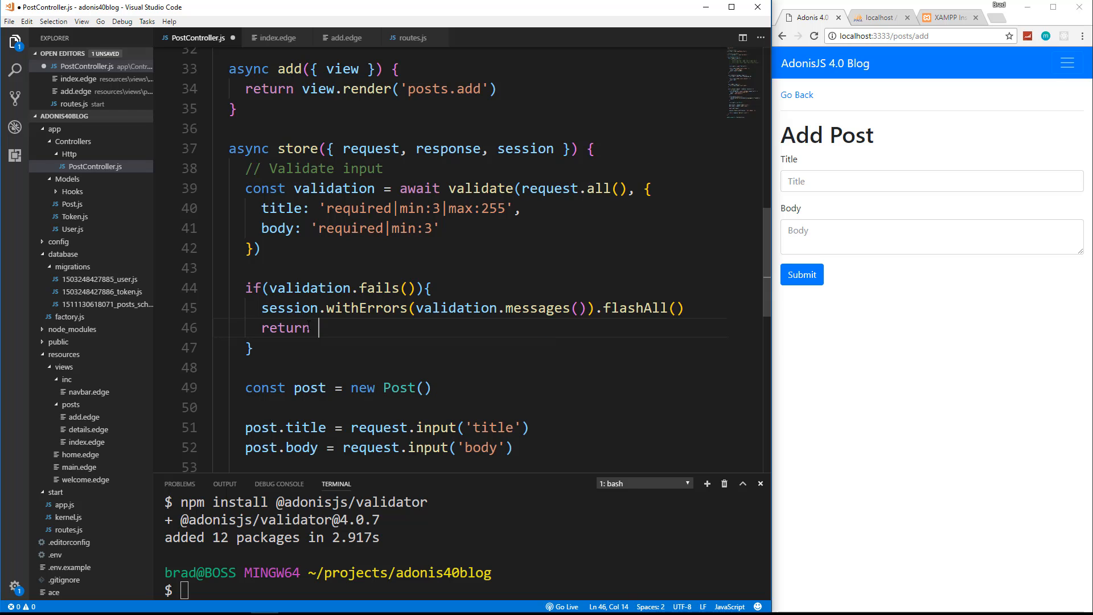
type("response.")
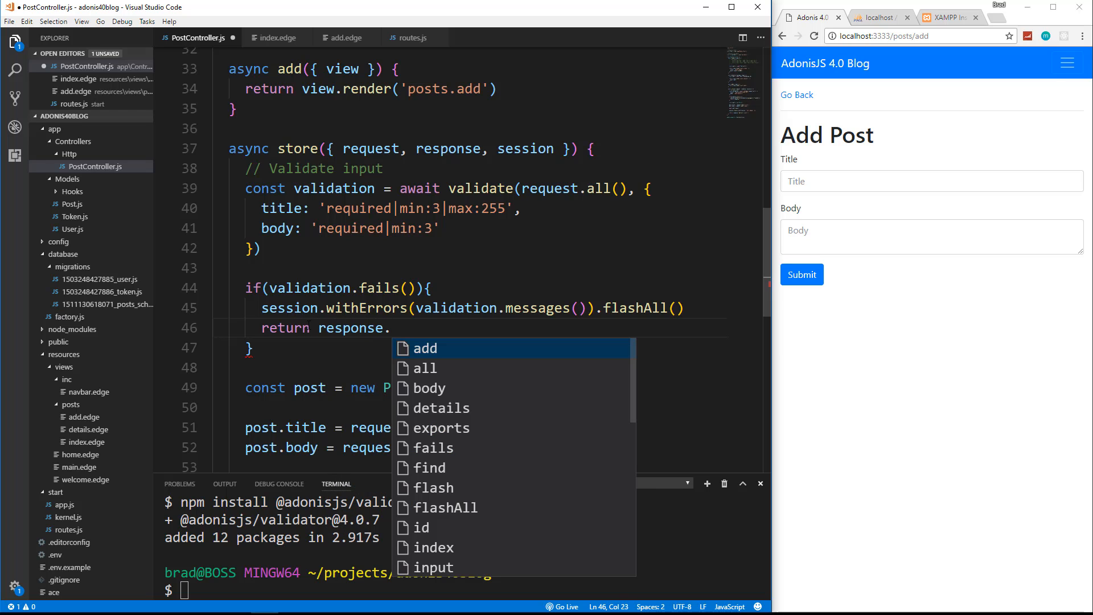
type("redirect")
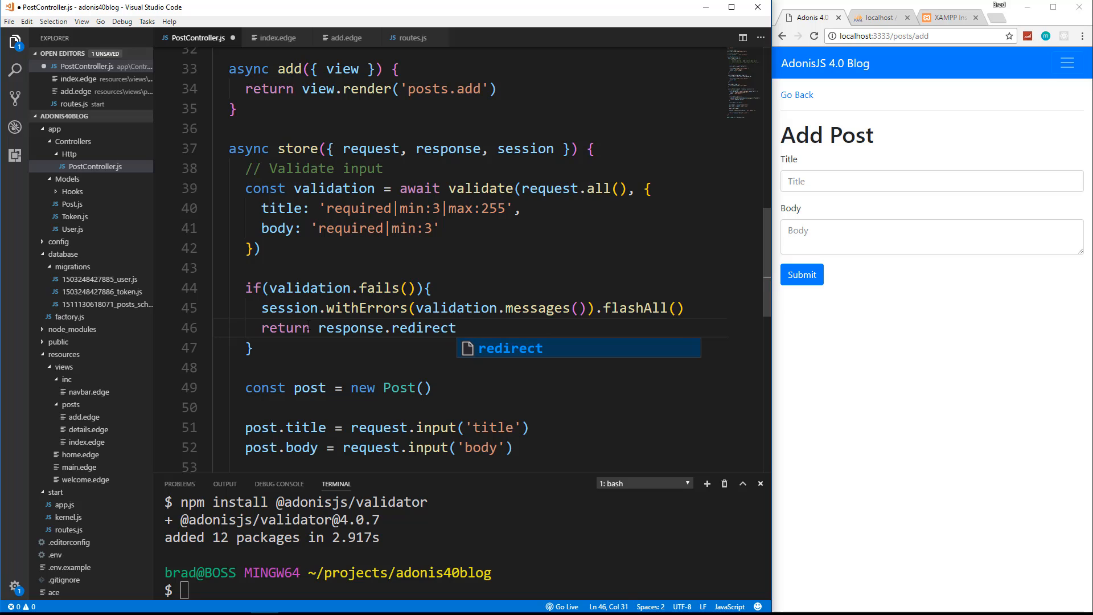
type("('')")
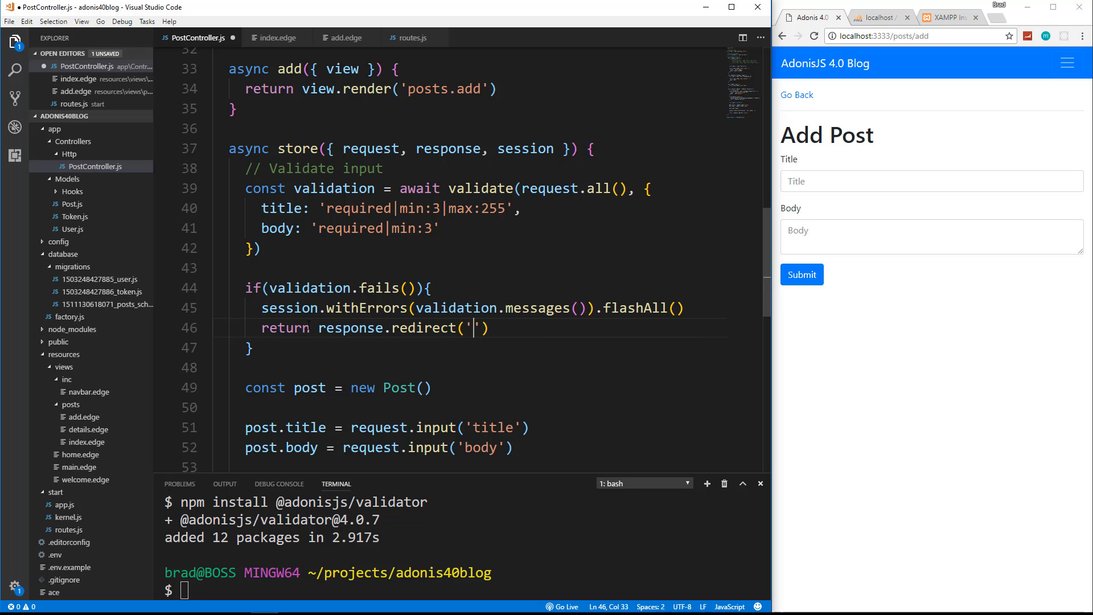
type("back")
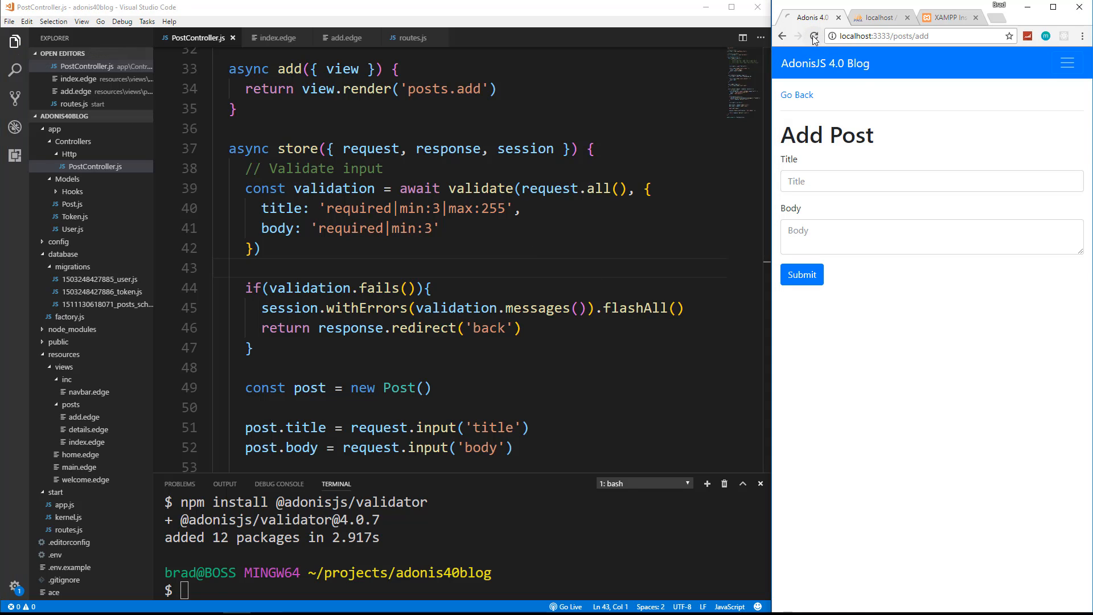
- Reload the add-post page, see the missing ValidatorProvider error, and return to the editor
left_click(813, 35)
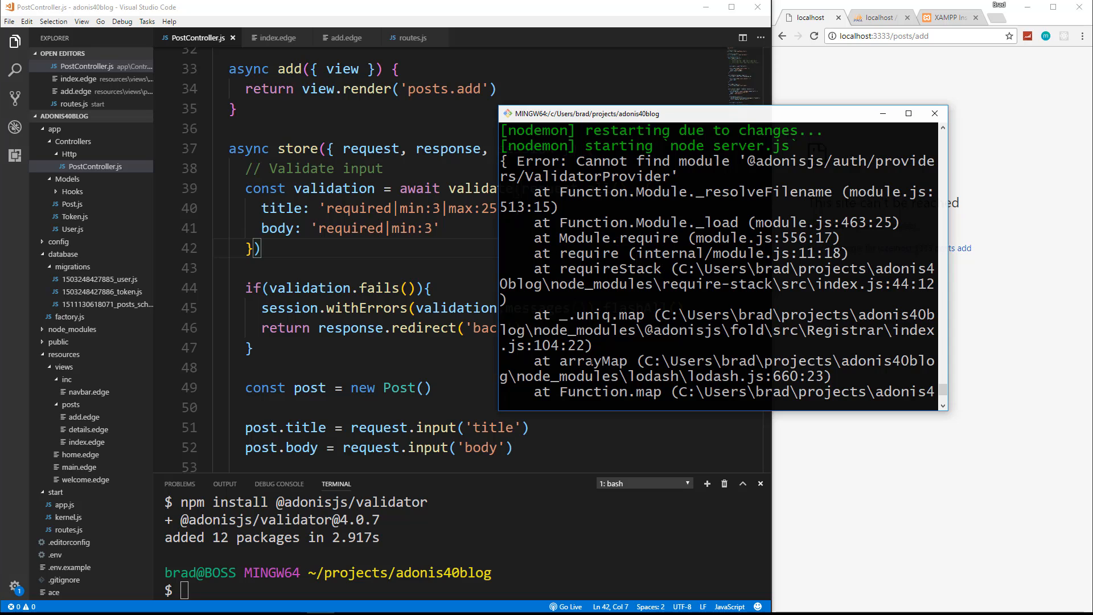
left_click(813, 36)
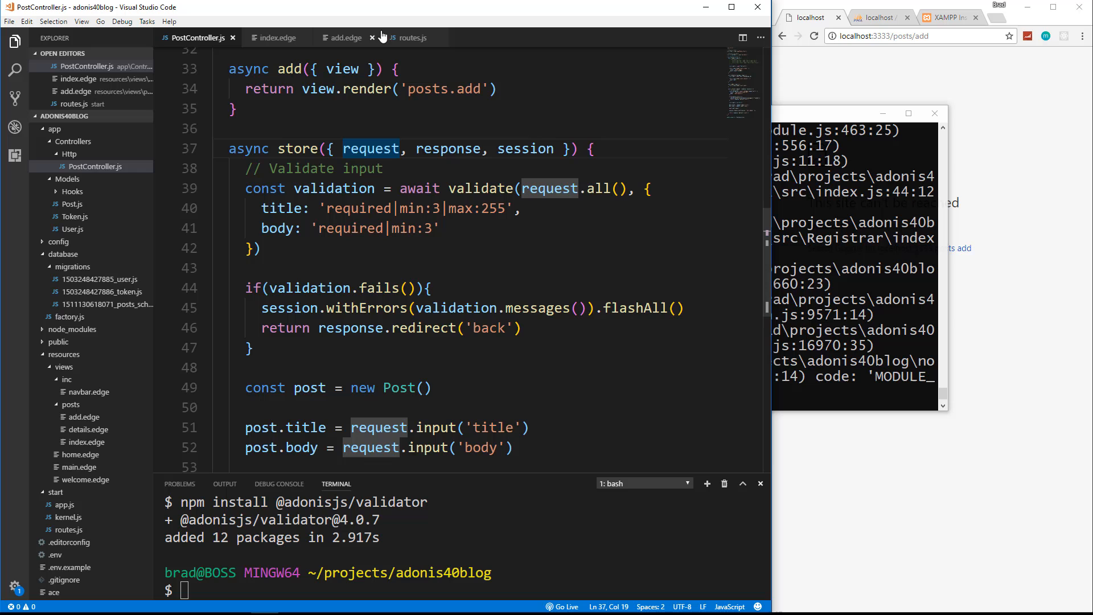
mouse_move(342, 38)
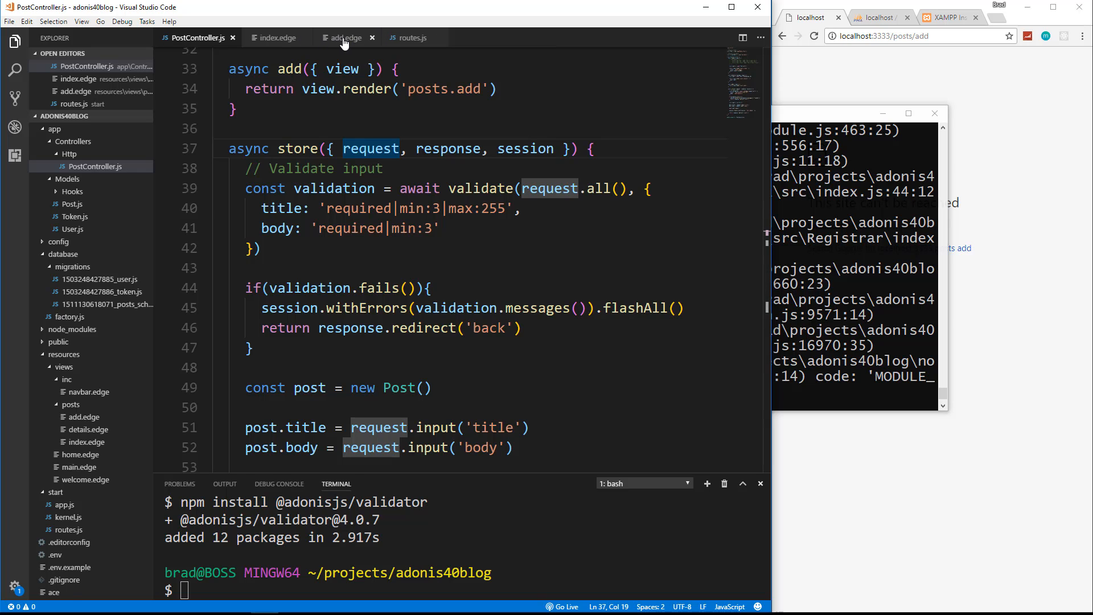
left_click(344, 38)
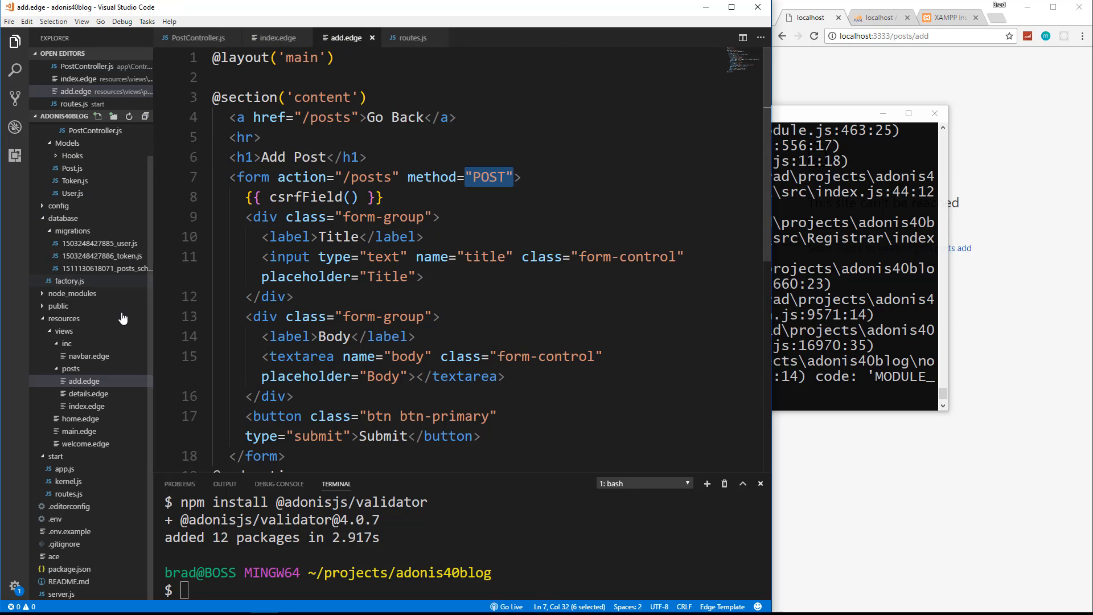
left_click(64, 475)
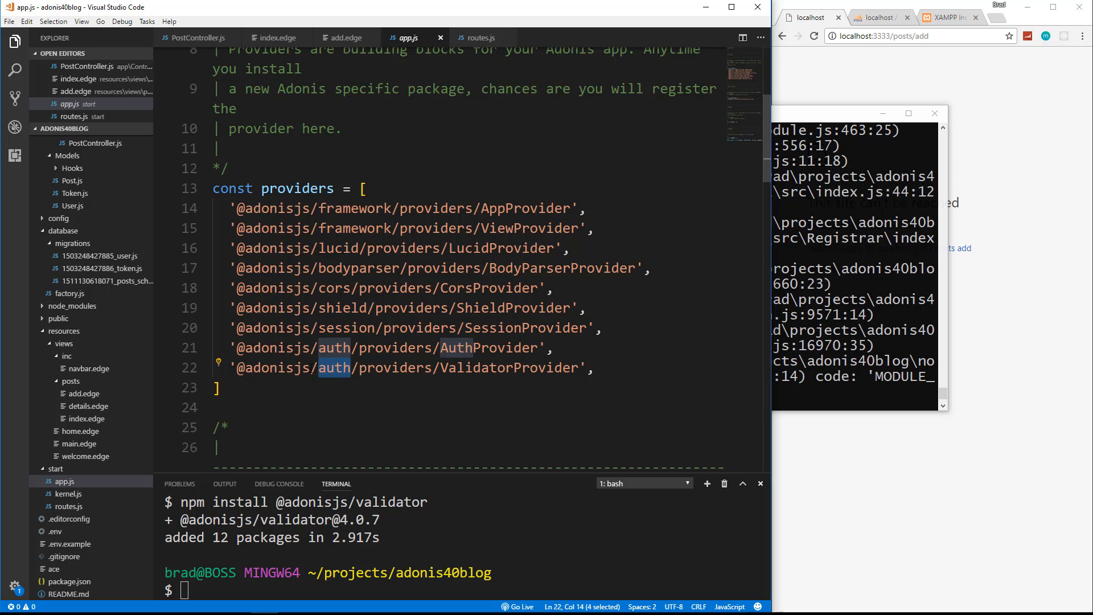
type("validator")
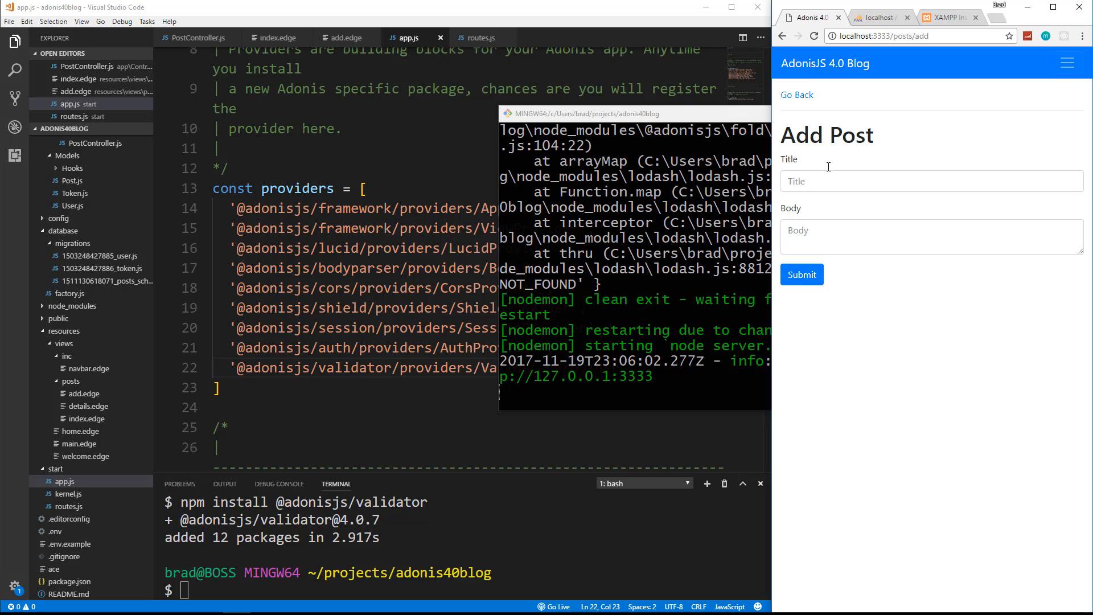
- Close app.js and switch back to the add.edge template
left_click(801, 274)
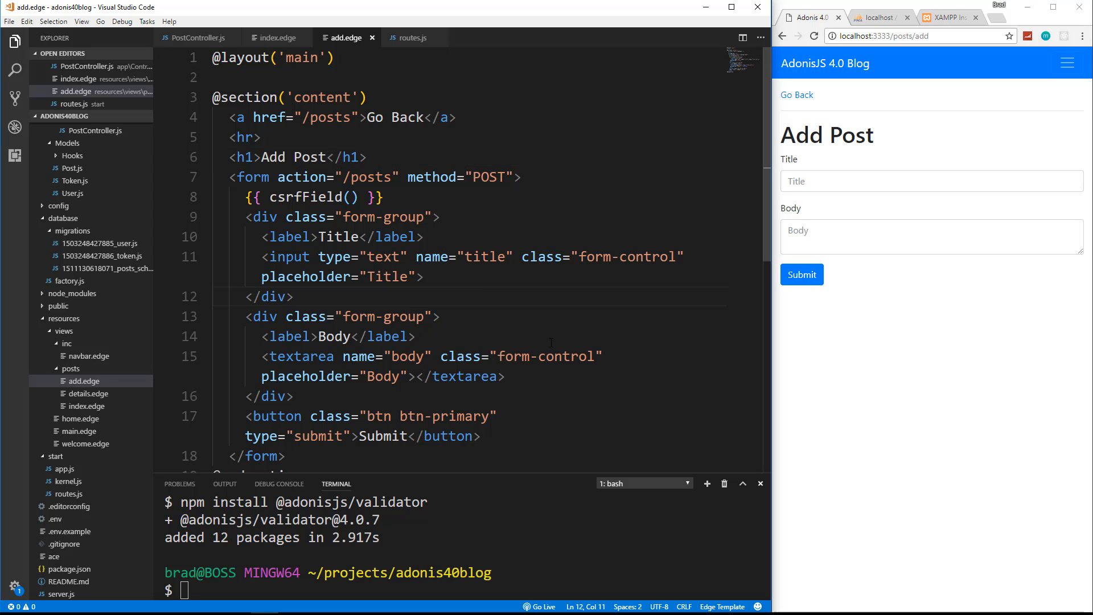
- Give the title input value="{{ old('title', '') }}"
left_click(456, 257)
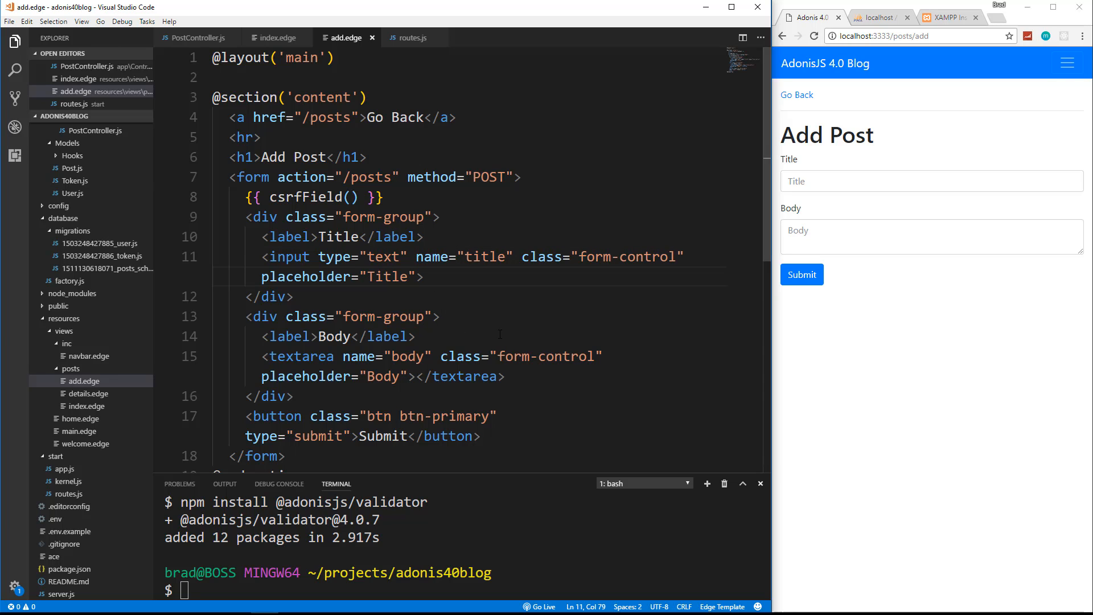
type("value=")
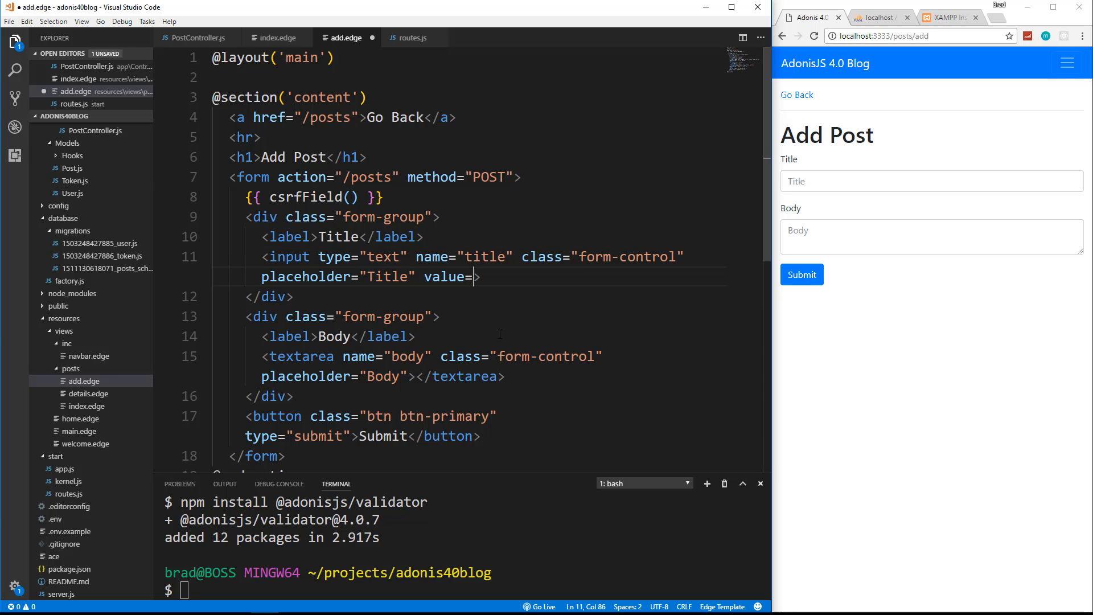
type("\"")
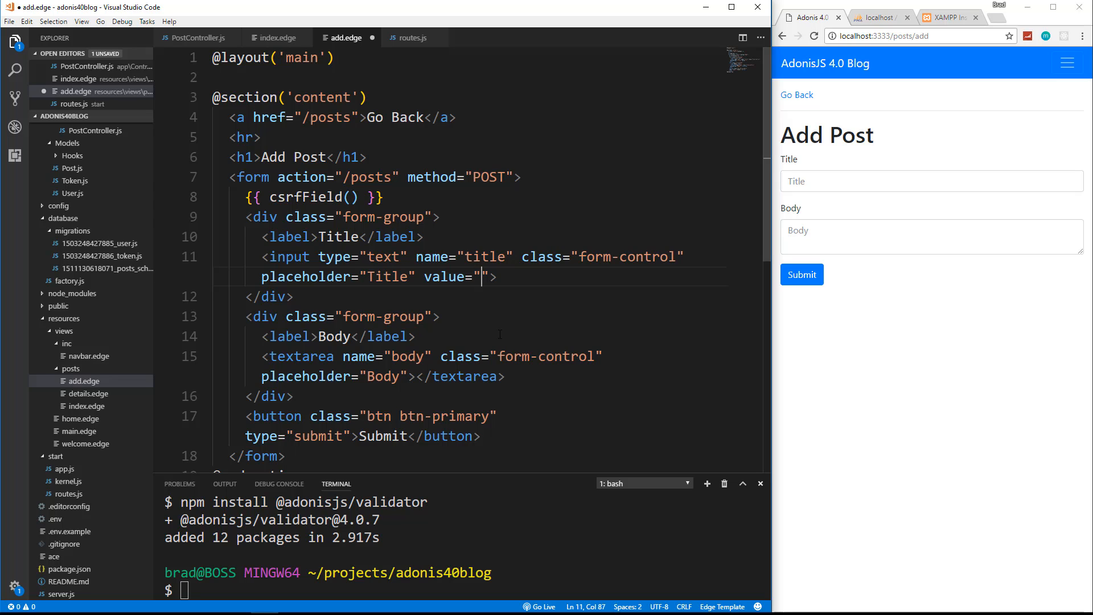
type("{{}}")
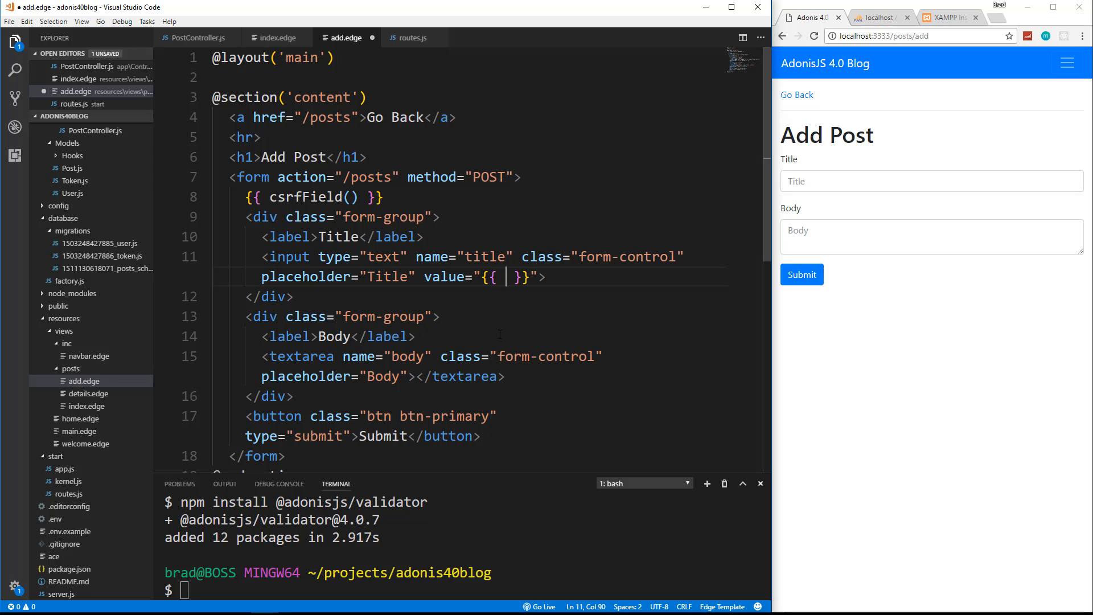
type("old()")
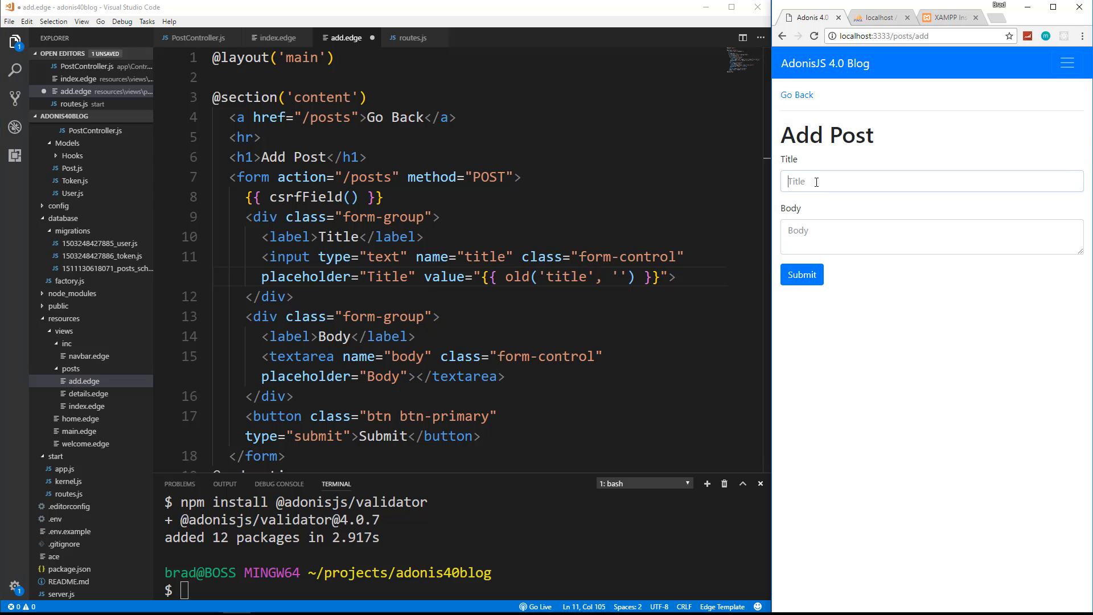
type("ddd")
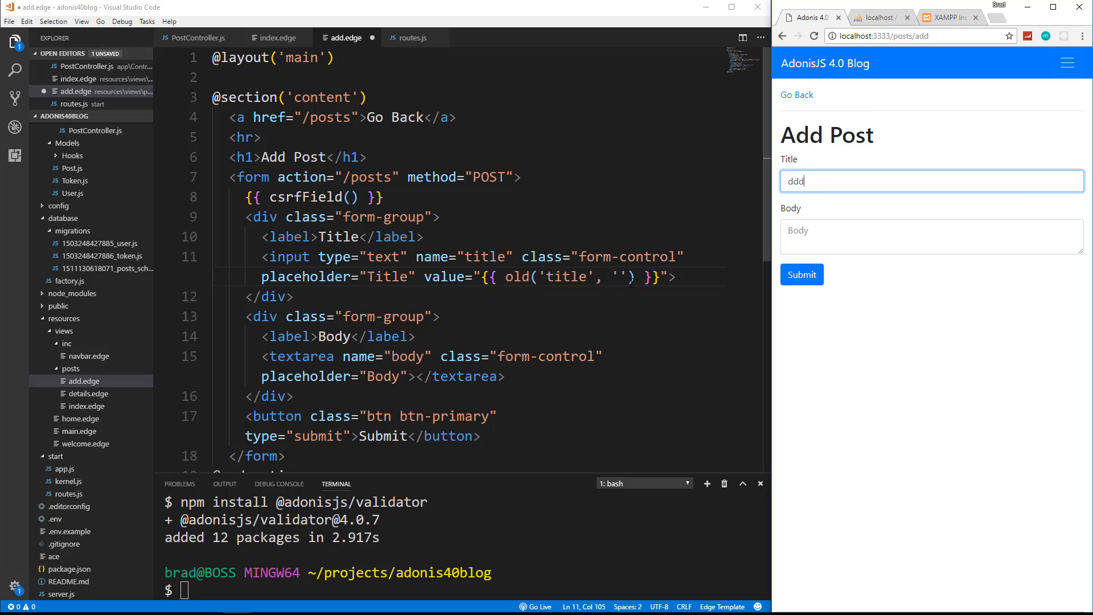
left_click_drag(484, 277, 652, 276)
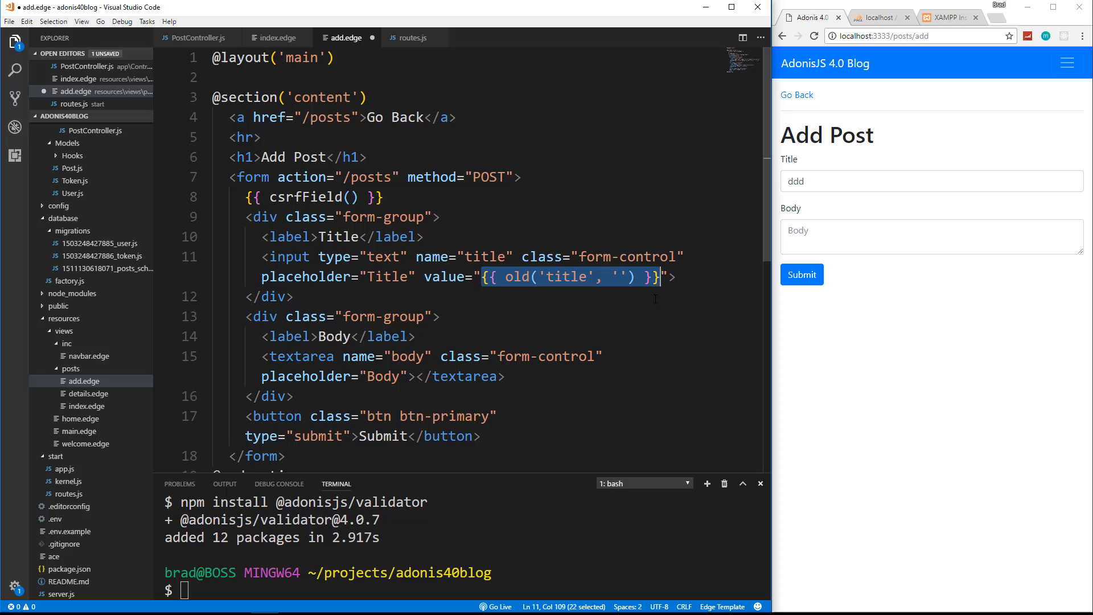
- Put {{ old('body', '') }} inside the body textarea and add a line below the title input
left_click(415, 375)
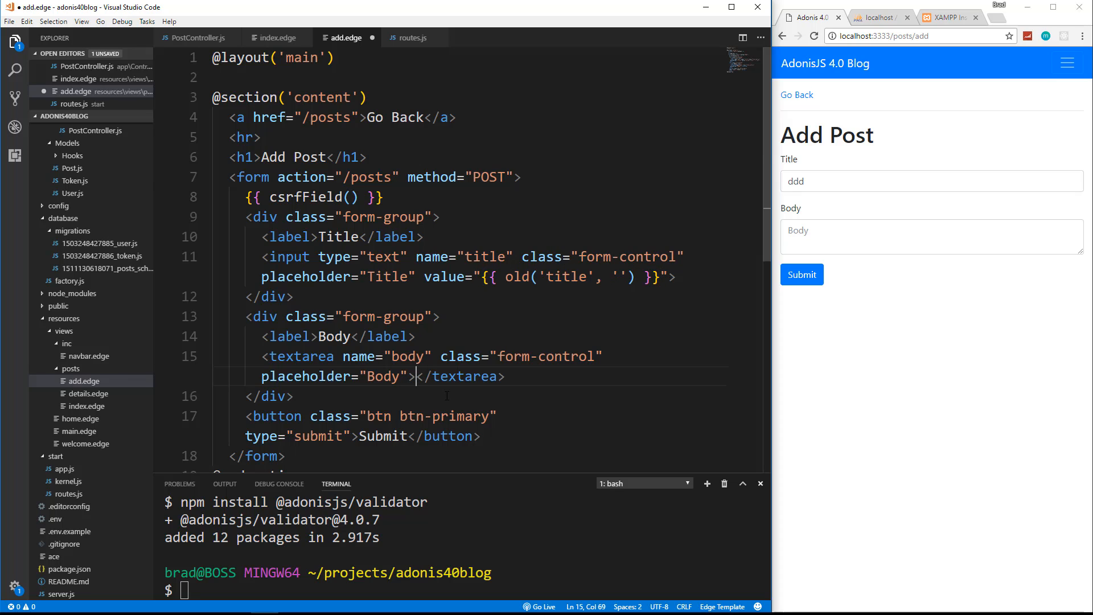
type("{{ old('title', '') }}")
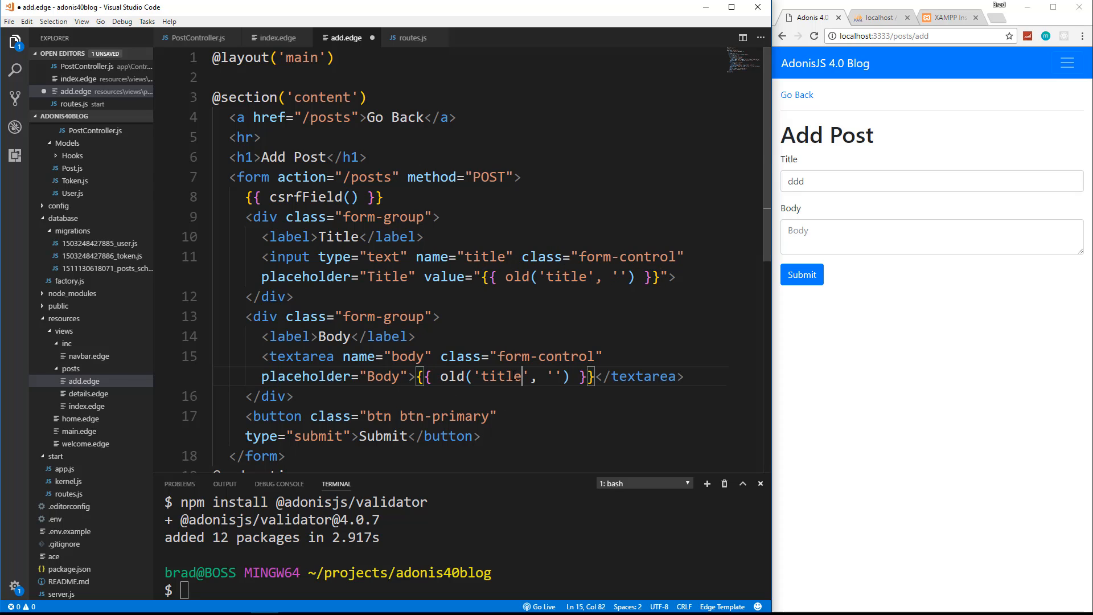
type("body")
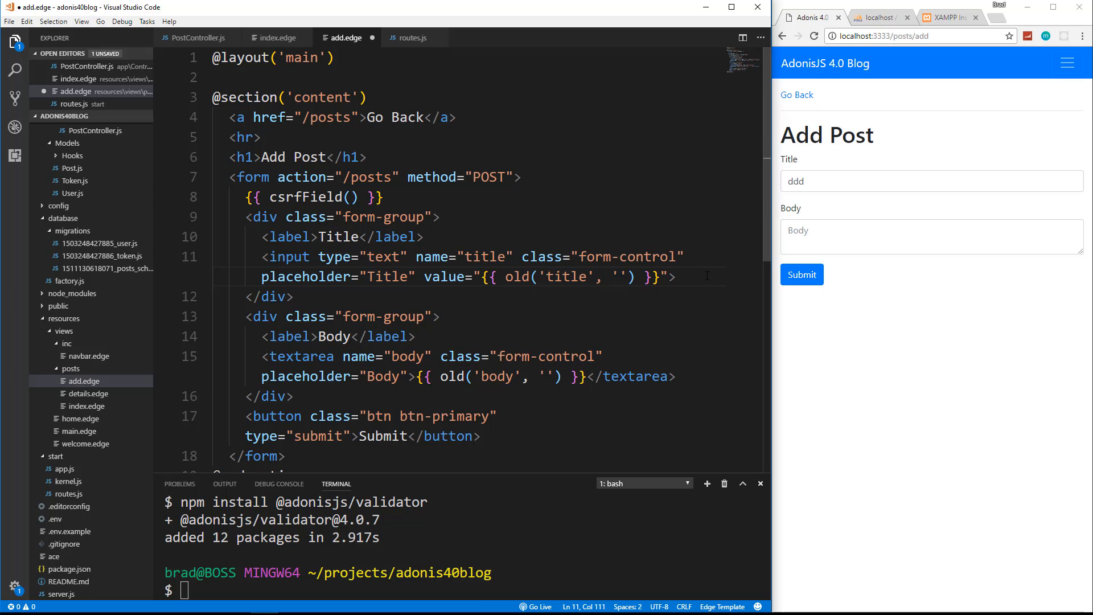
key("Enter")
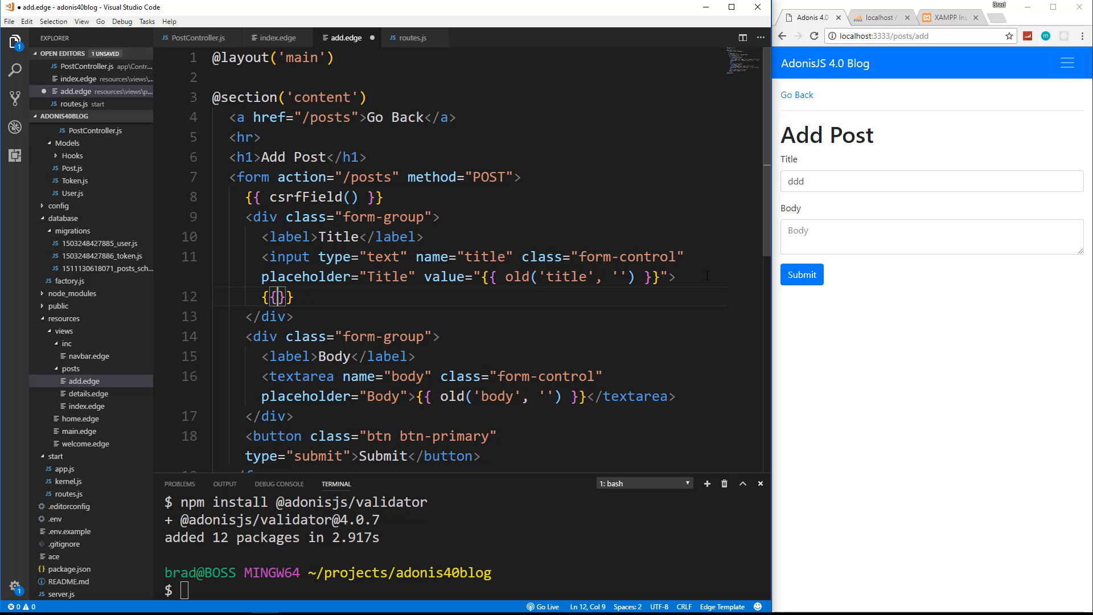
- Start an elIf expression with '<span class="text-danger">$self</span>' as its markup
type("el")
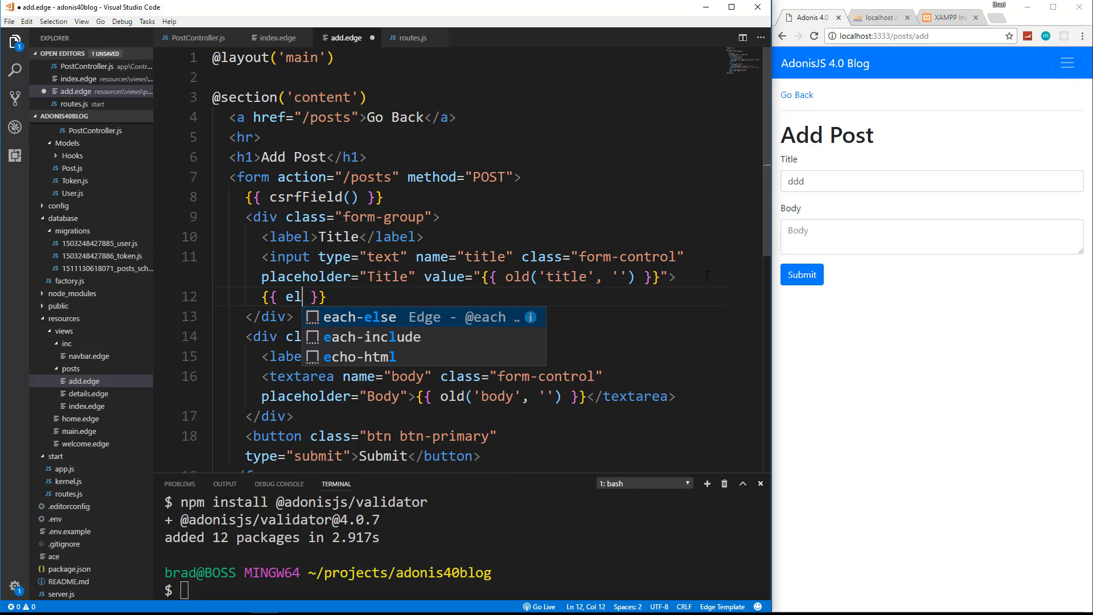
type("If('")
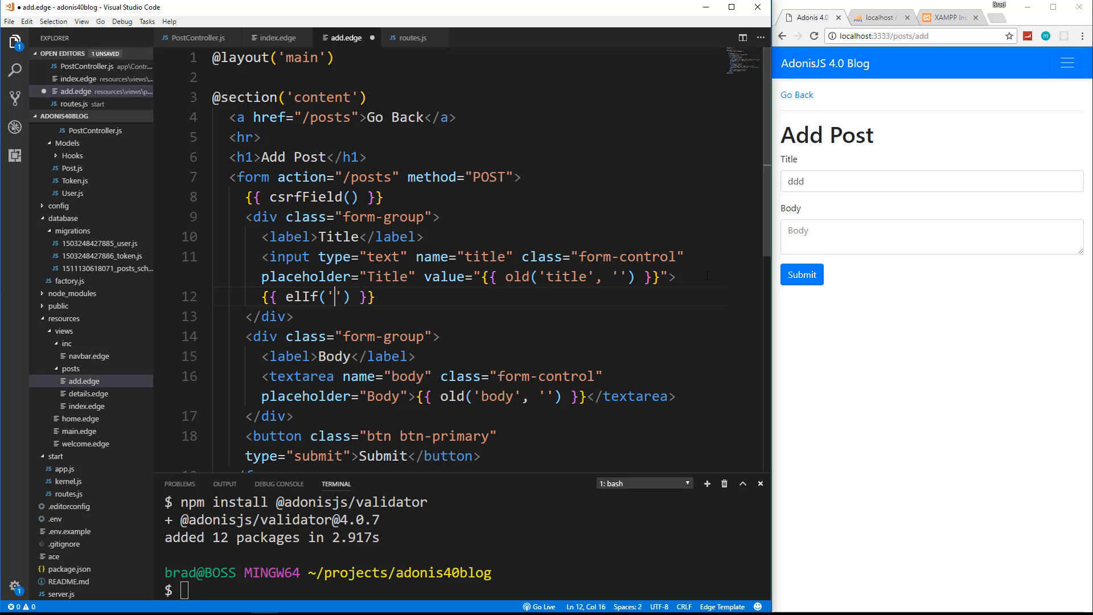
type("<span")
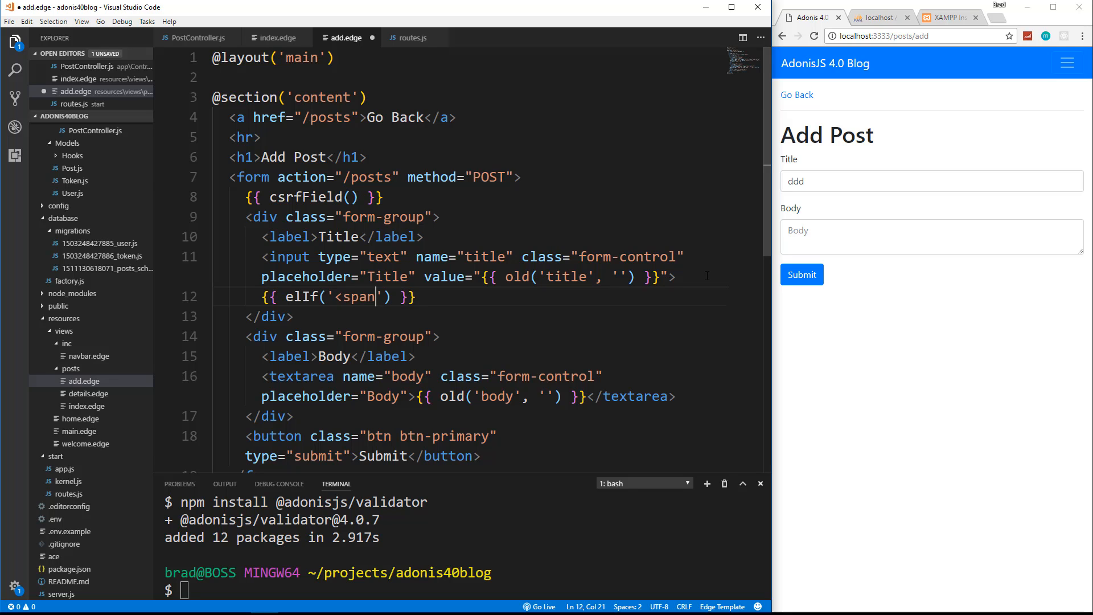
type("class=\"\"")
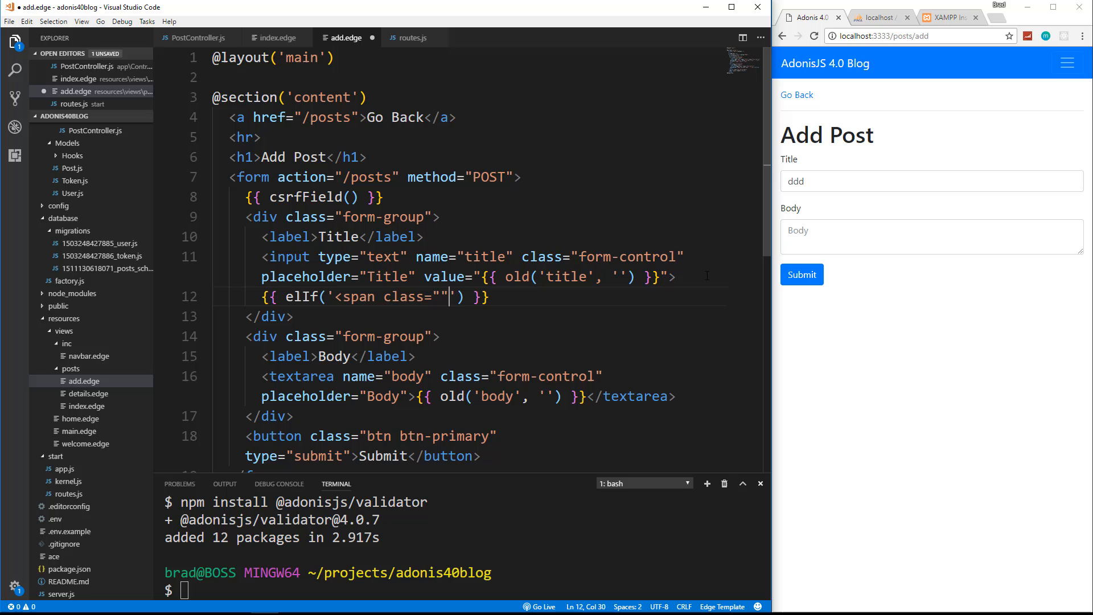
type("text=")
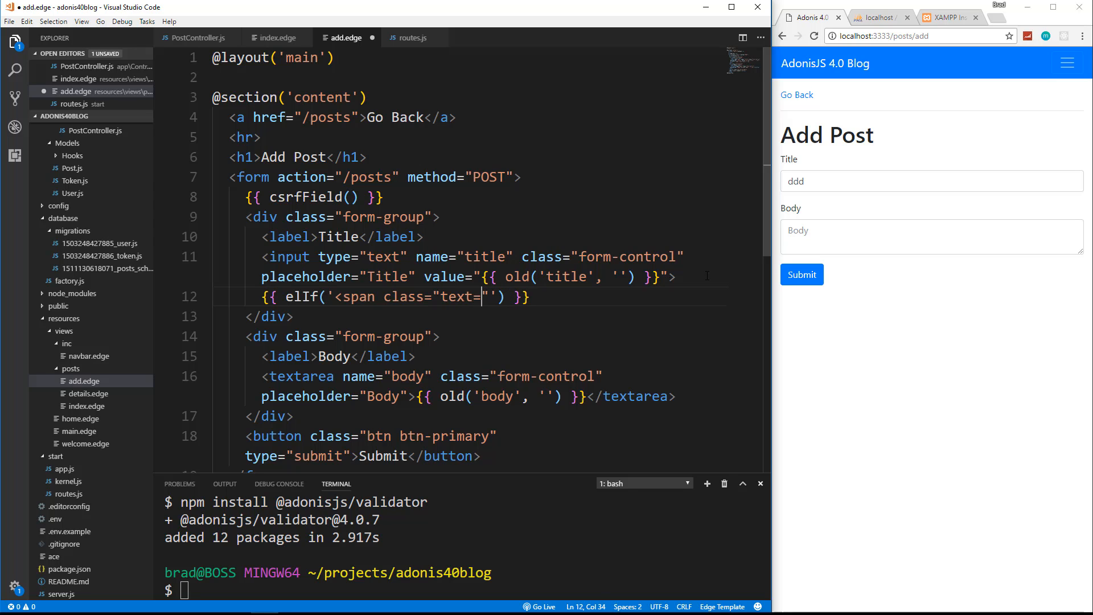
type("-denager")
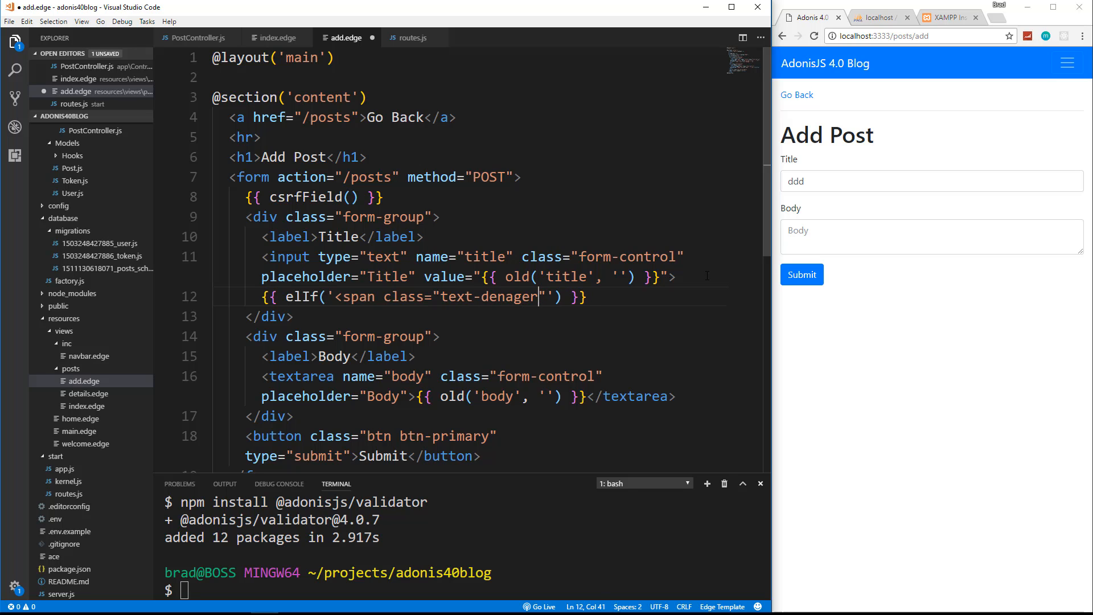
key("Backspace")
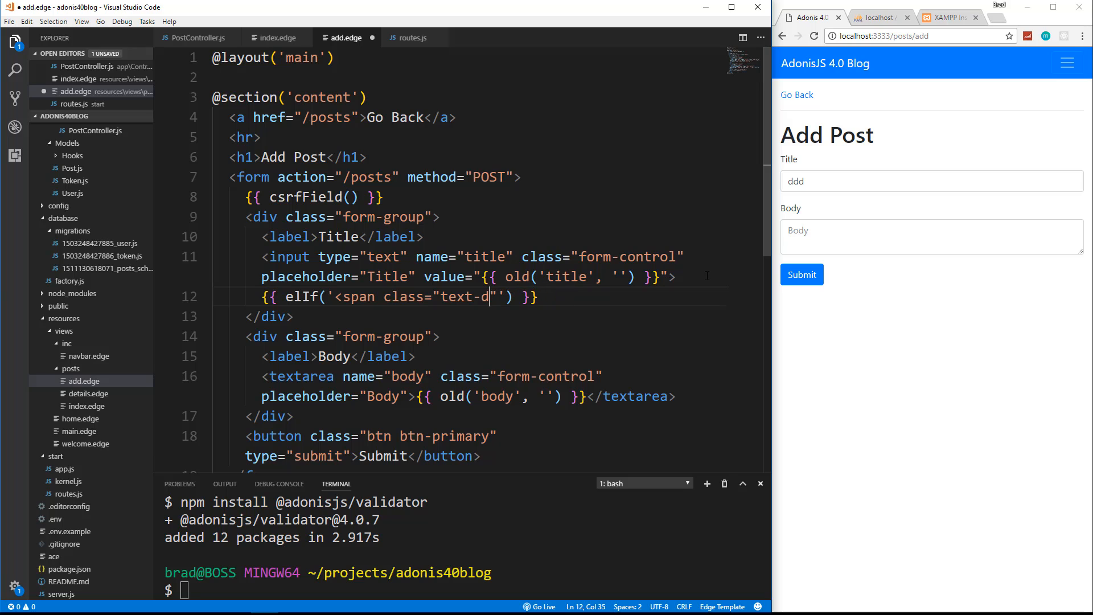
type("anger")
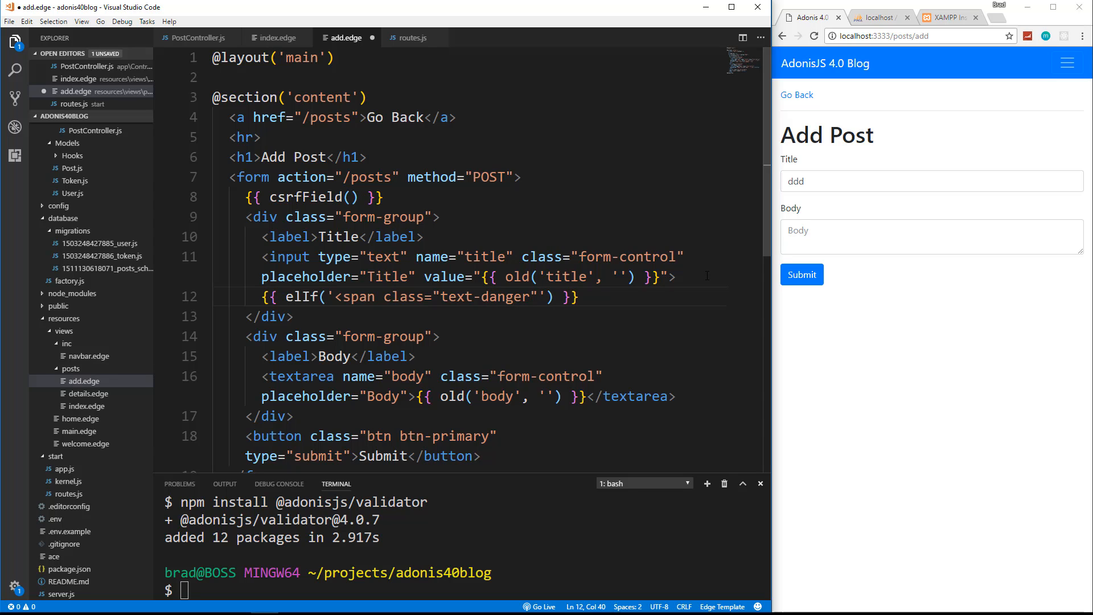
type("></span>")
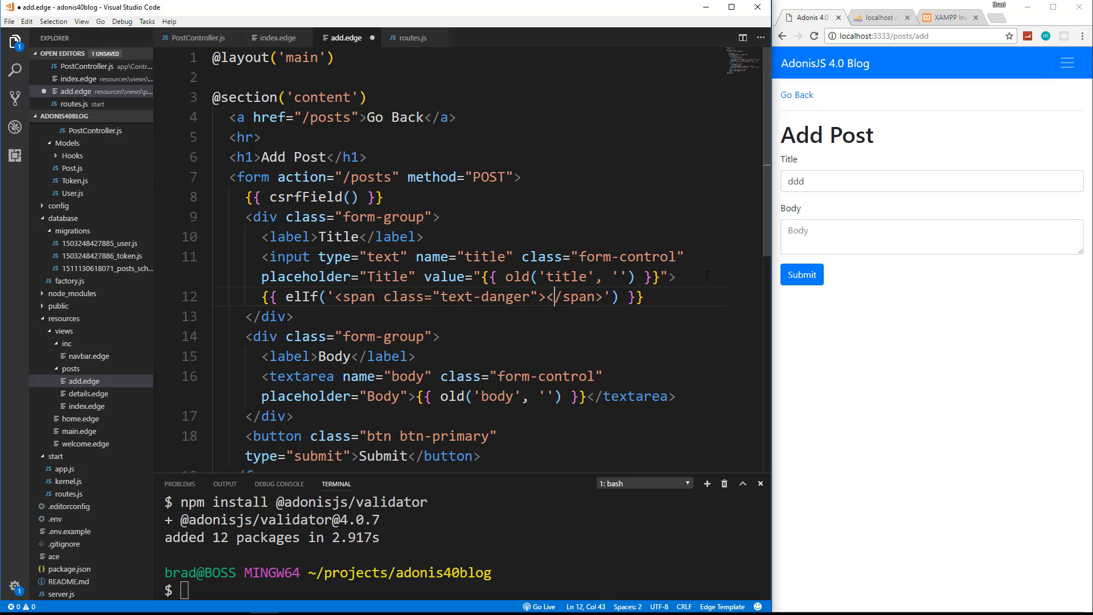
type("$self")
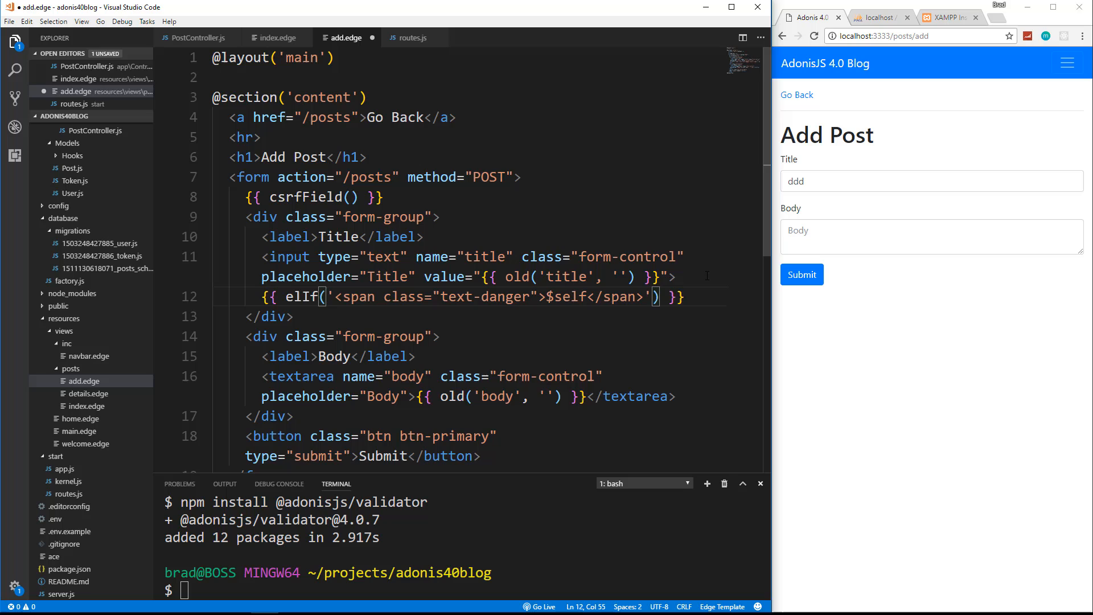
- Pass getErrorFor('title') and hasErrorFor('title') as the elIf arguments
type(",")
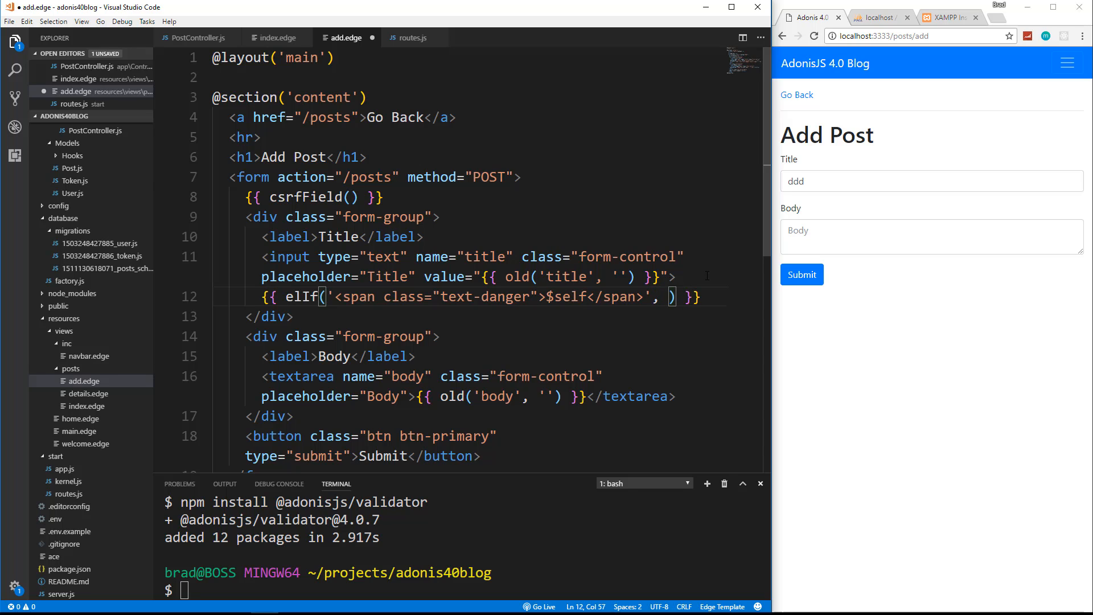
type("getErrorFor(")
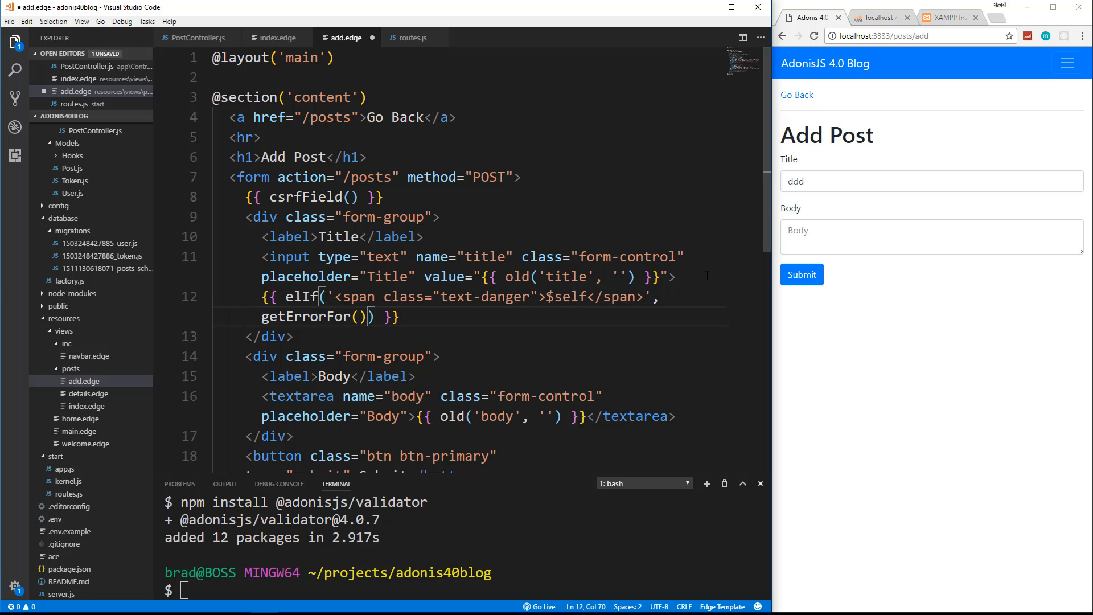
type("title'")
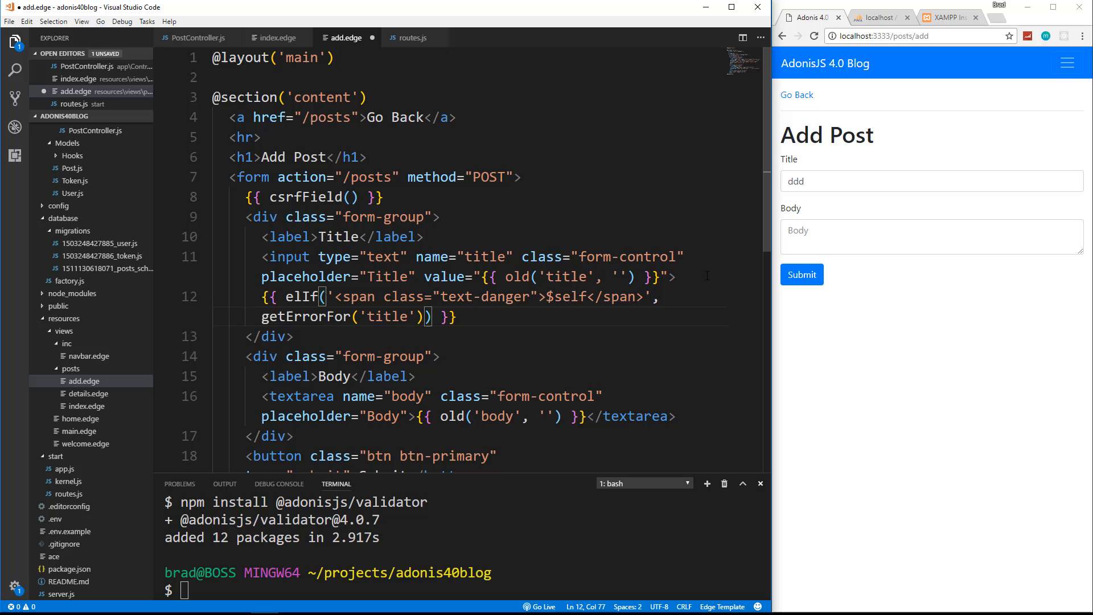
type(",")
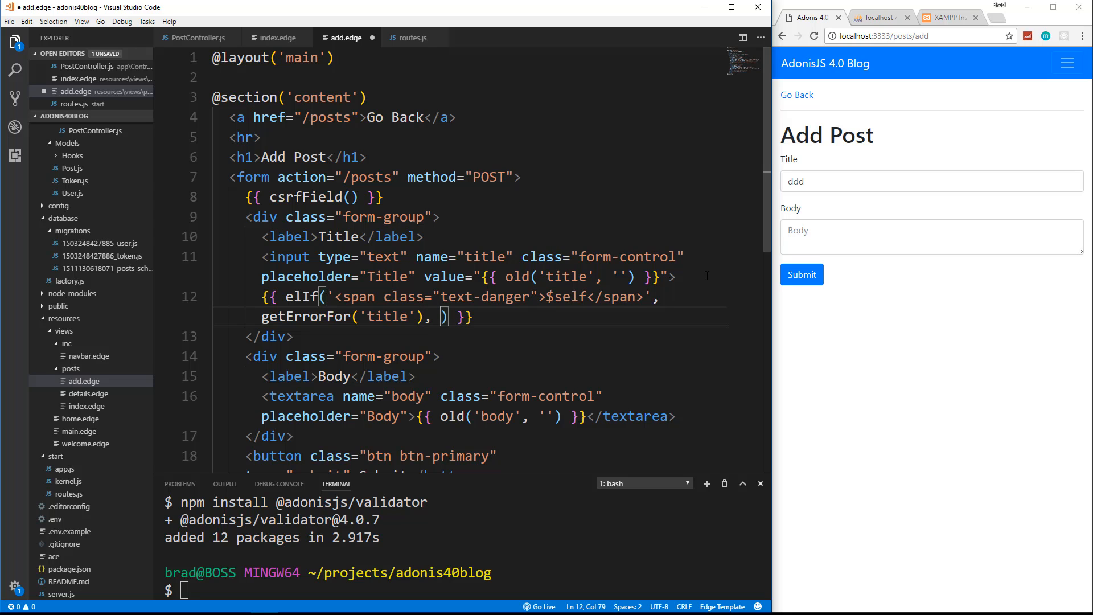
type("has")
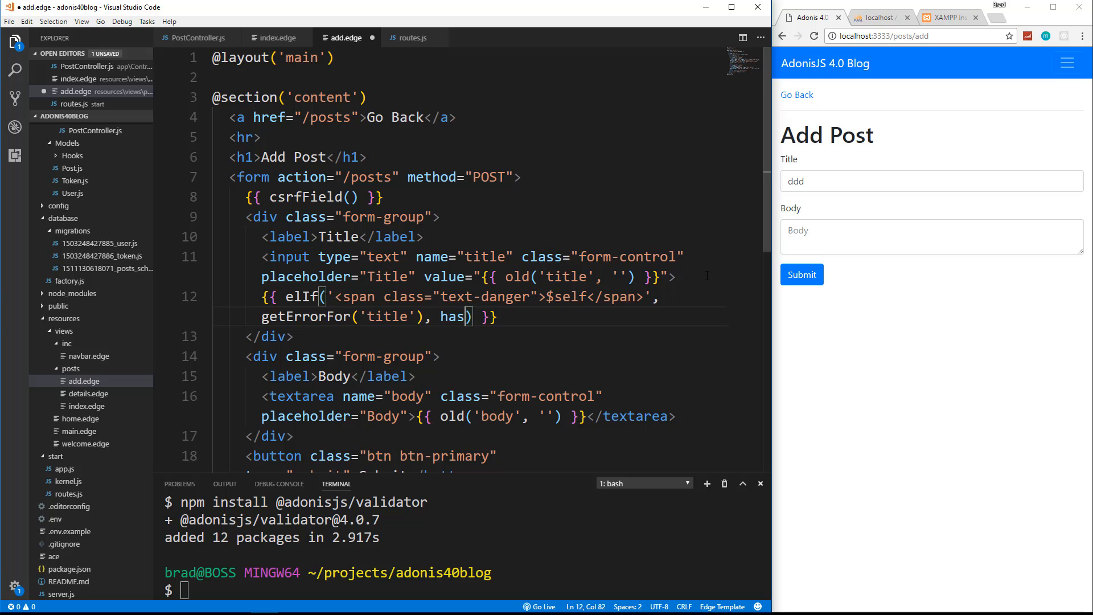
type("ErrorFor('")
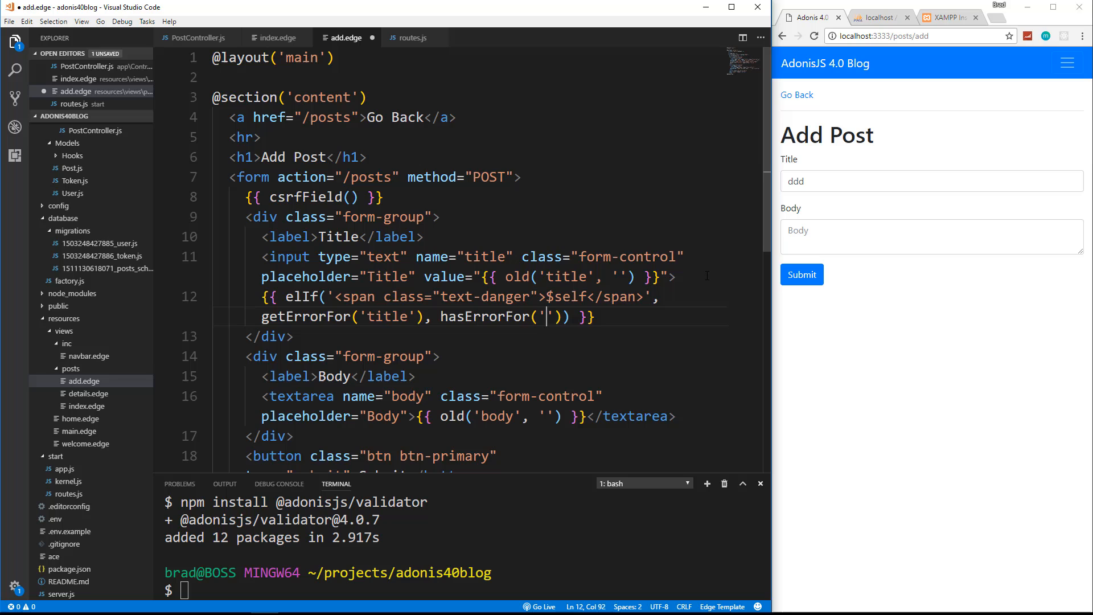
type("title")
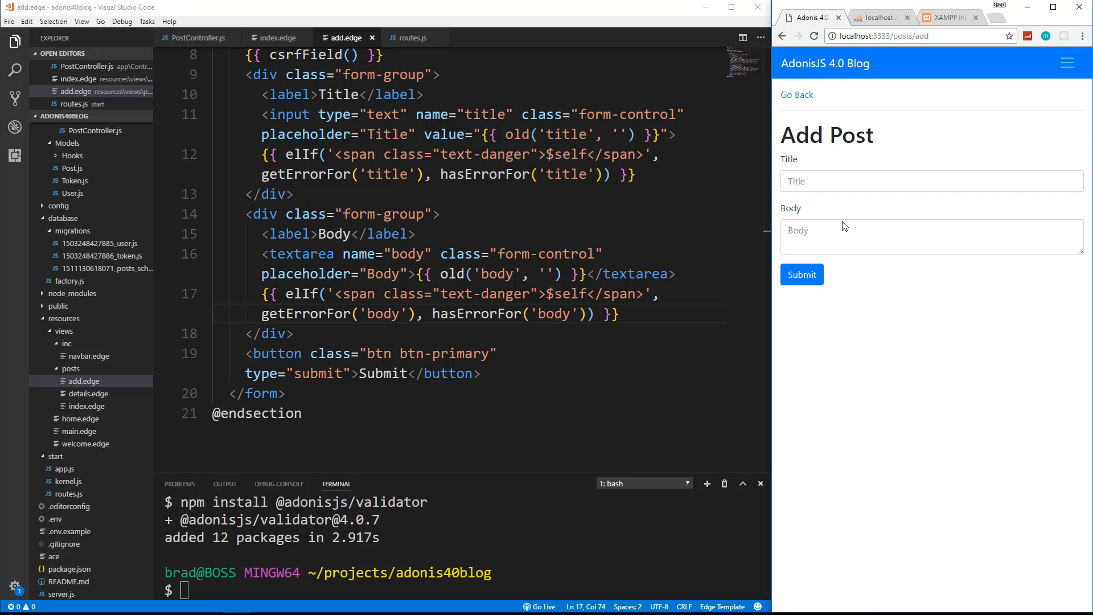
- Submit the empty form, then resubmit with title 'ddedd' to see the body error
left_click(801, 274)
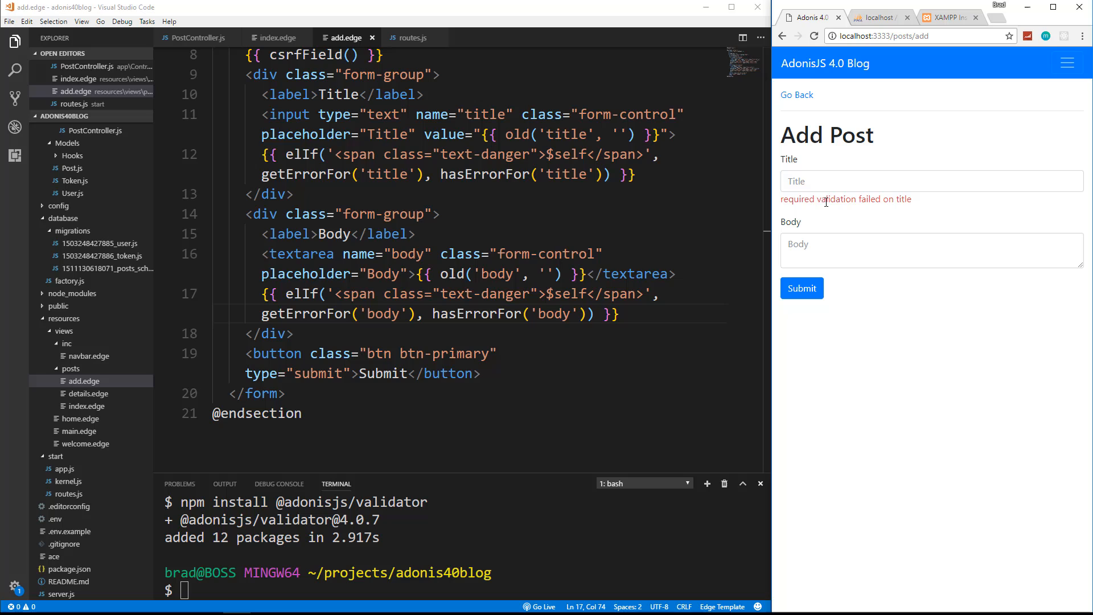
mouse_move(997, 383)
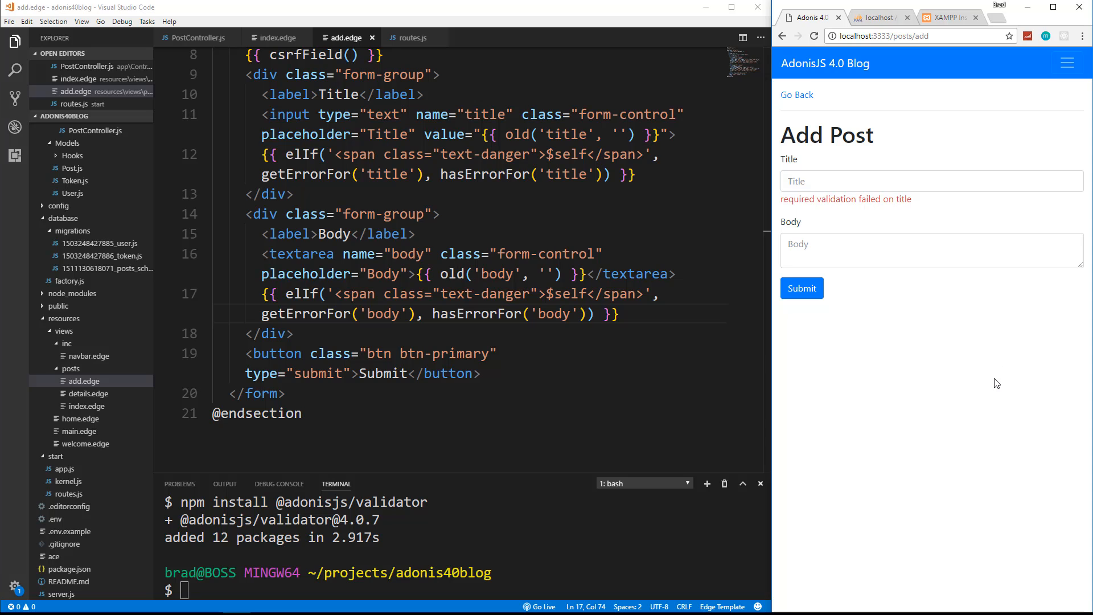
type("ddedd")
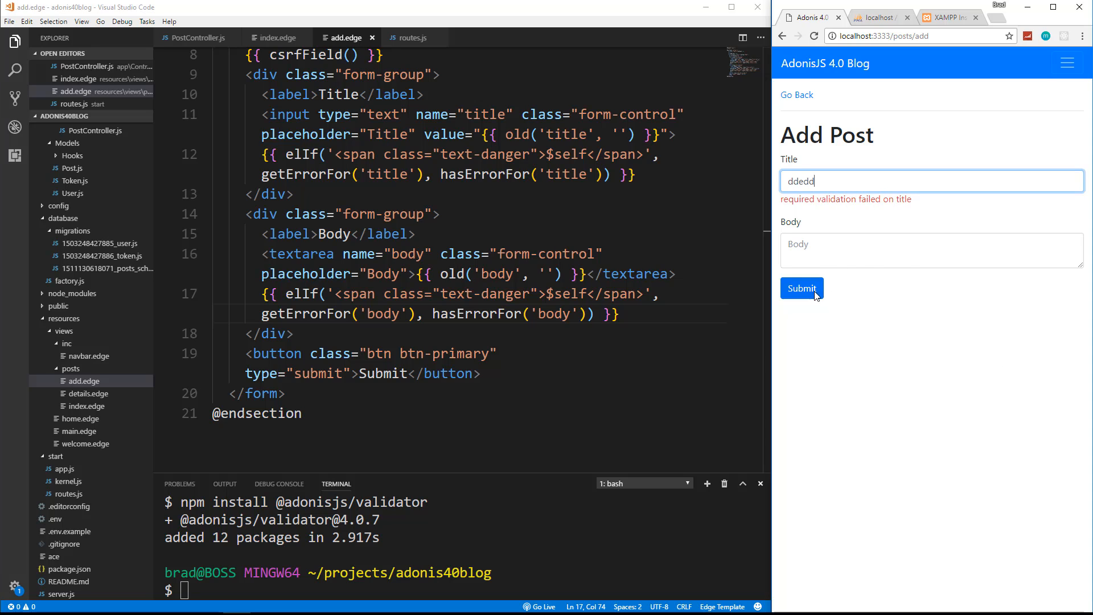
left_click(800, 288)
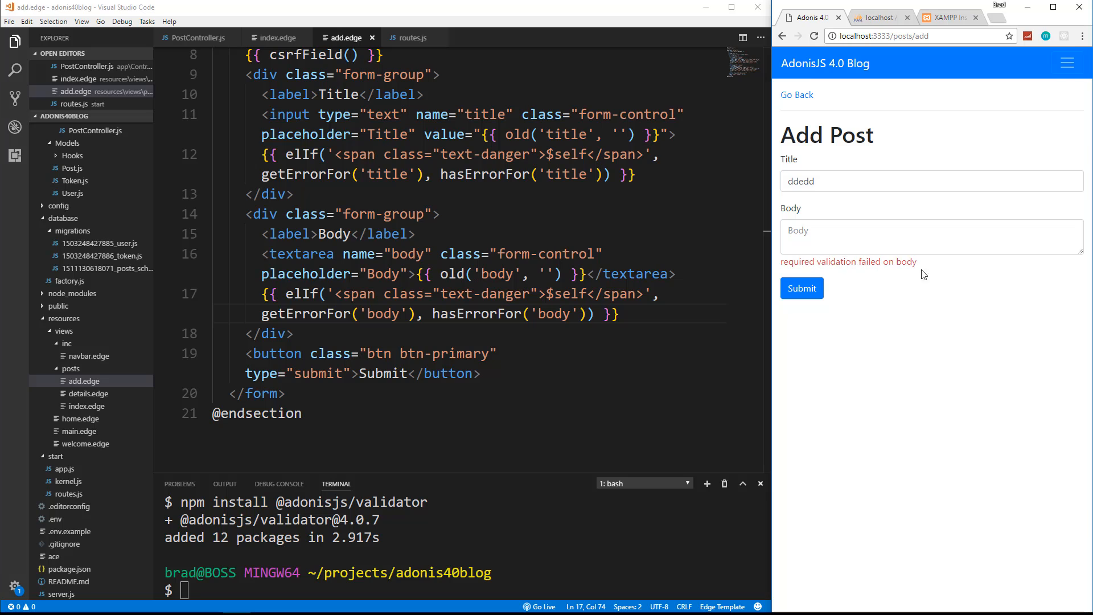
double_click(800, 181)
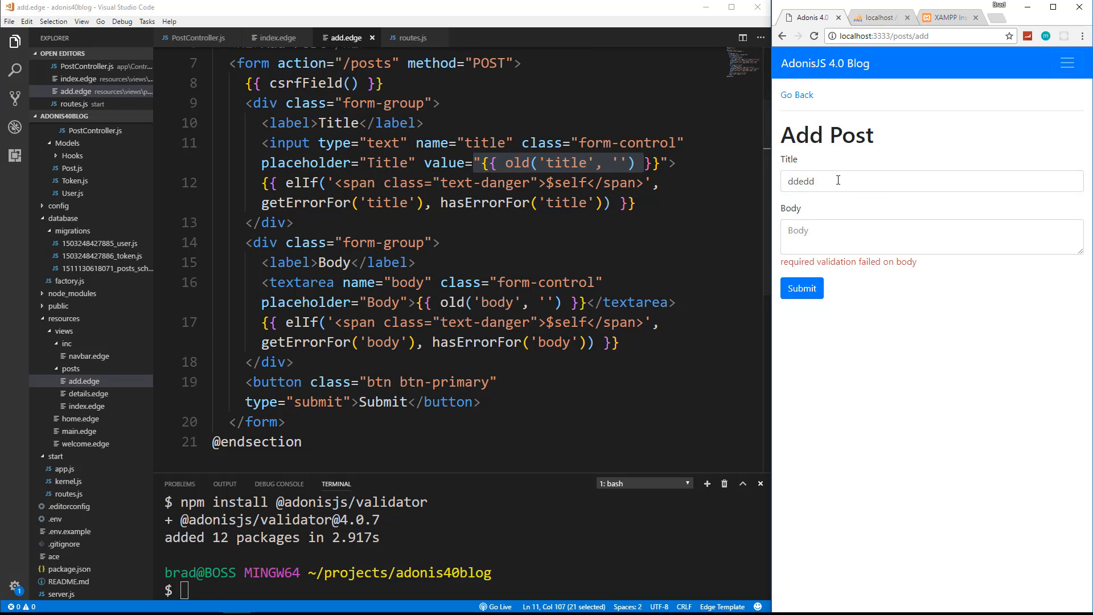
- Submit a post titled 'Post Four' with body 'This is post four'
type("Post Fo")
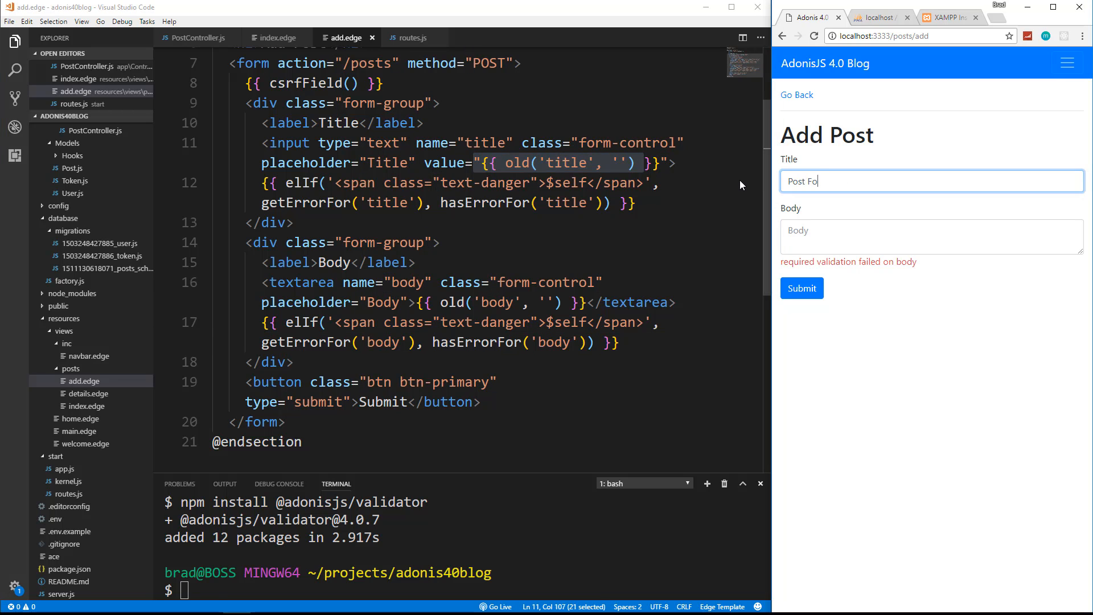
left_click(930, 236)
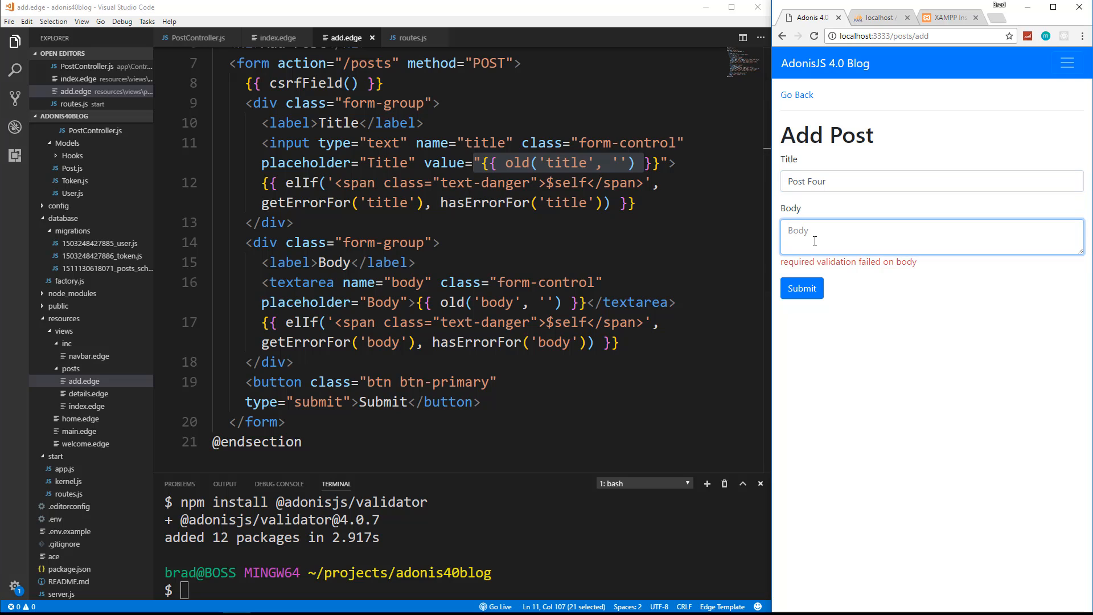
type("This is post four")
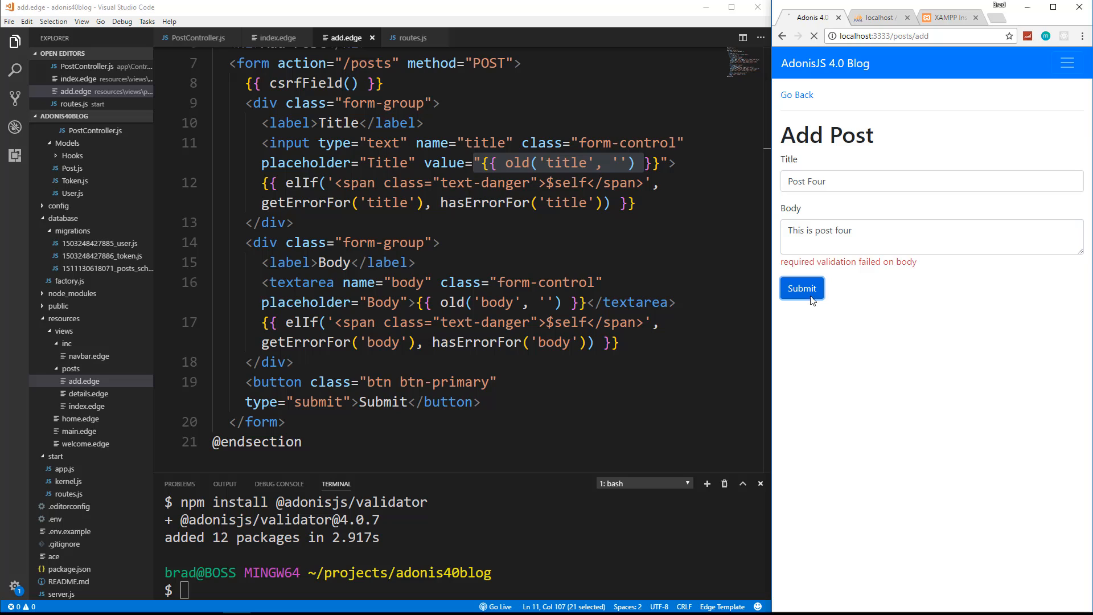
left_click(801, 288)
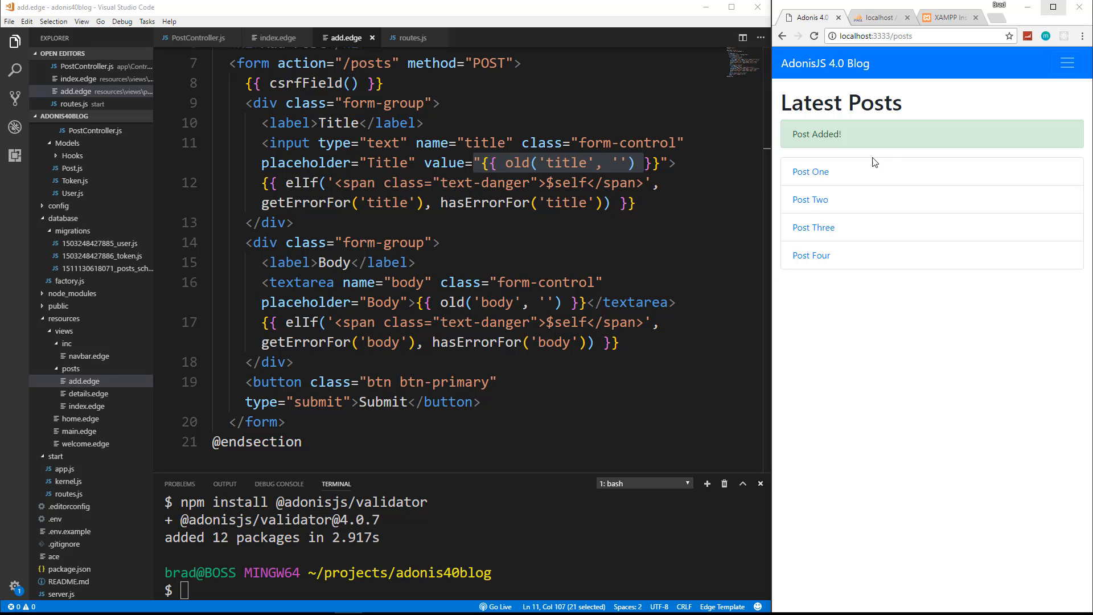
- Open Post One from Latest Posts to view 'This is post one'
left_click(809, 172)
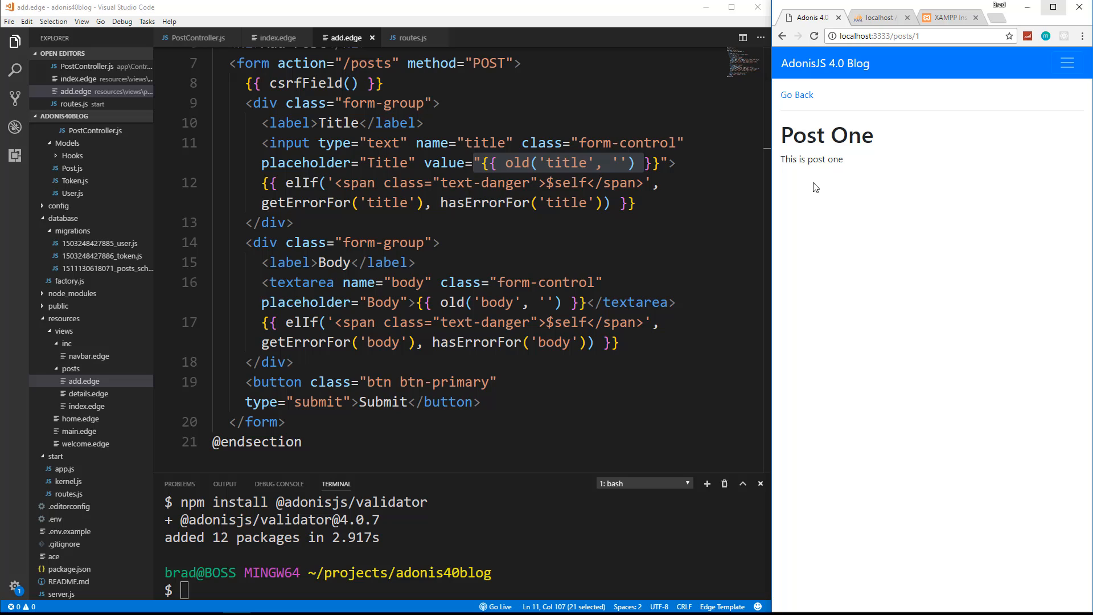
mouse_move(801, 196)
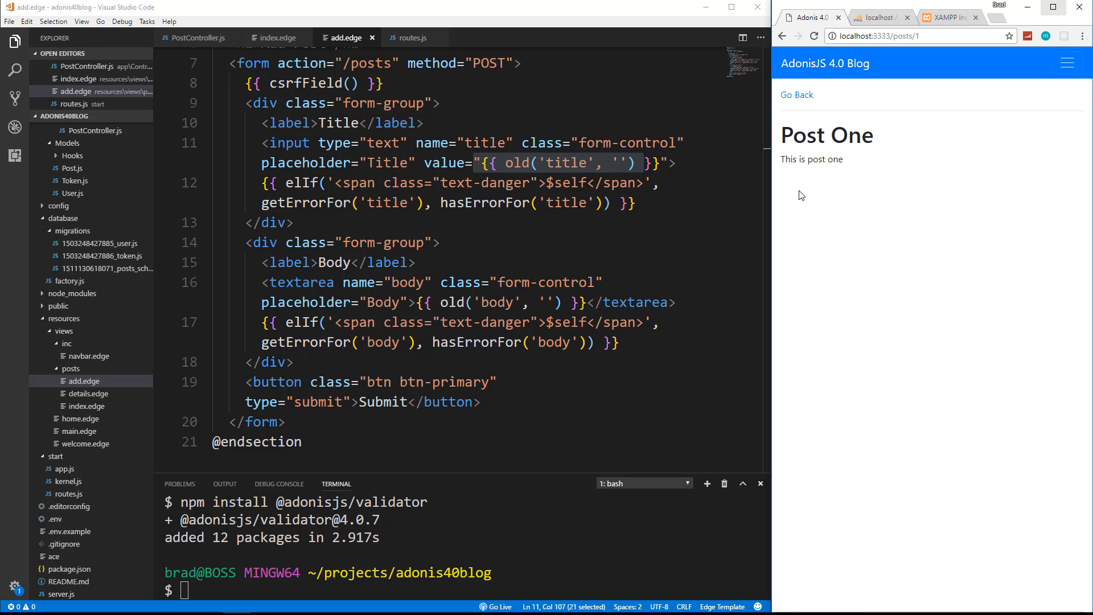
mouse_move(890, 167)
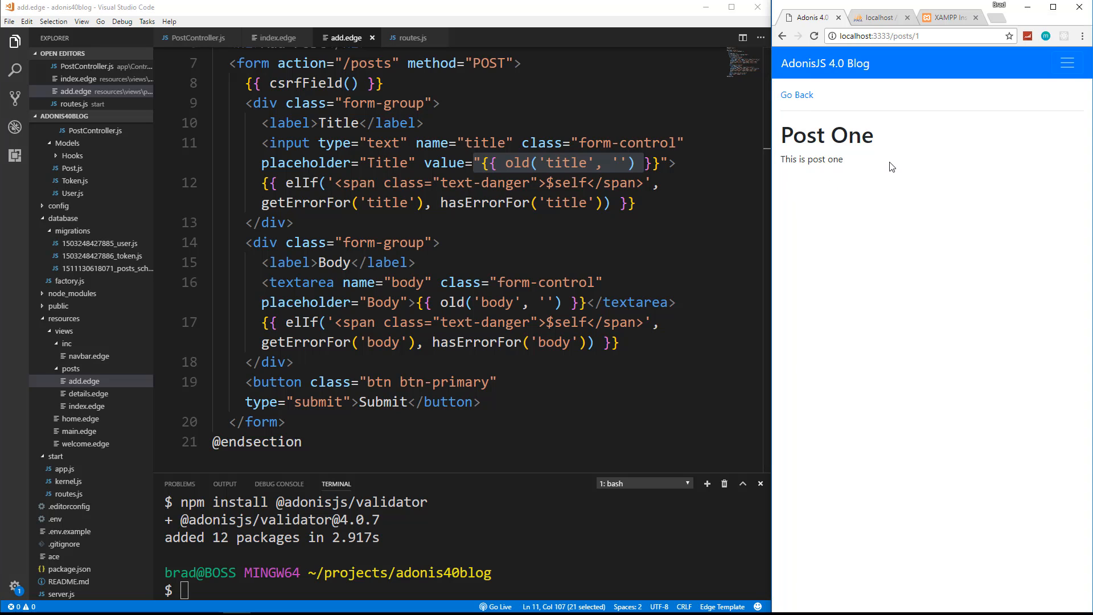
mouse_move(894, 208)
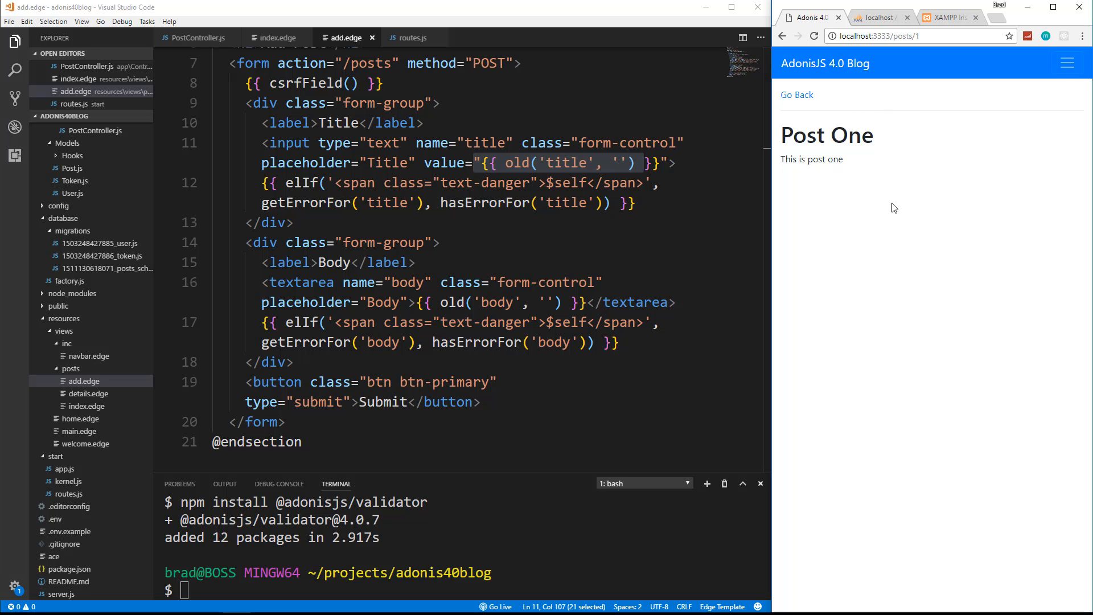
mouse_move(1074, 159)
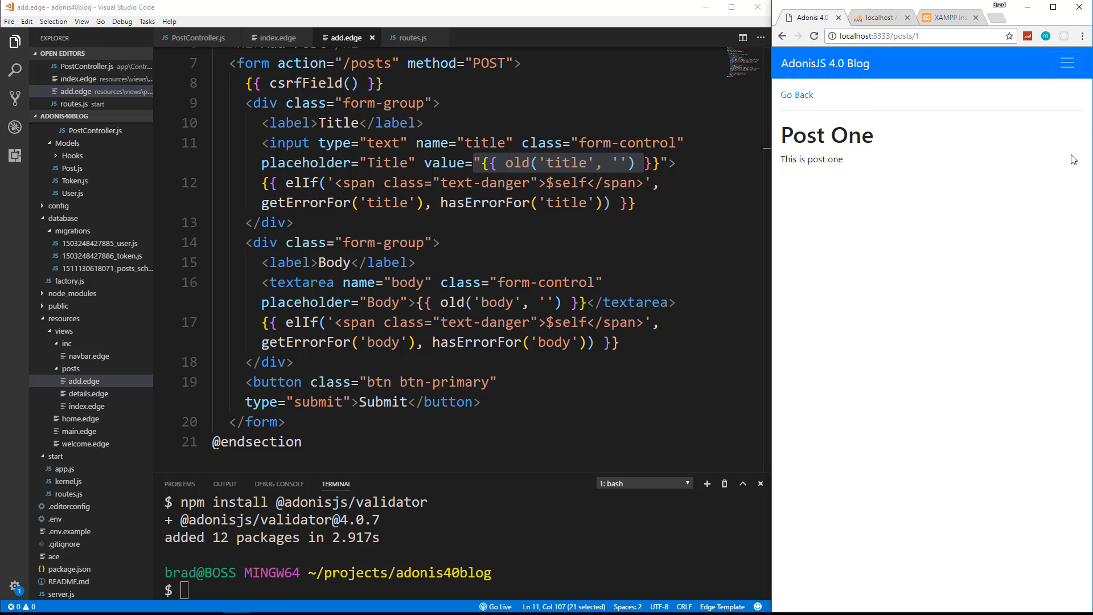